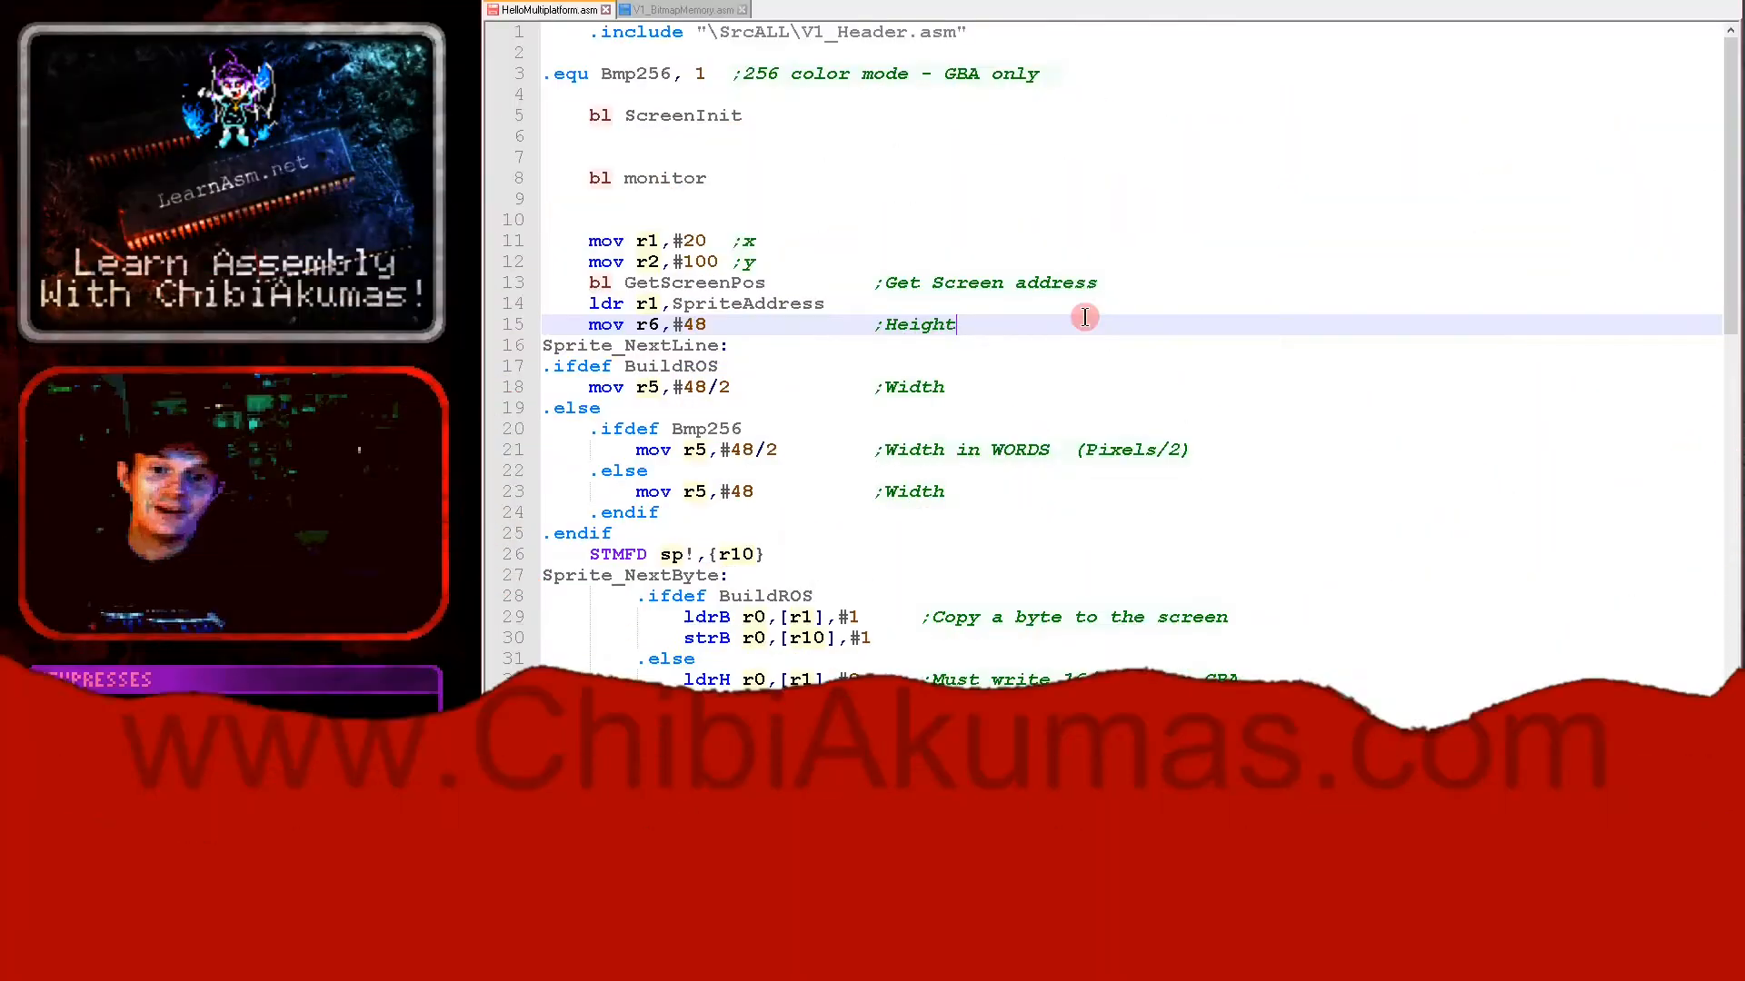
Build and run the Bmp256-commented version in DeSmuME, view the sprite, then close the emulator.
{"action": "key", "text": "f6"}
{"action": "type", "text": ";"}
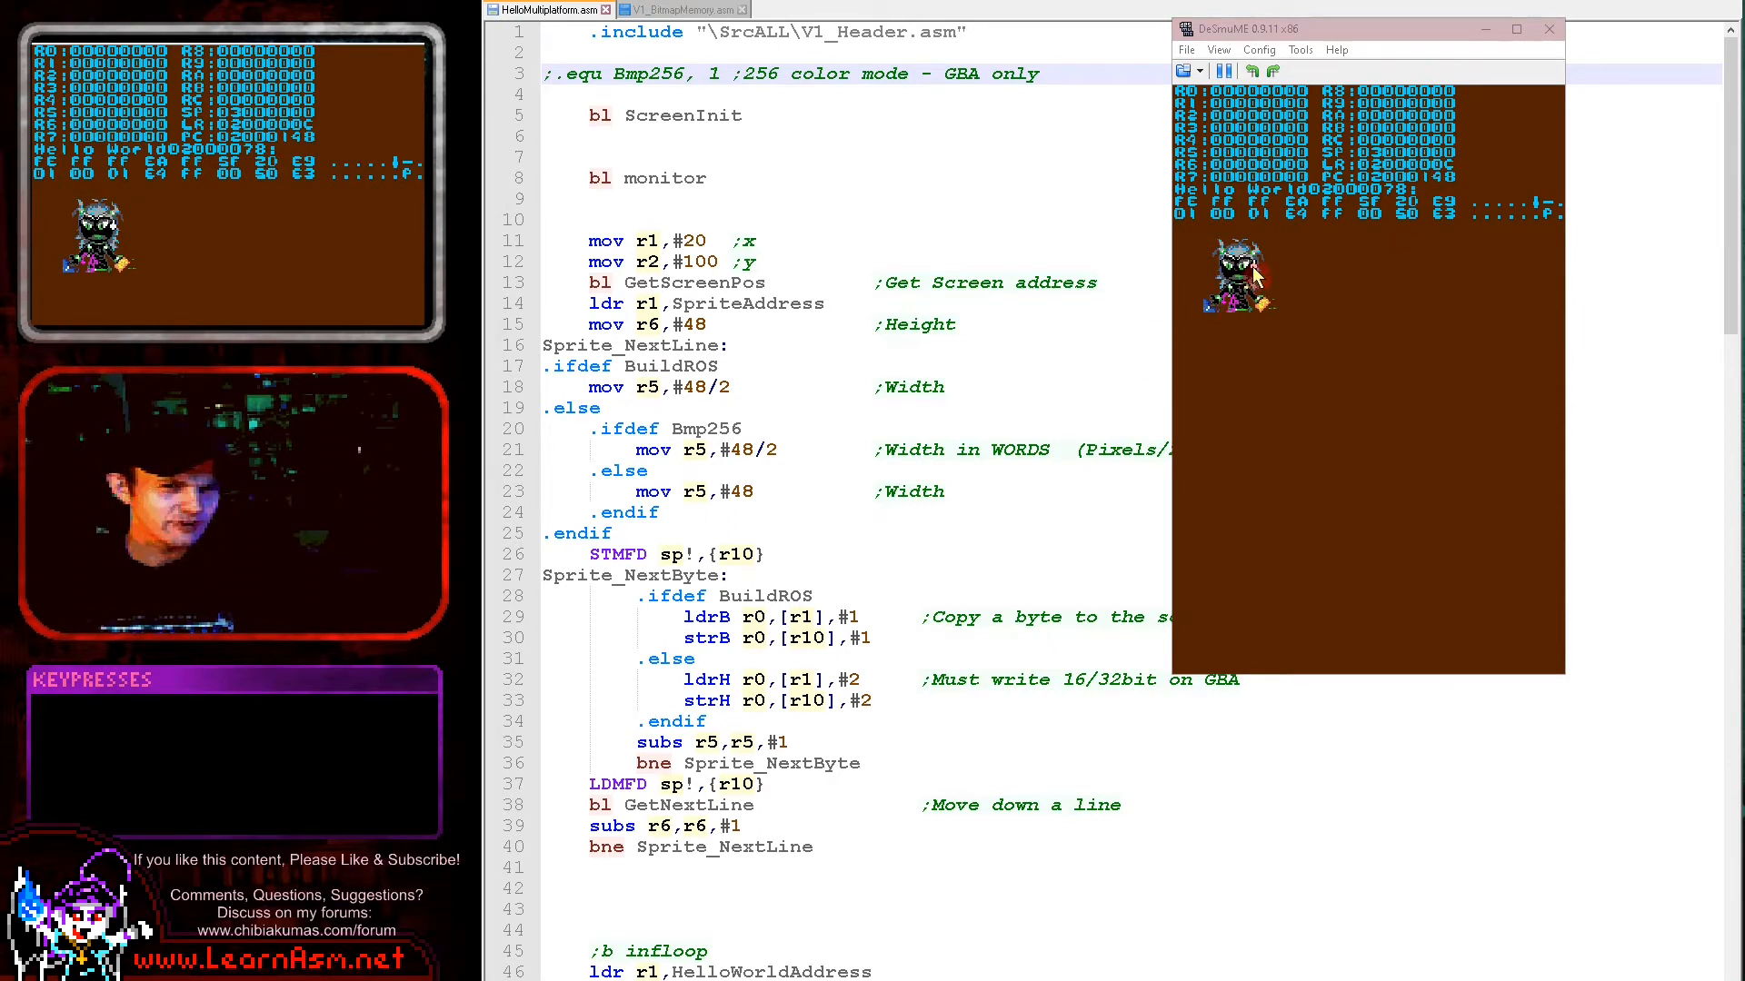
{"action": "mouse_move", "coordinate": [1363, 111]}
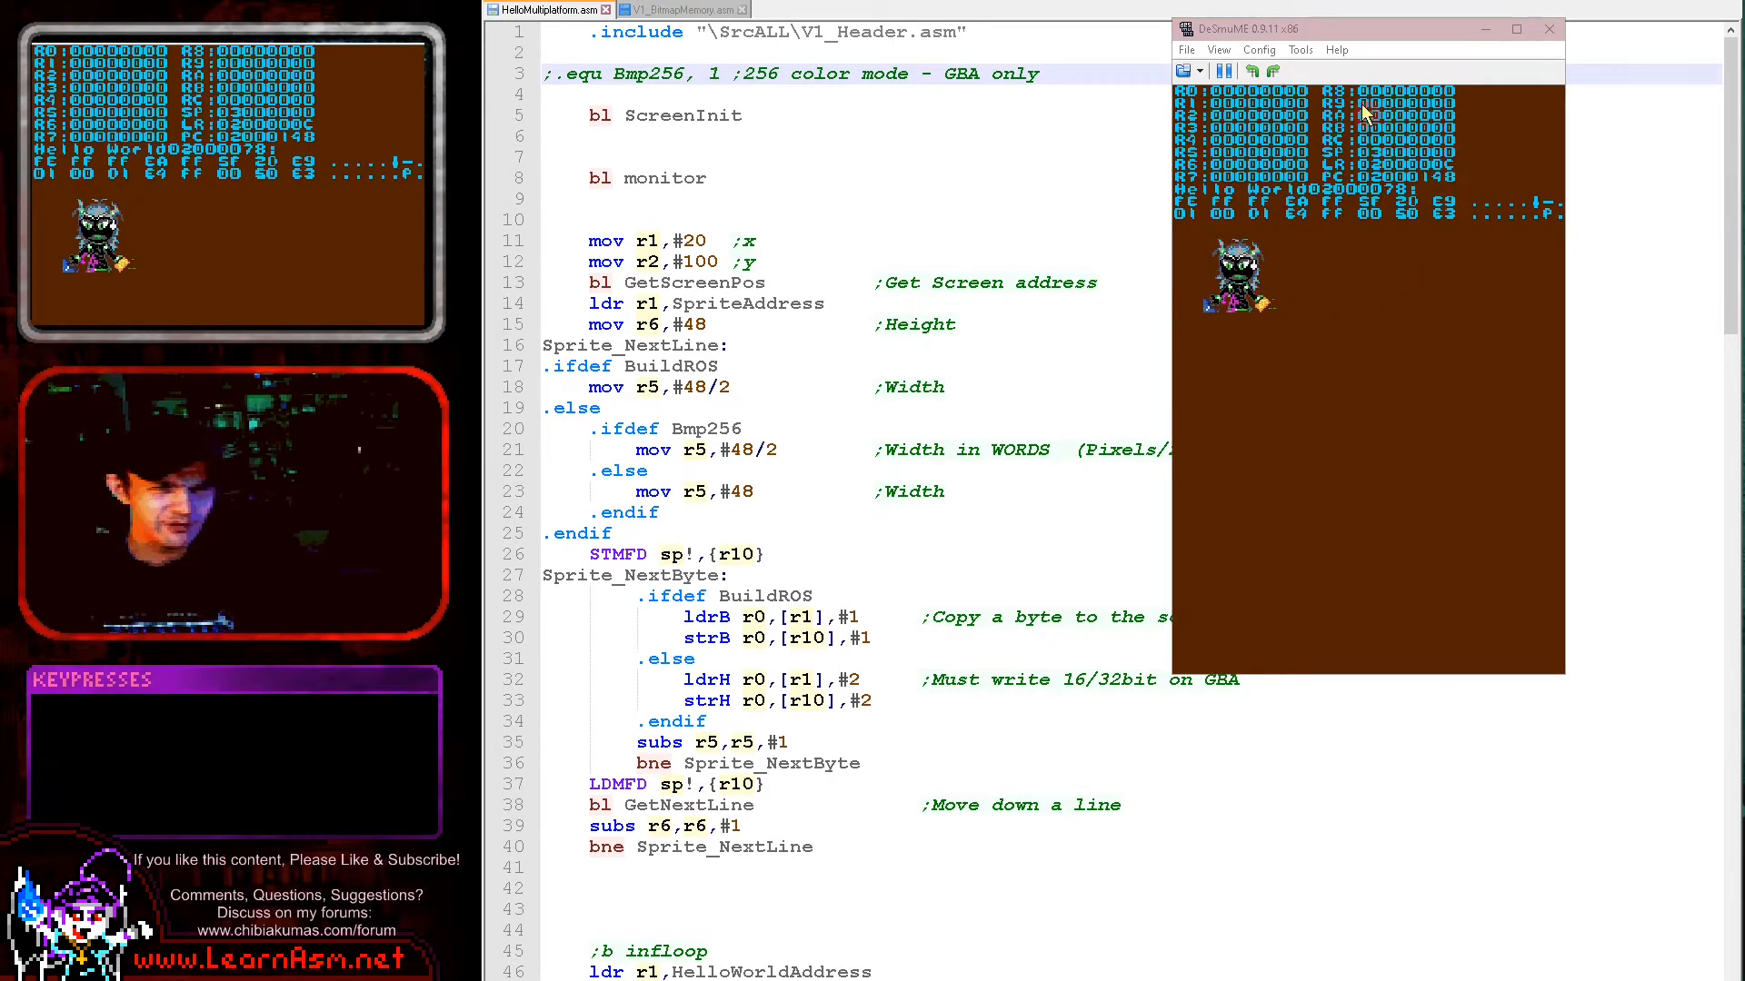
{"action": "mouse_move", "coordinate": [1327, 338]}
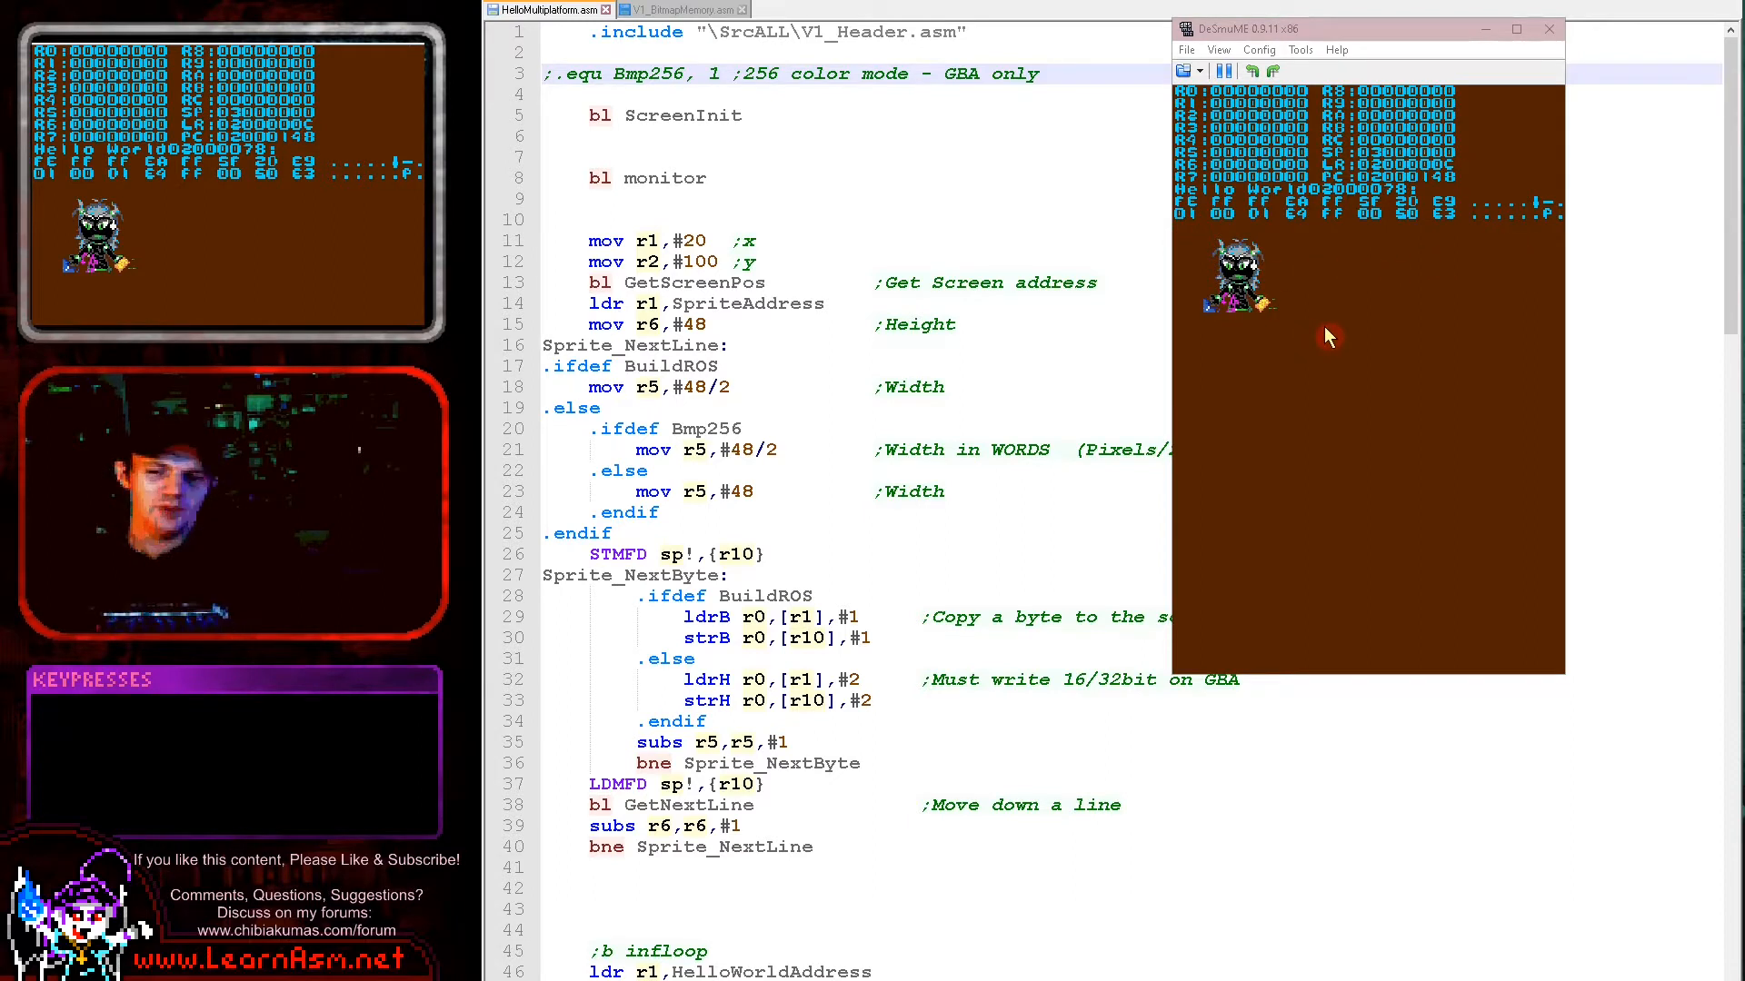
{"action": "mouse_move", "coordinate": [1029, 300]}
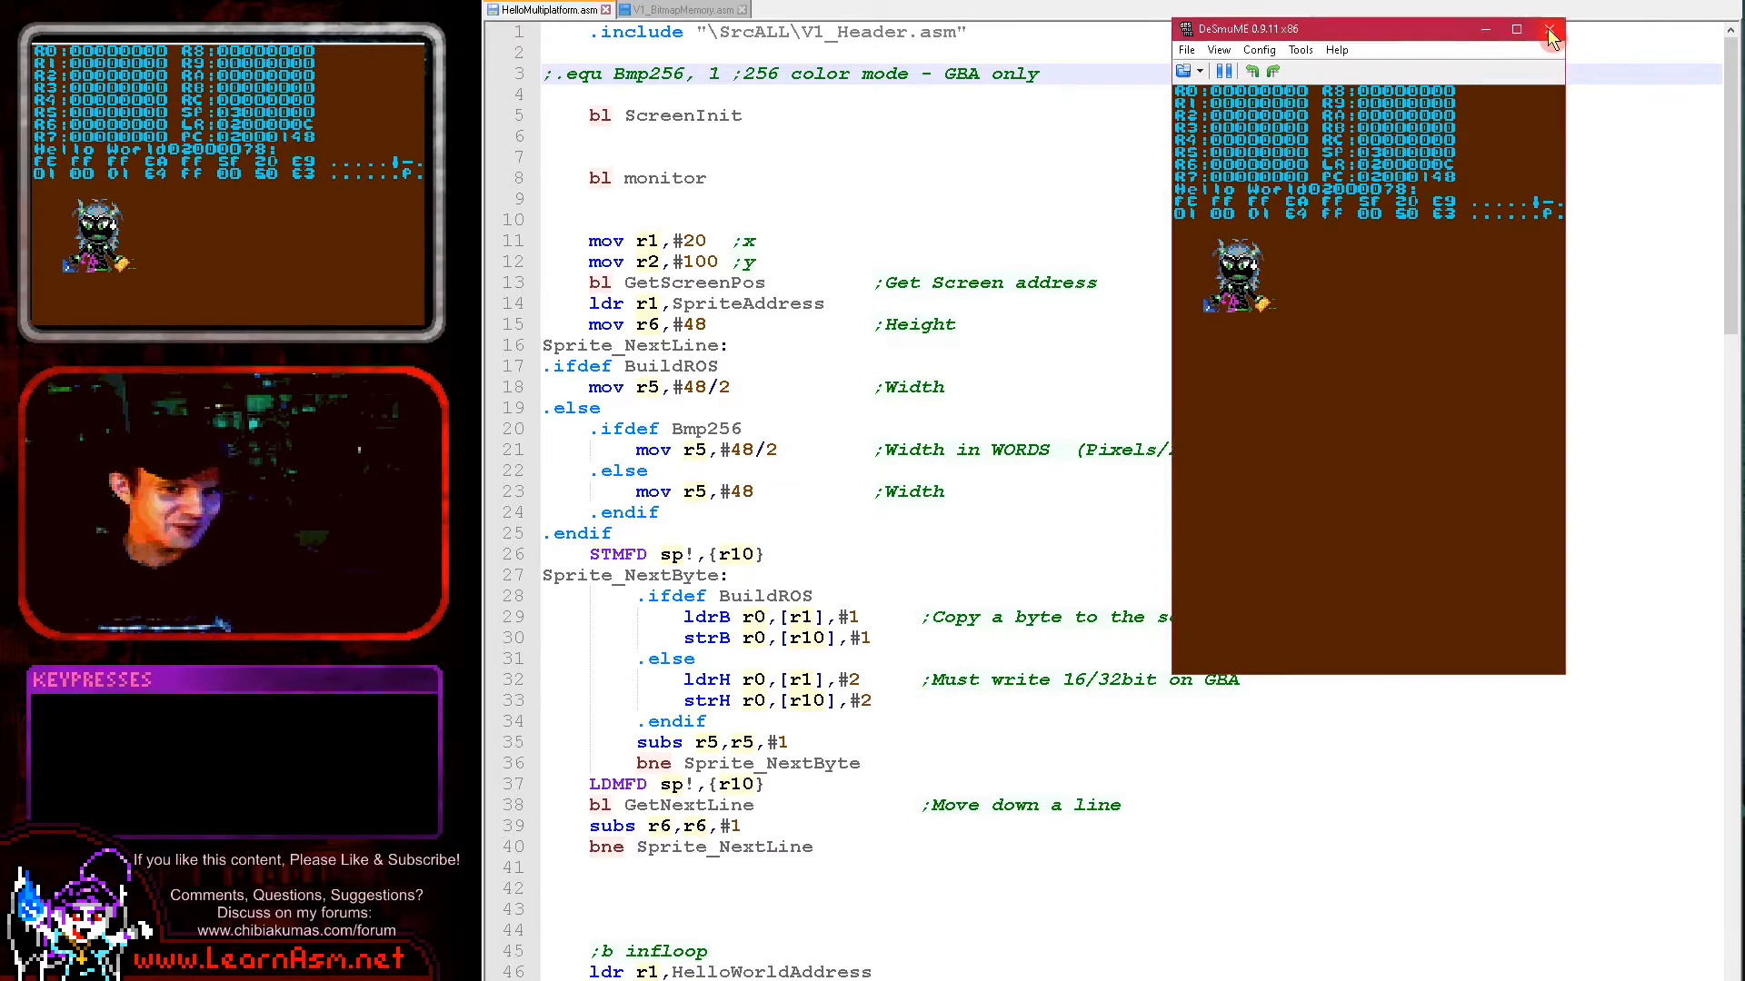
{"action": "left_click", "coordinate": [1547, 29]}
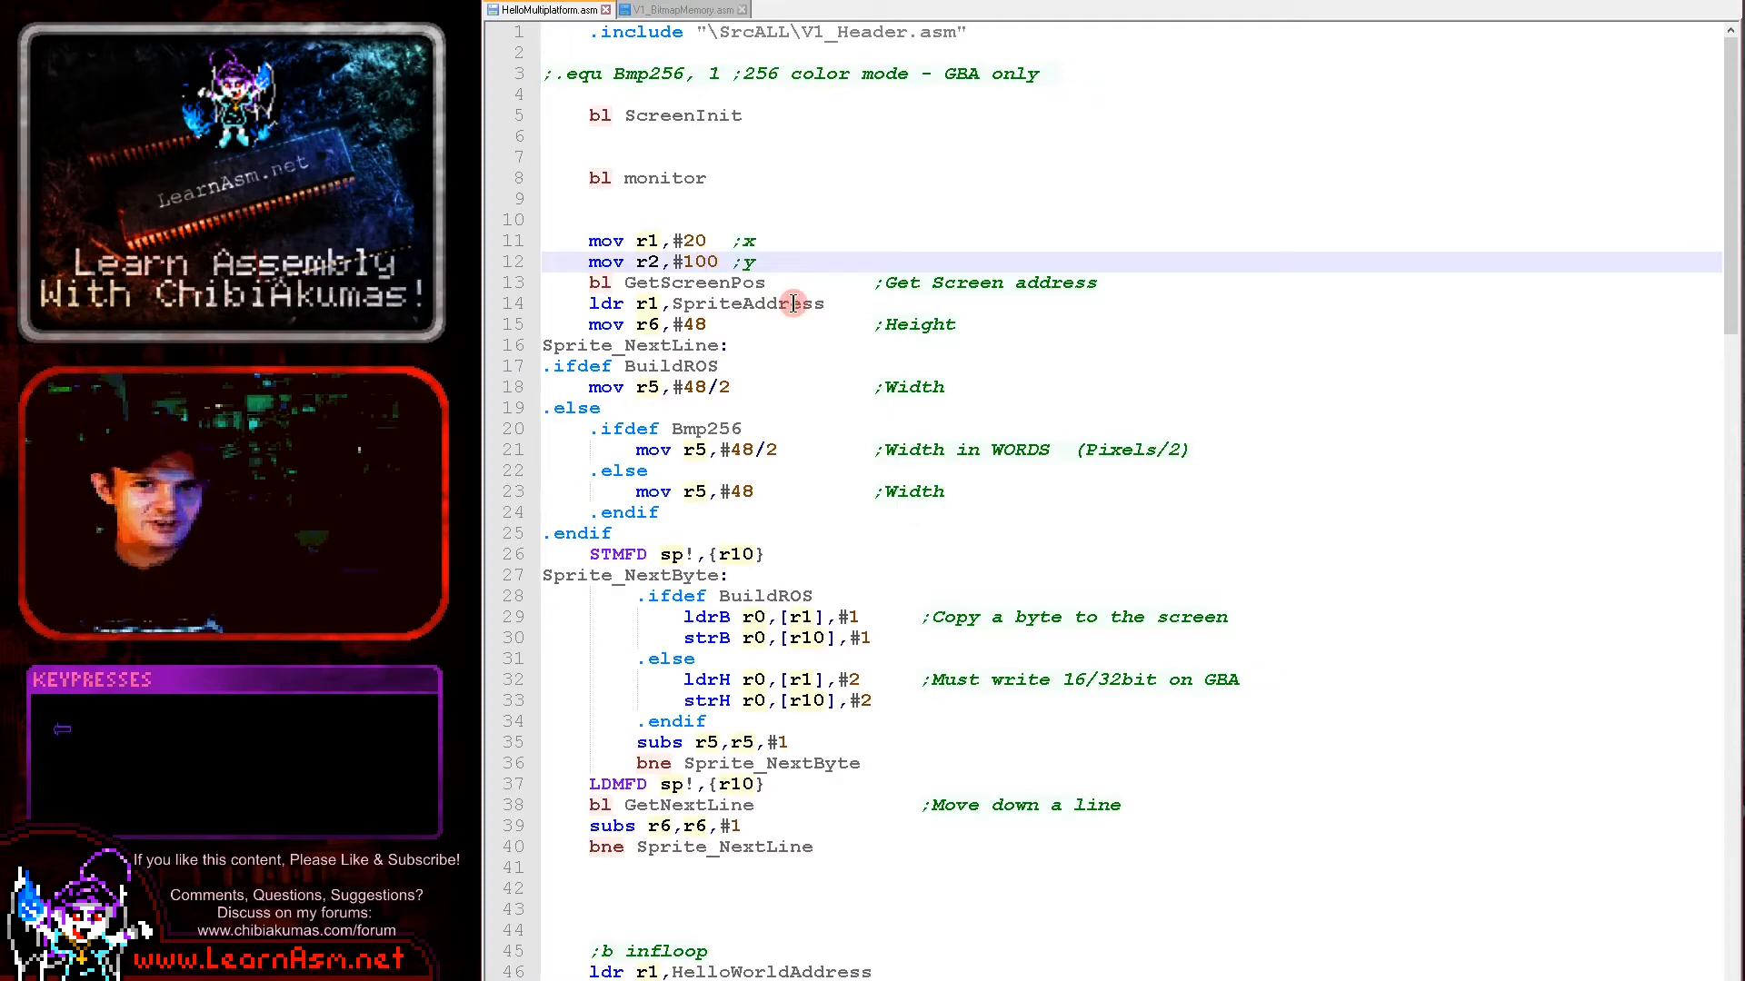
Set sprite y to 200 and change the memory dump length from 2 to 20 lines.
{"action": "type", "text": "2"}
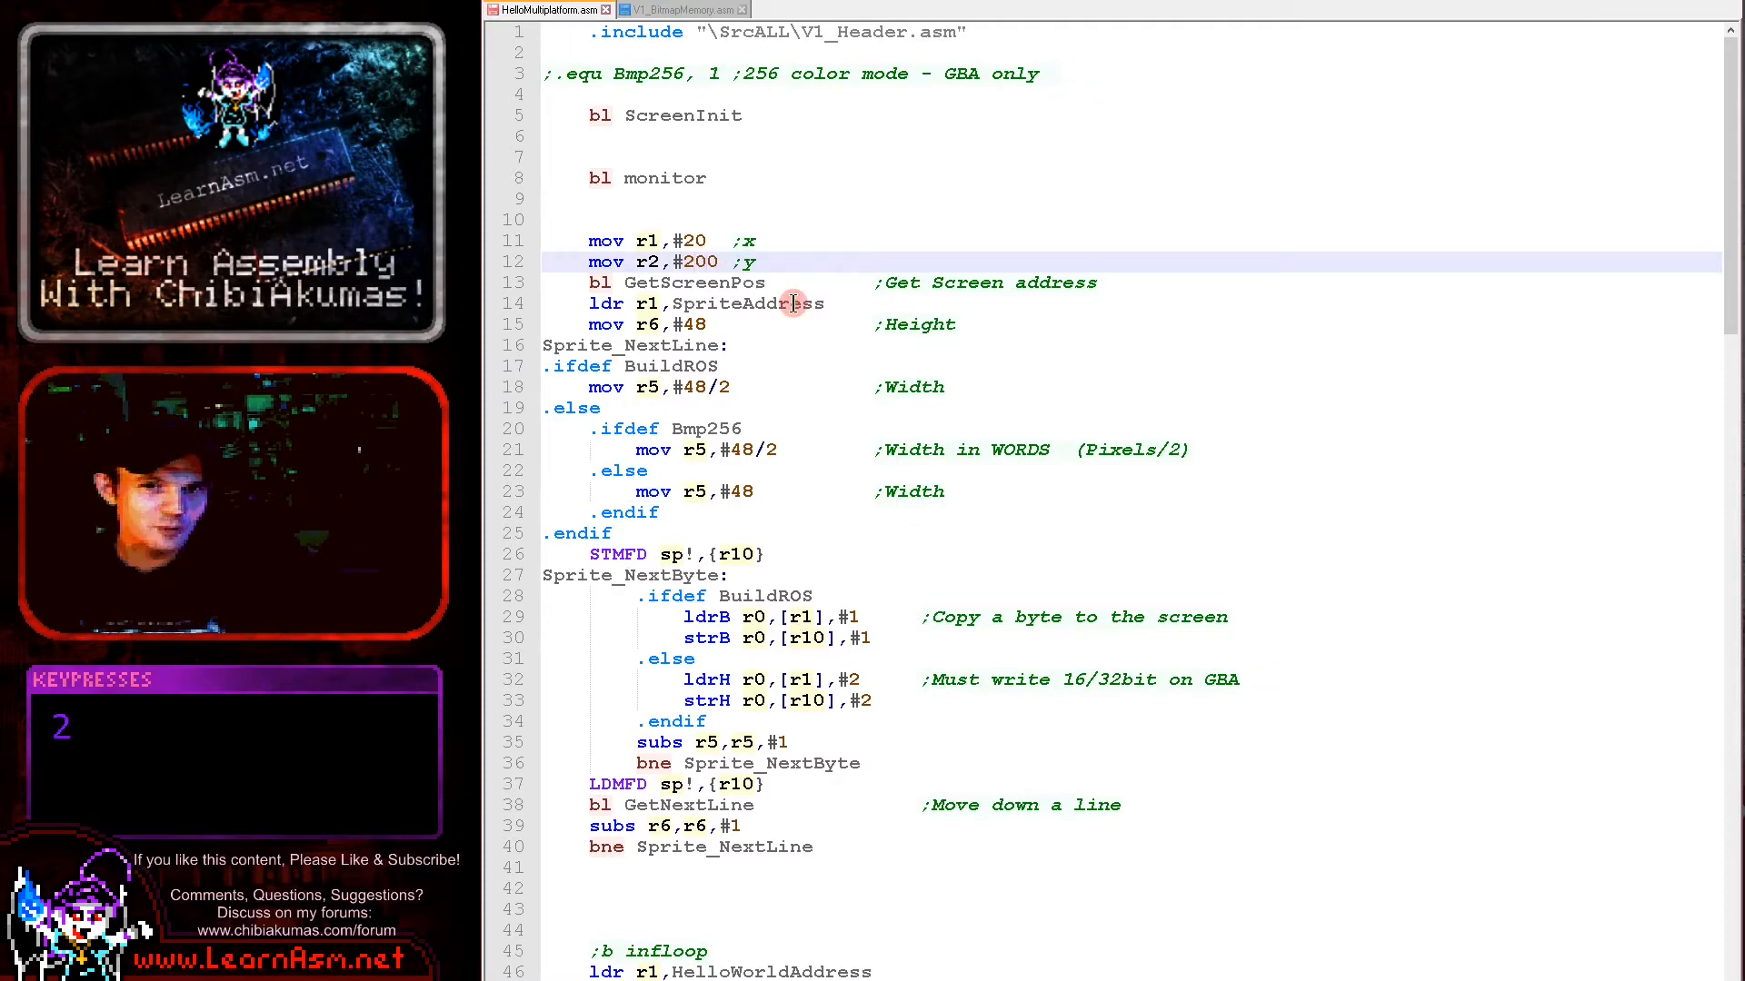
{"action": "scroll", "scroll_direction": "down", "scroll_amount": 3}
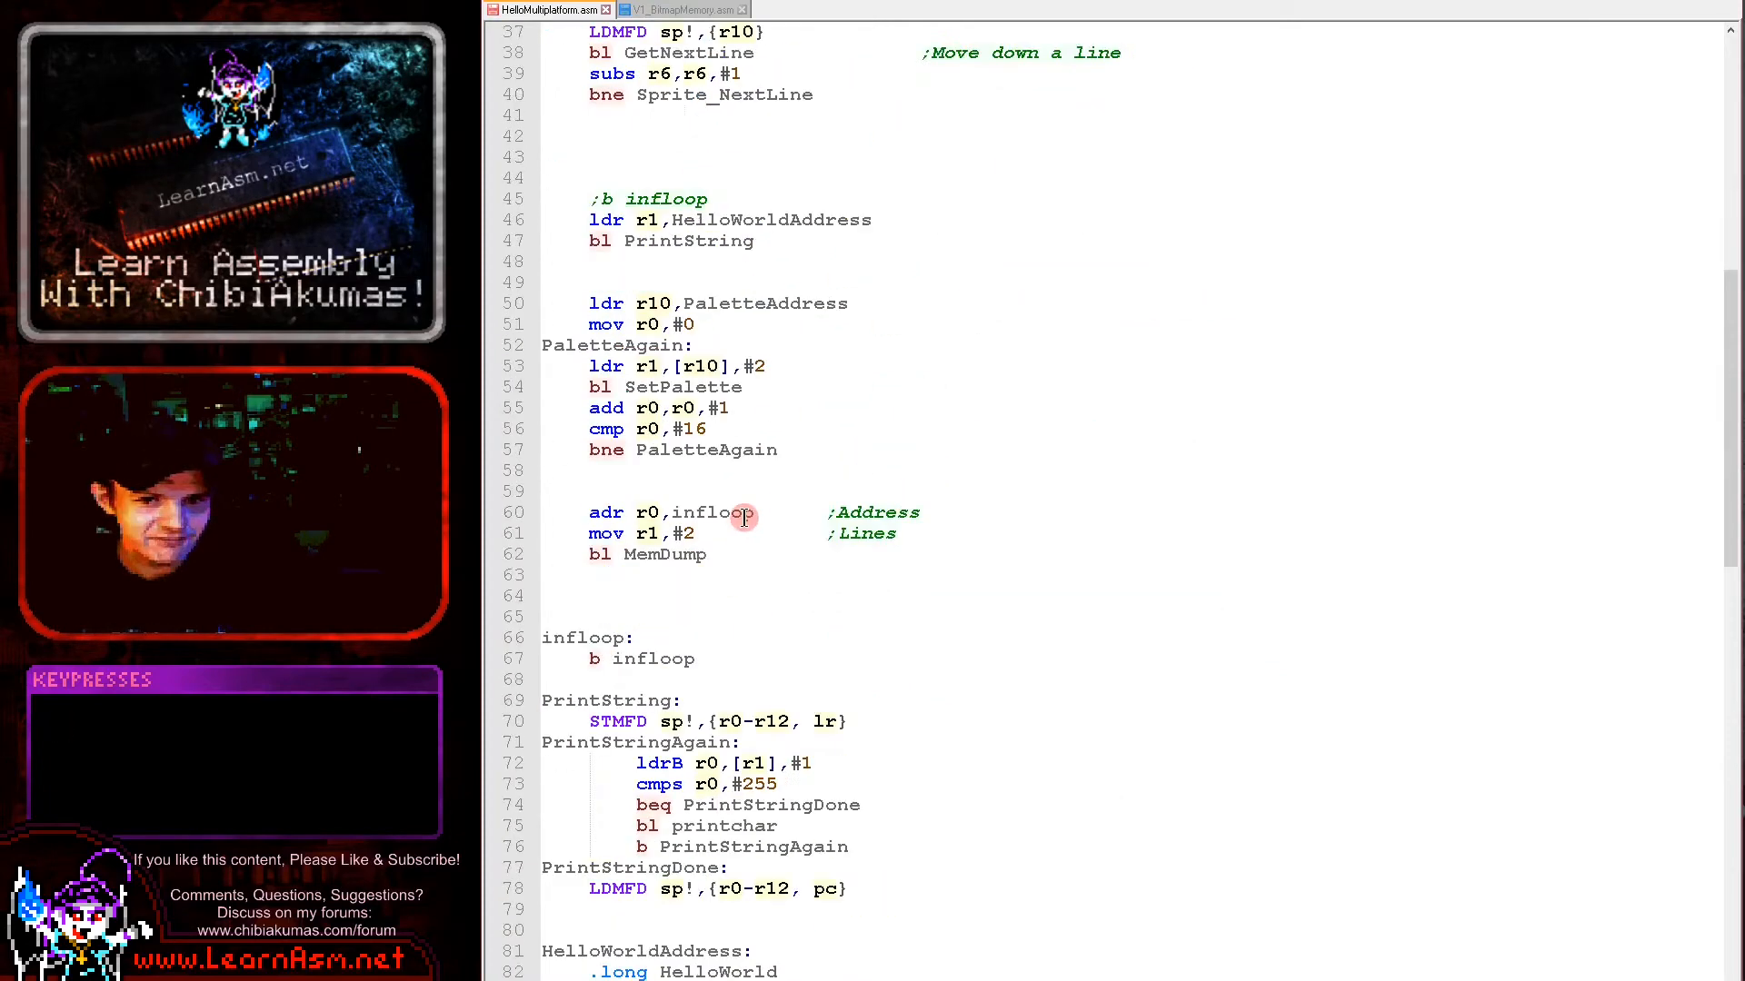
{"action": "scroll", "scroll_direction": "down", "scroll_amount": 3}
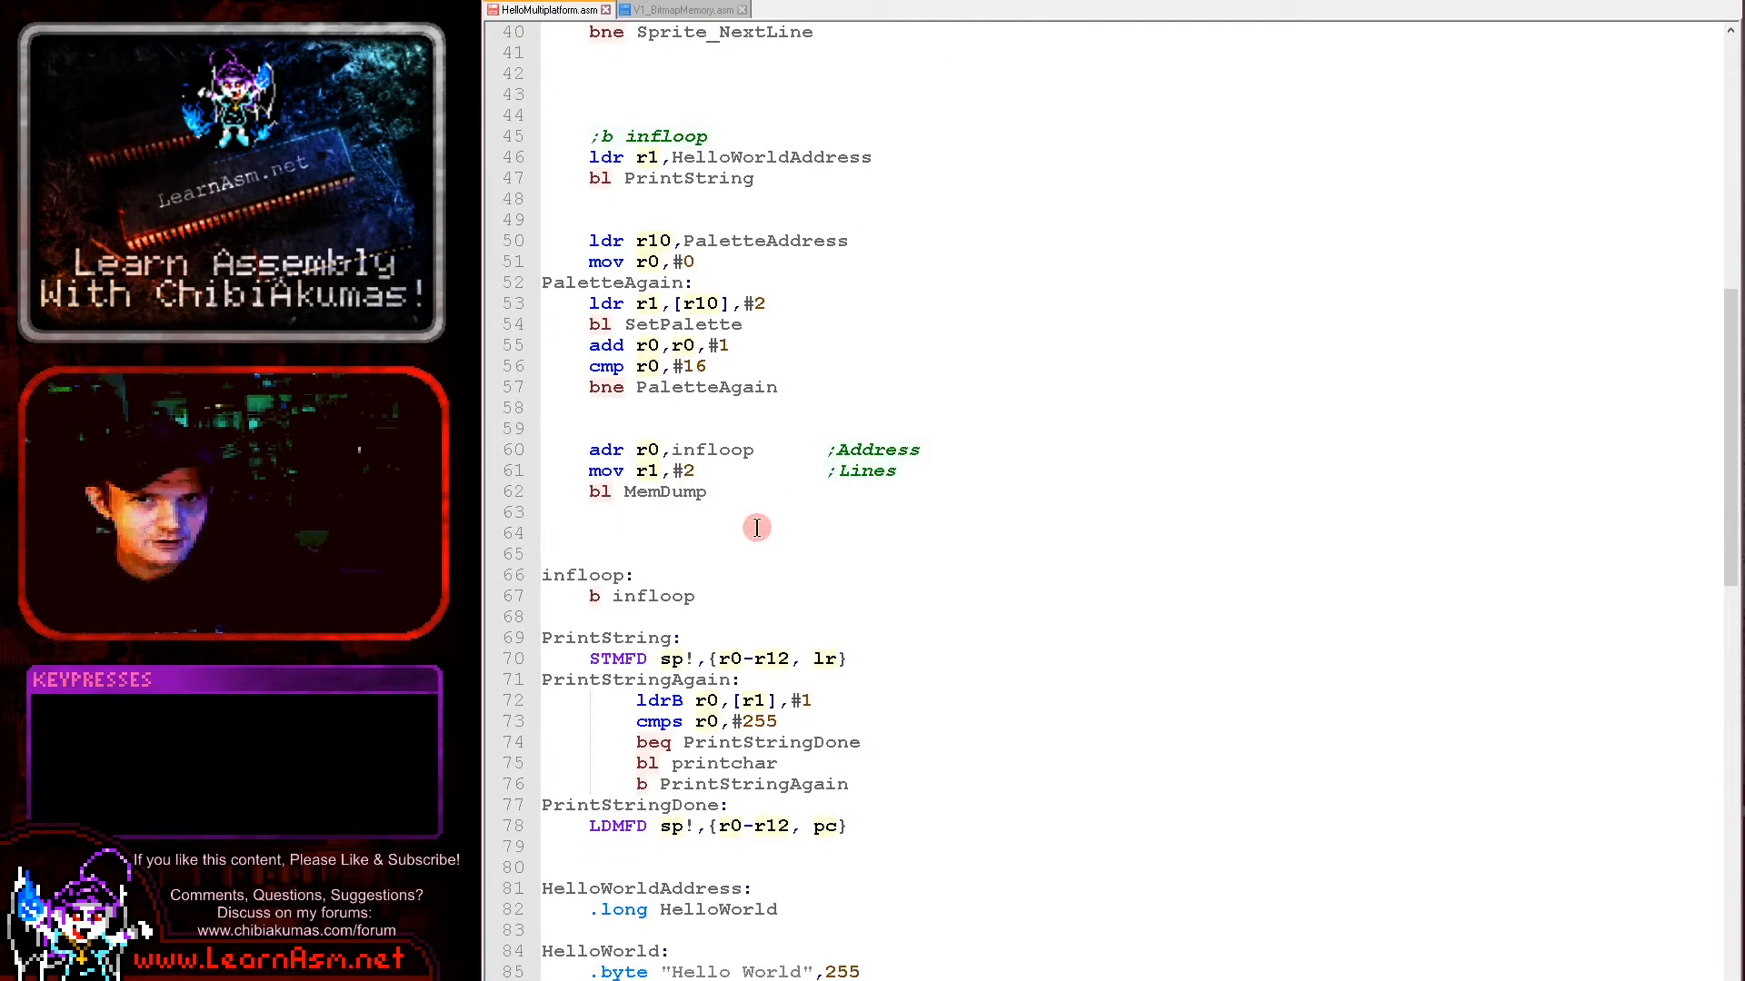
{"action": "mouse_move", "coordinate": [844, 225]}
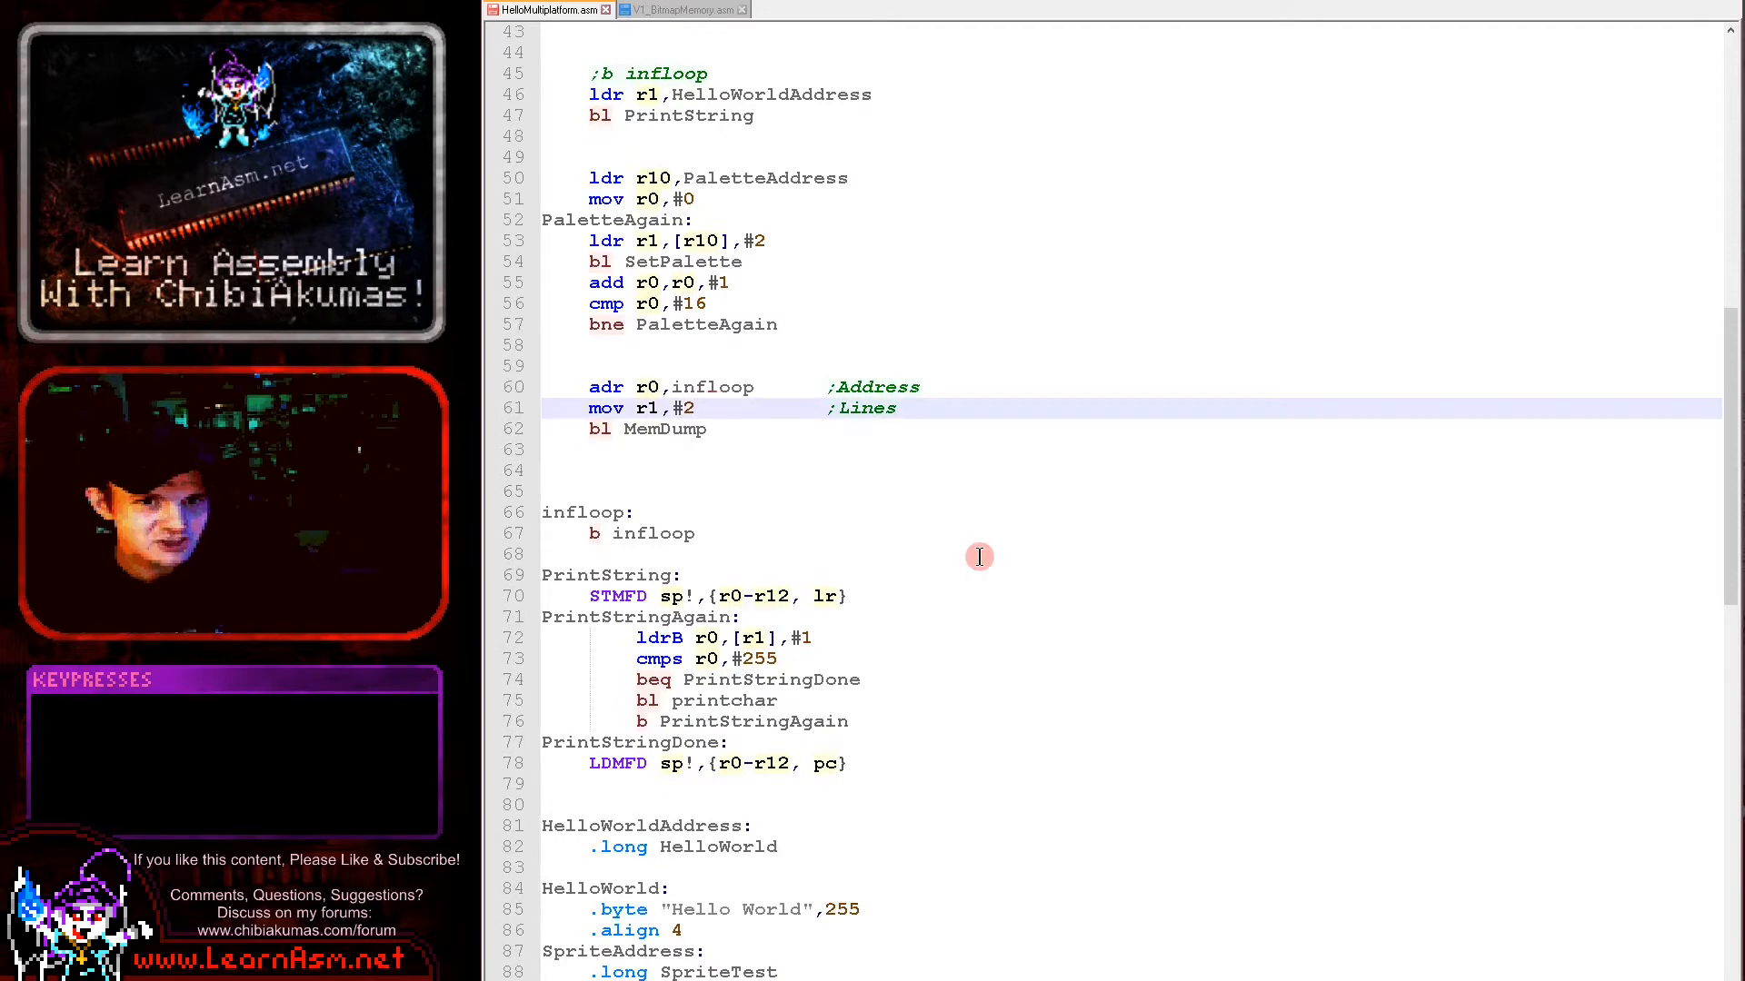
{"action": "type", "text": "0"}
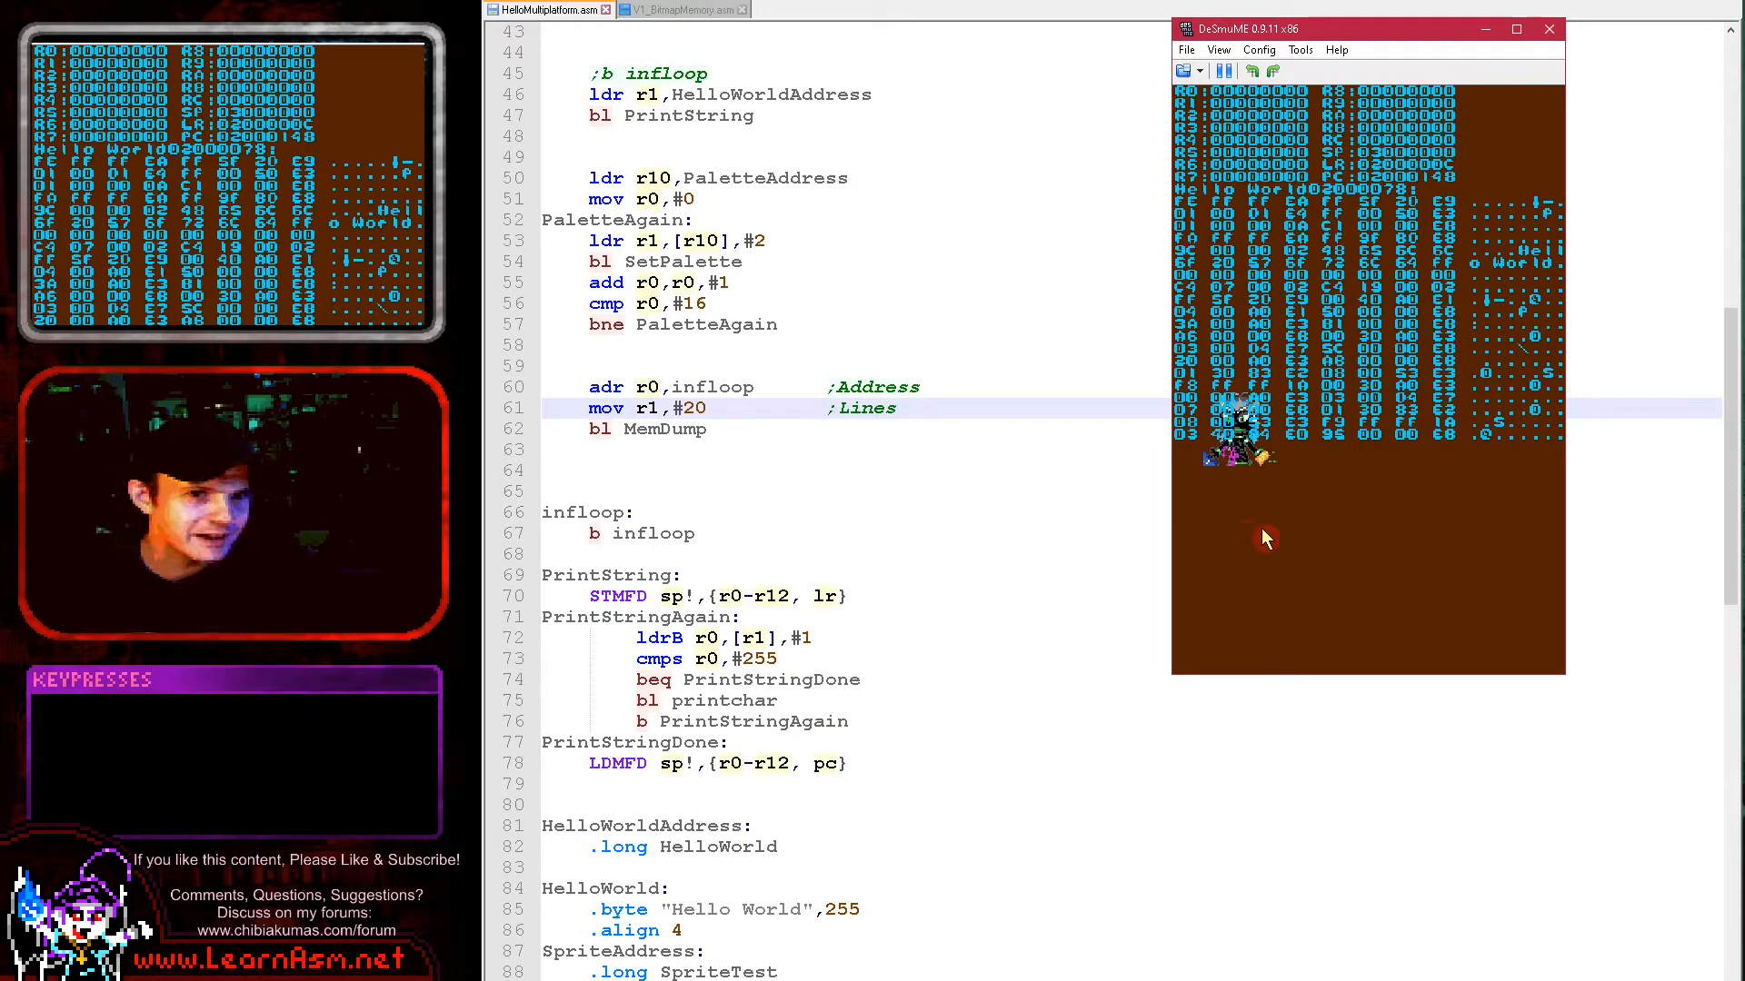
{"action": "mouse_move", "coordinate": [1530, 250]}
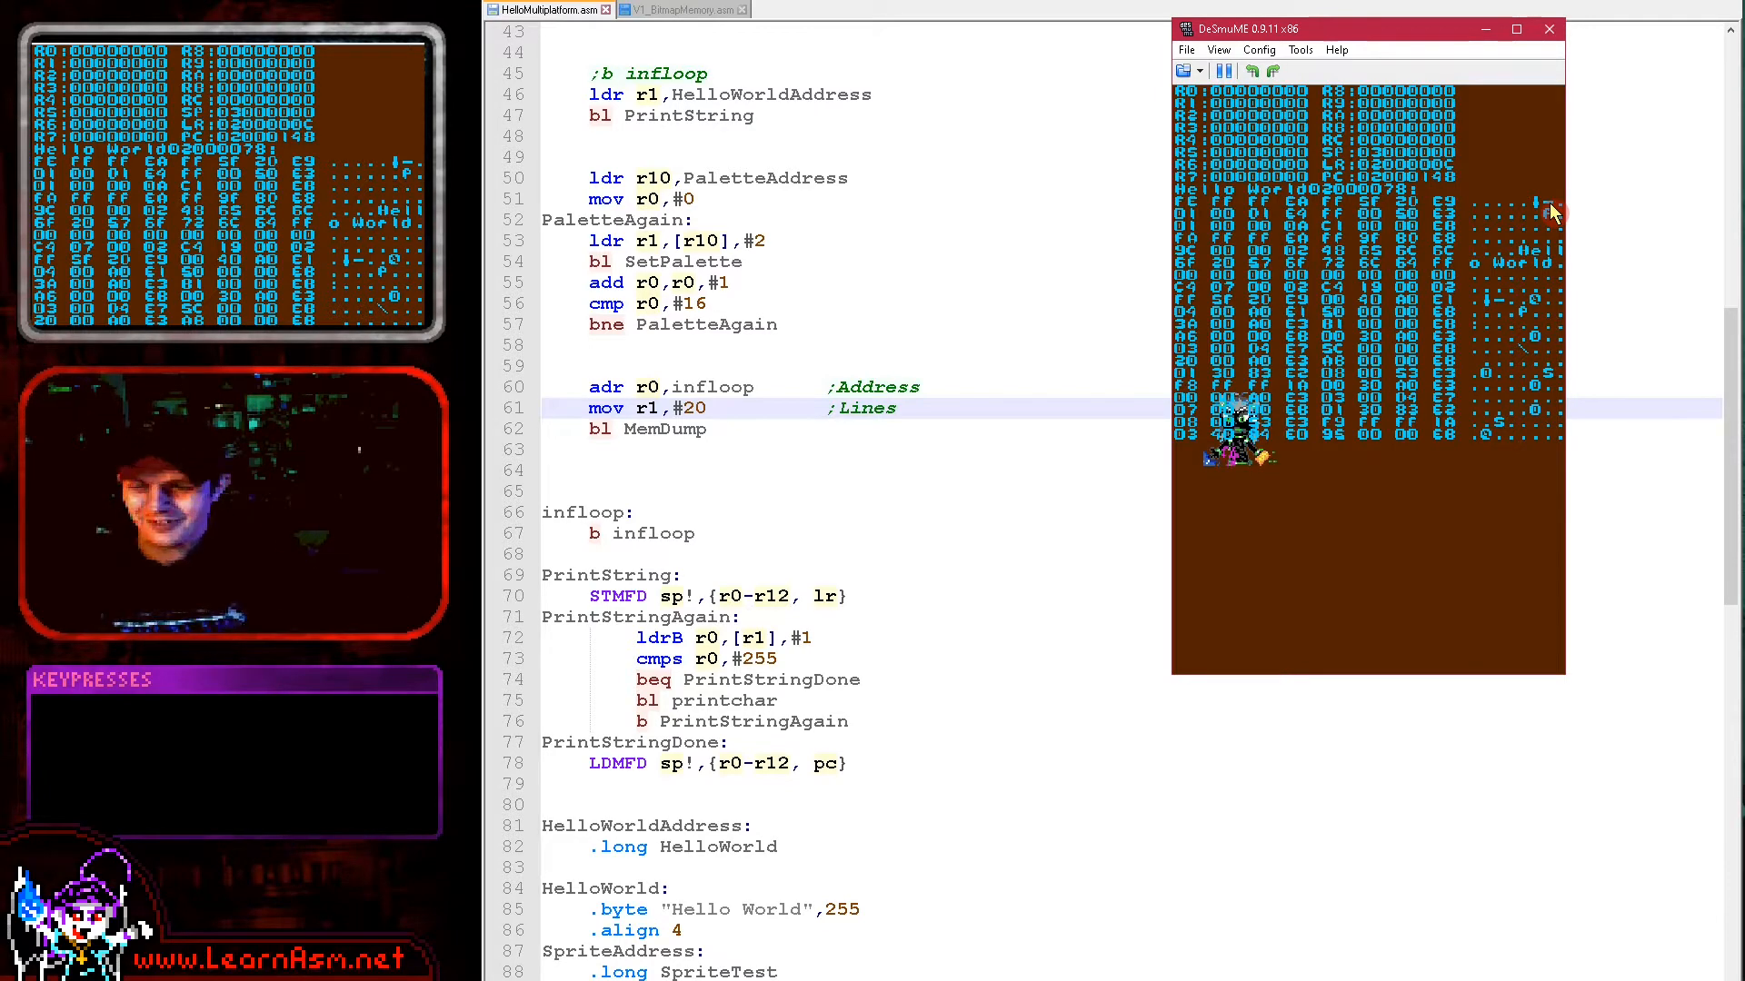
{"action": "mouse_move", "coordinate": [1514, 125]}
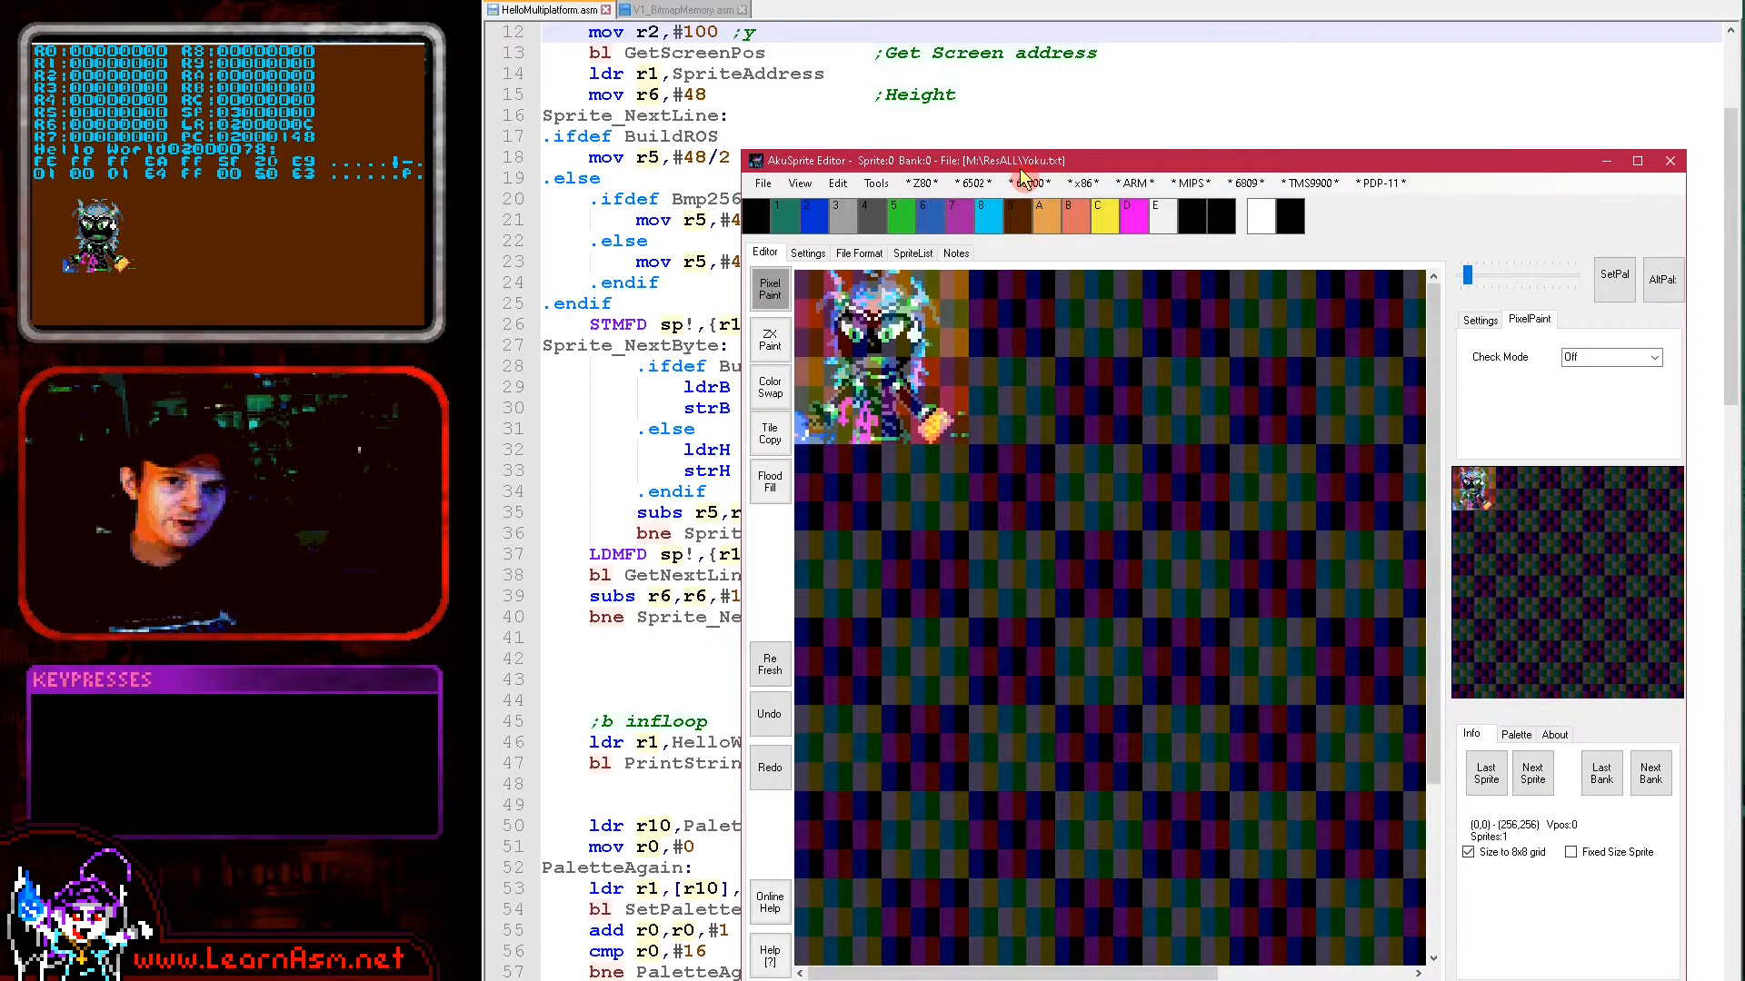
Export the sprite via ARM > NDS as a raw 32768-colour 16bpp bitmap.
{"action": "left_click", "coordinate": [1134, 182]}
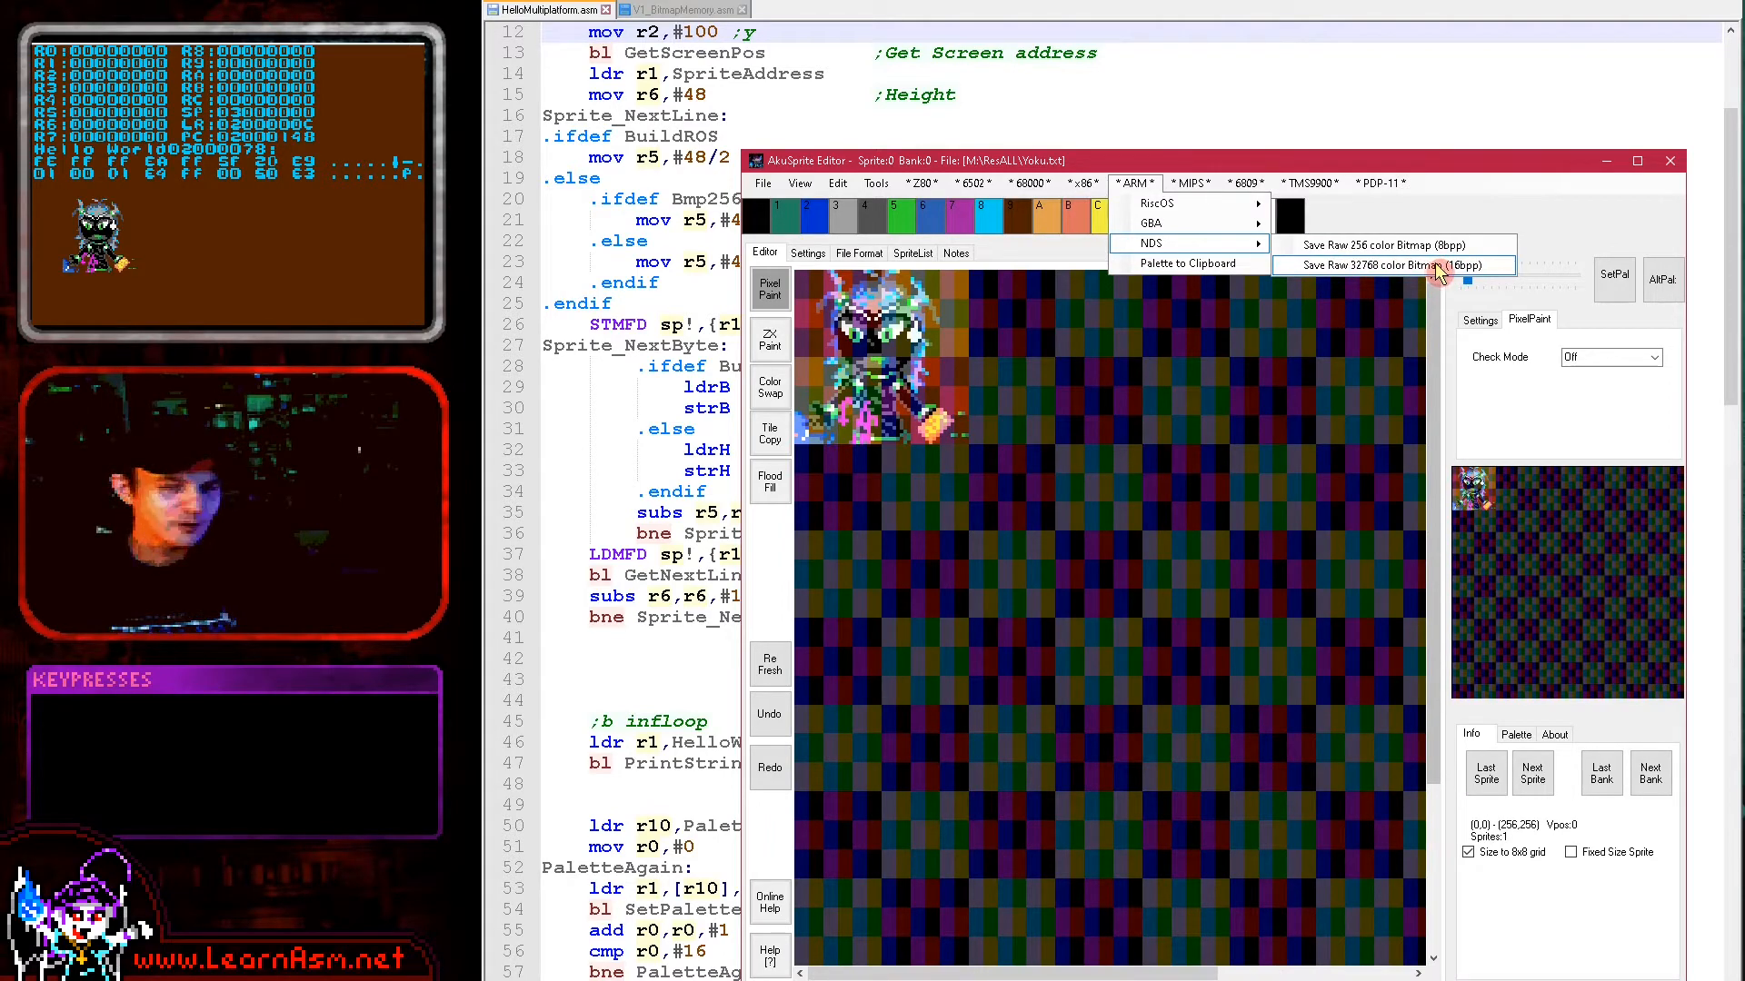
{"action": "mouse_move", "coordinate": [1565, 242]}
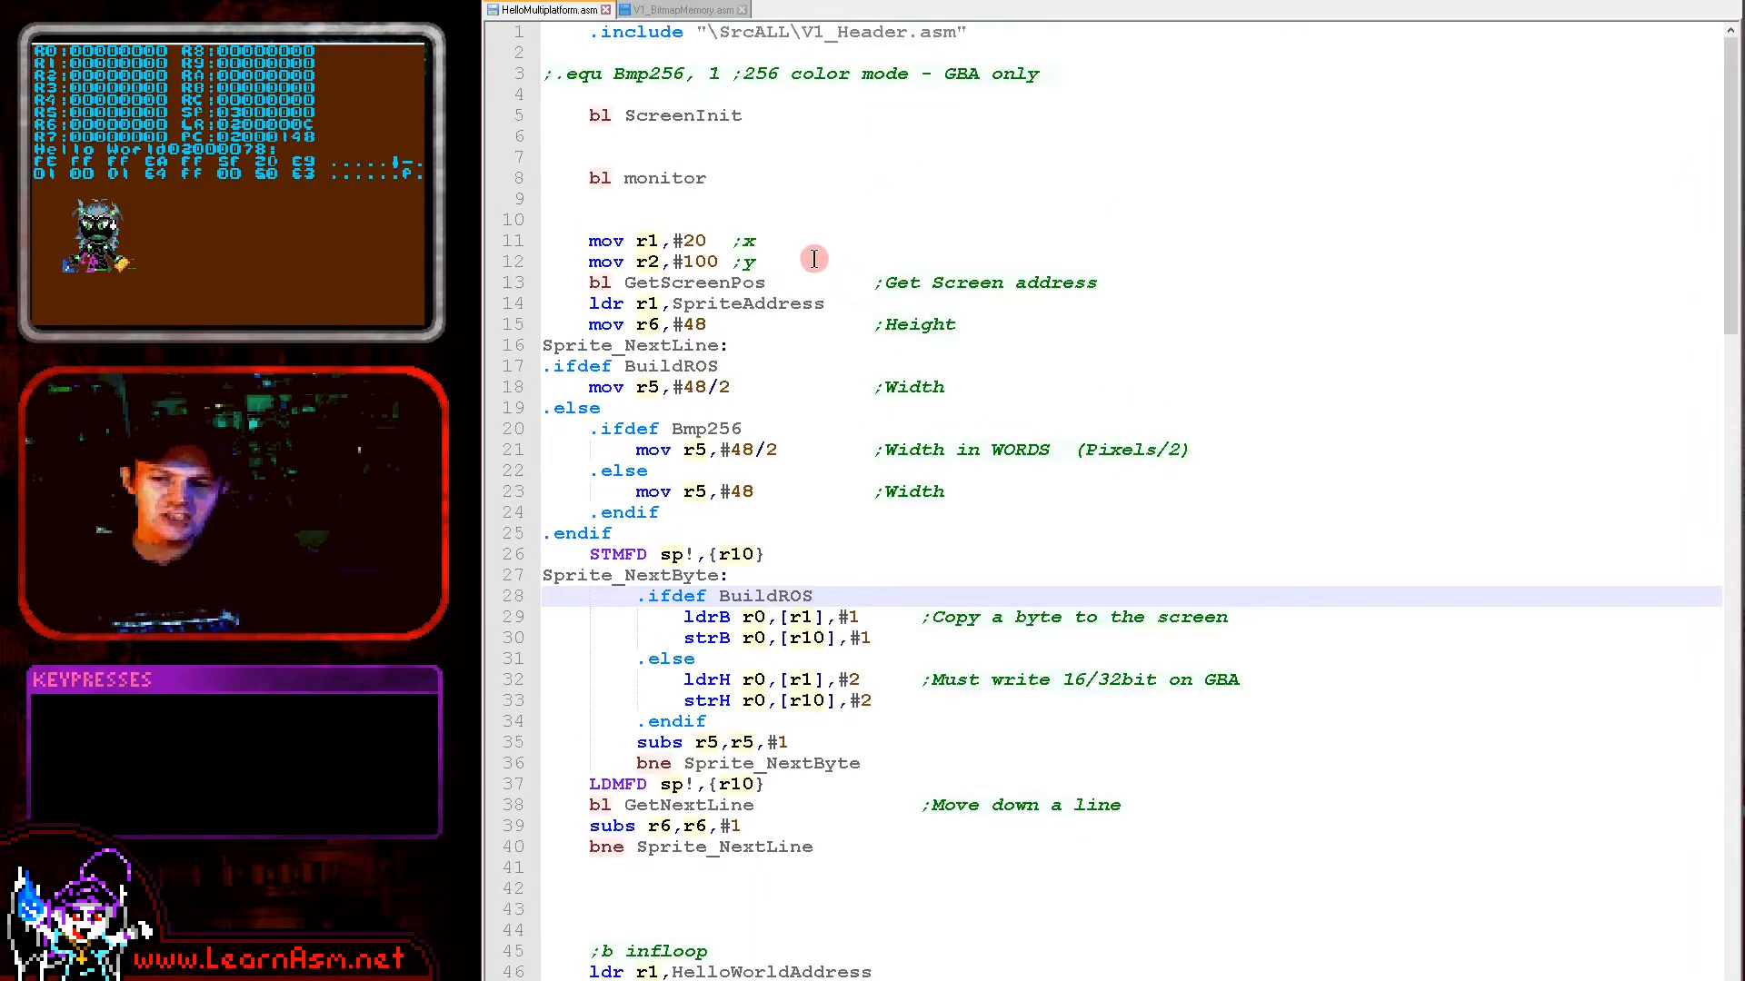
Switch to V1_BitmapMemory.asm and highlight the power-control address and top-screen setup code in ScreenInit.
{"action": "left_click", "coordinate": [676, 9]}
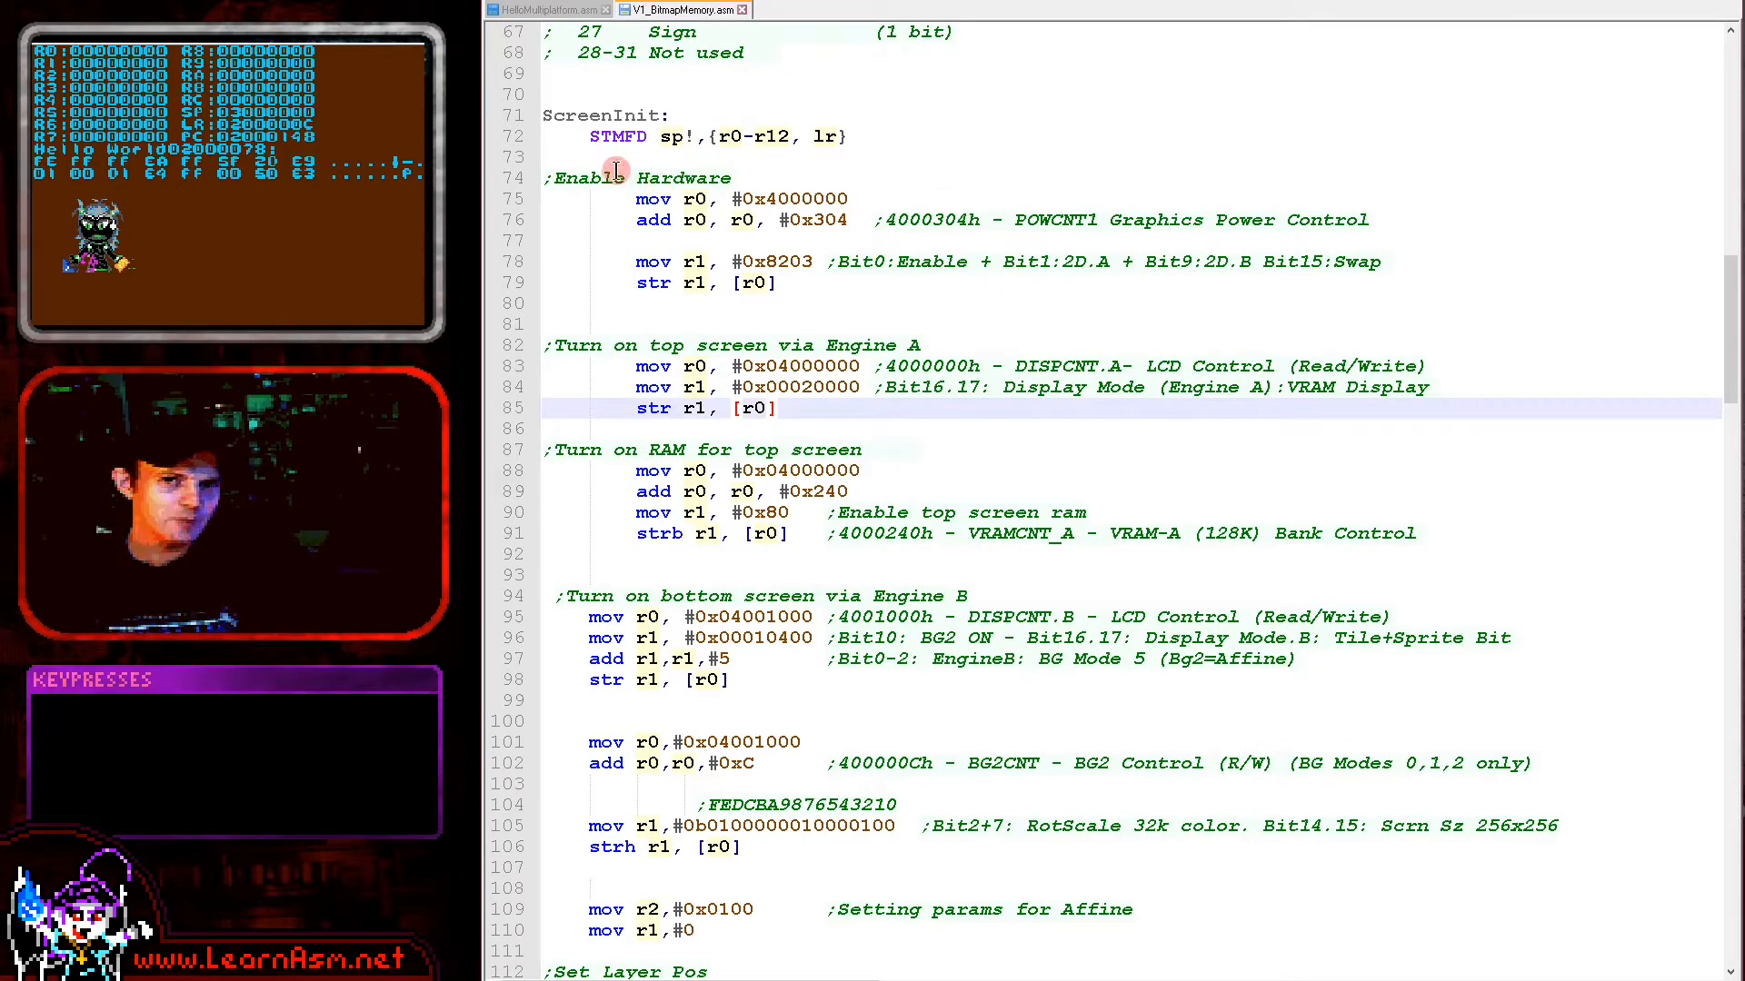
{"action": "left_click", "coordinate": [1350, 220]}
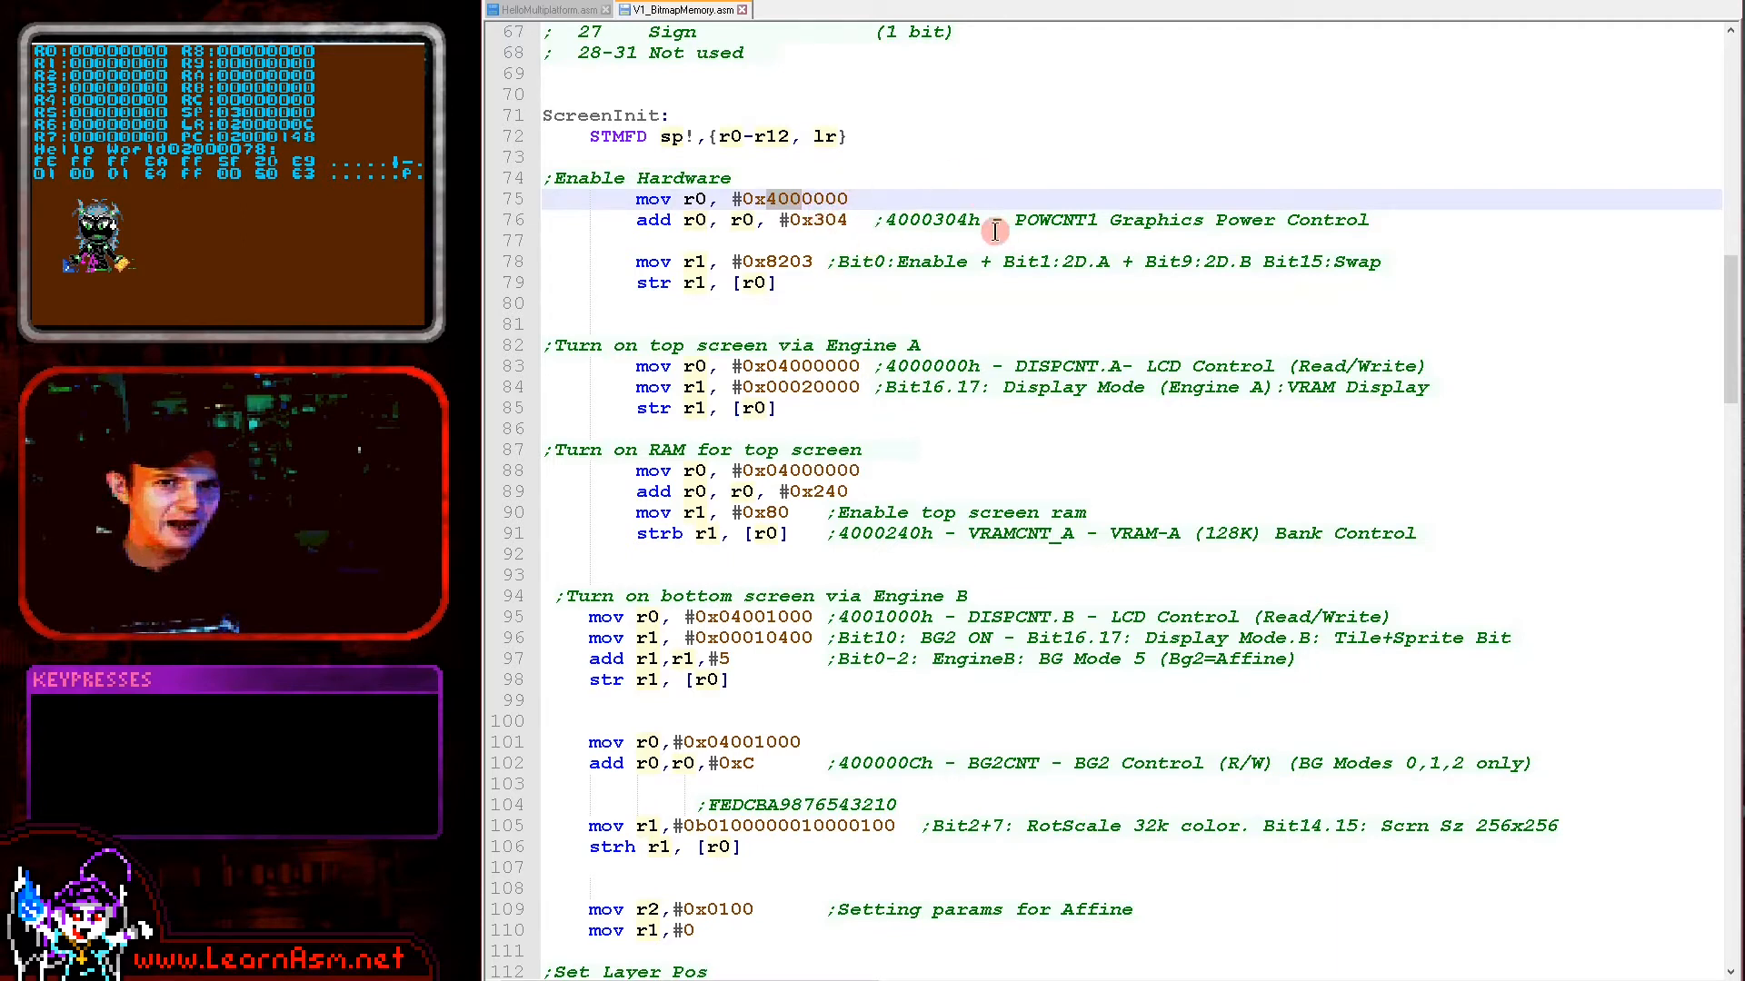
{"action": "double_click", "coordinate": [933, 220]}
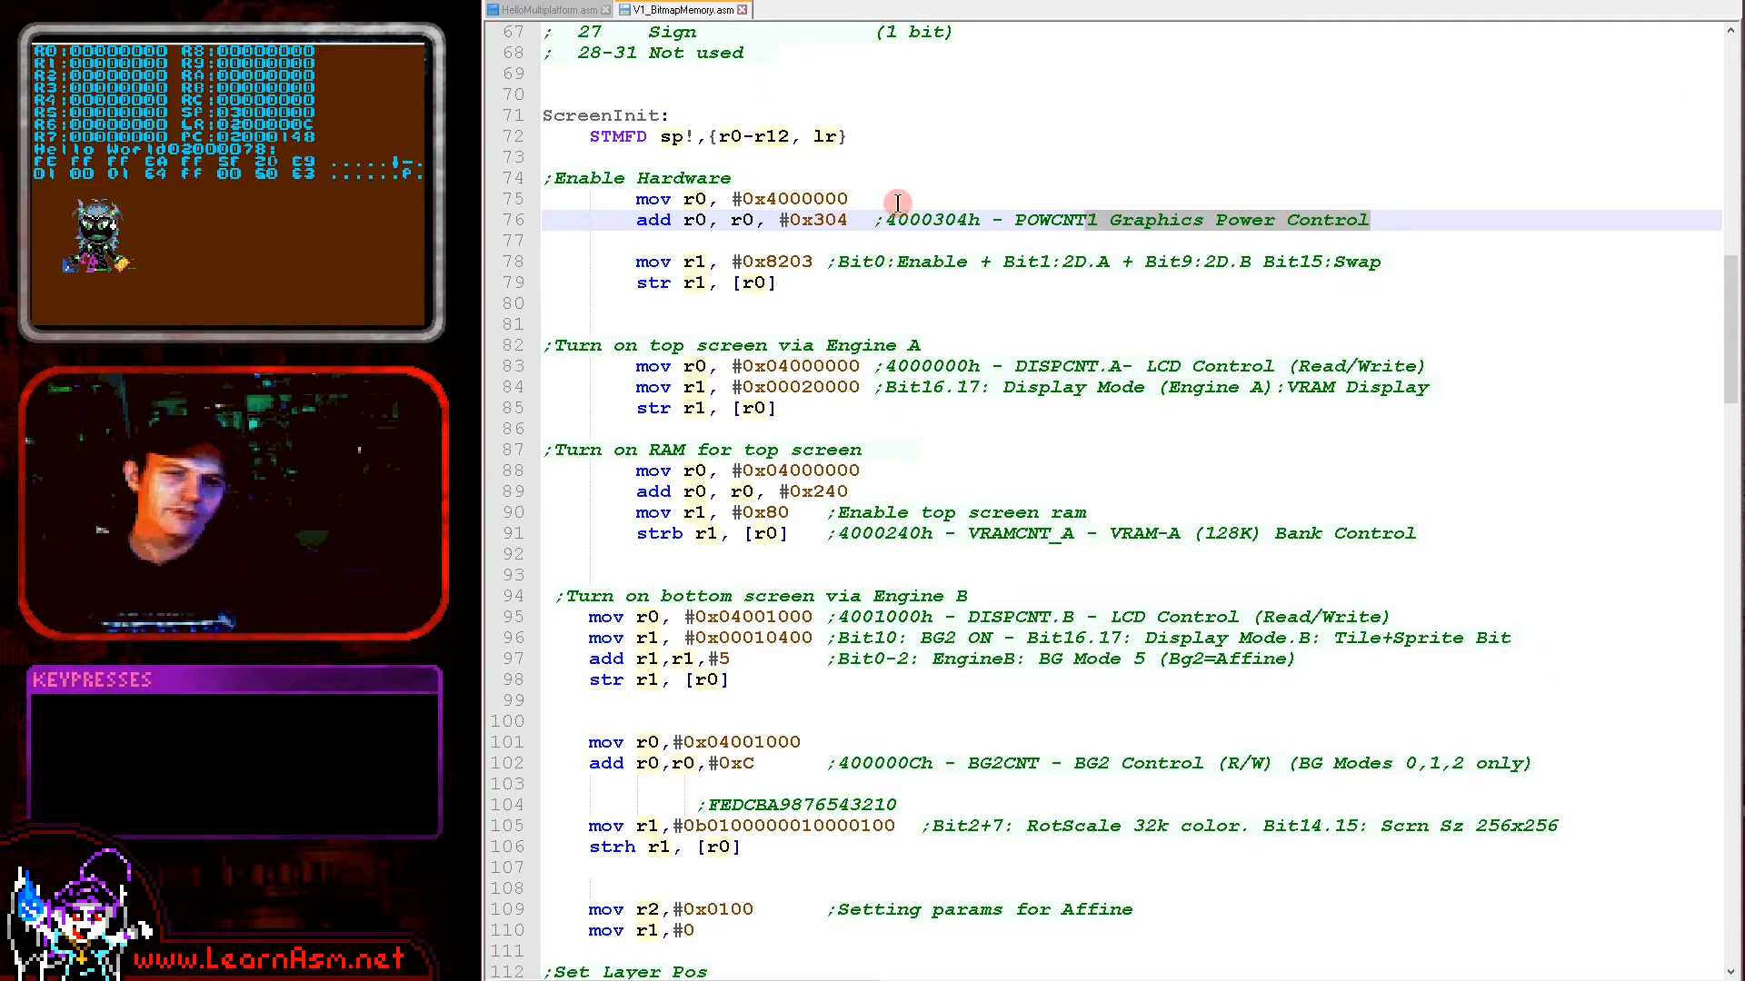
{"action": "mouse_move", "coordinate": [785, 466]}
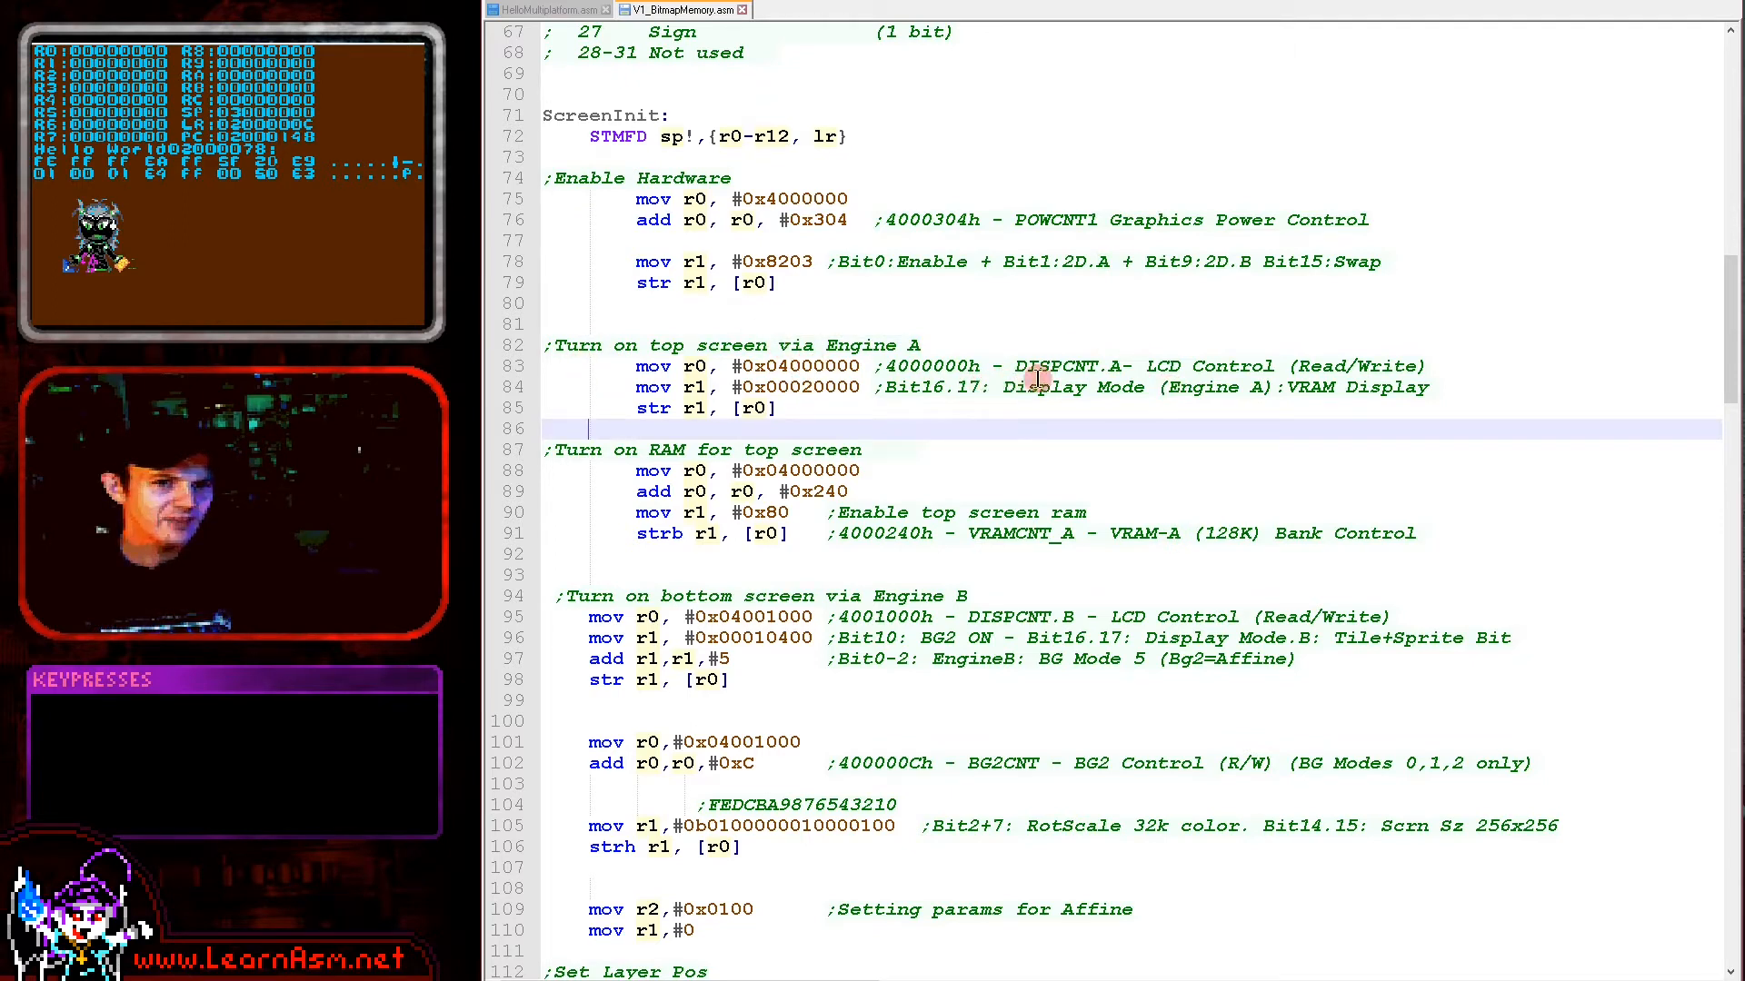
{"action": "mouse_move", "coordinate": [1090, 404]}
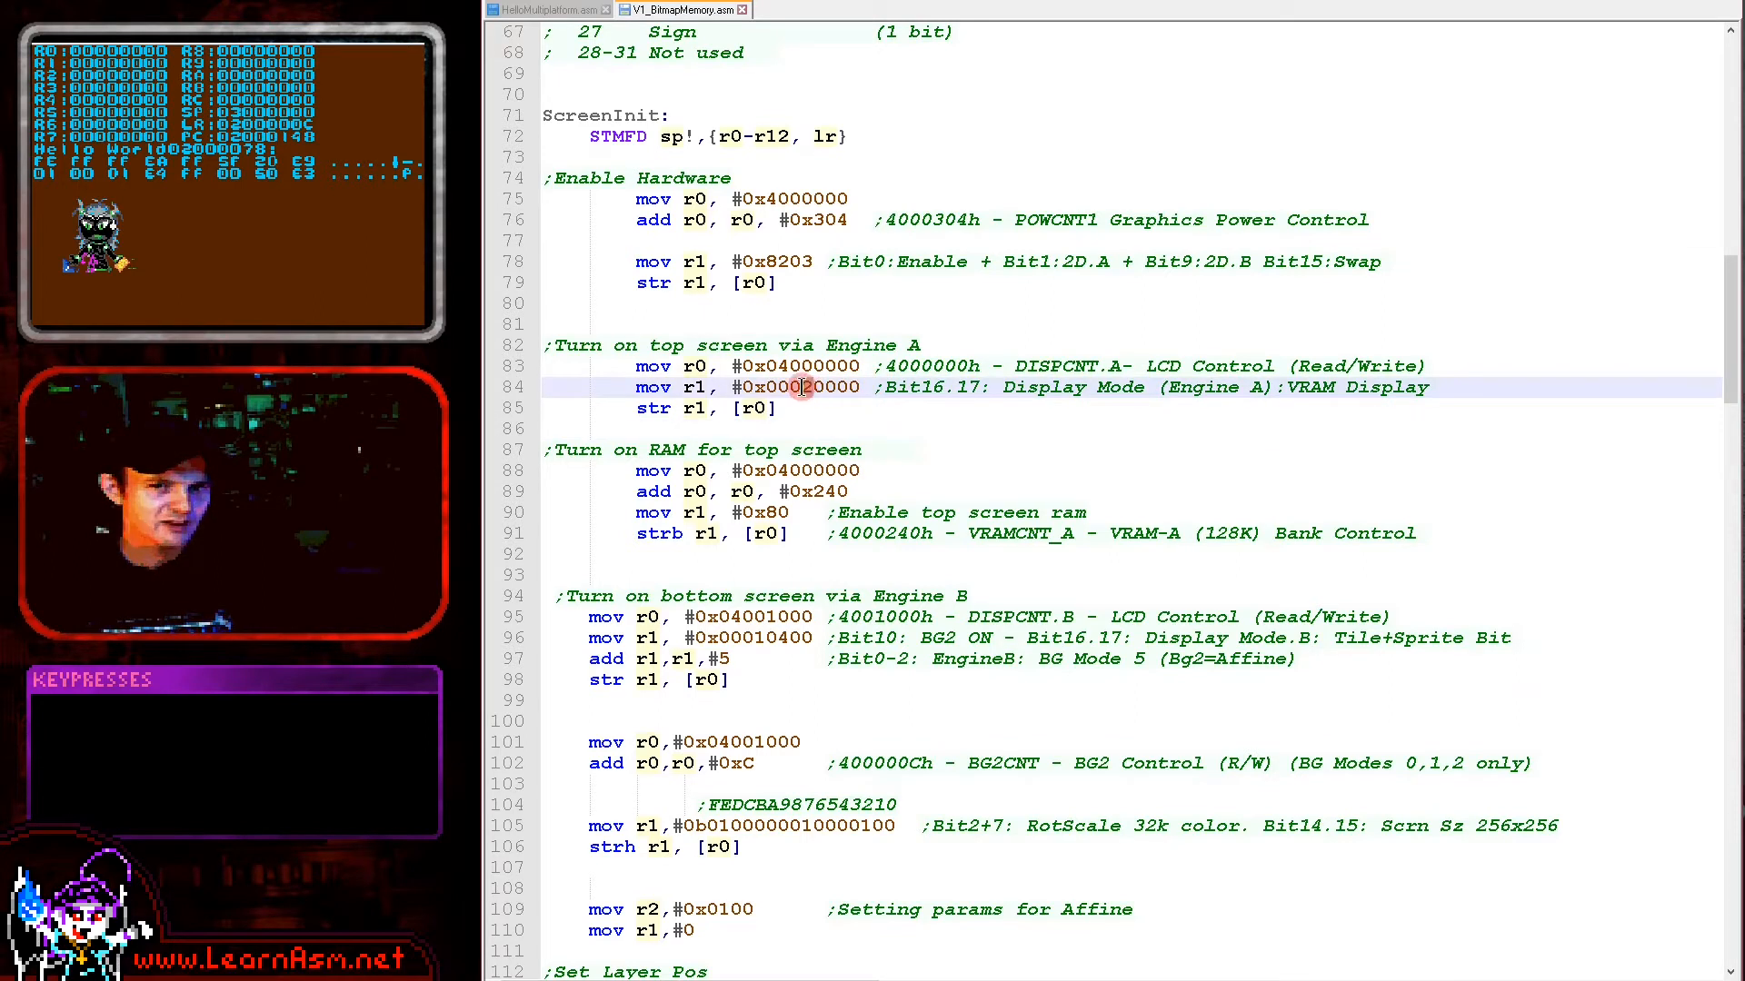
{"action": "mouse_move", "coordinate": [734, 428]}
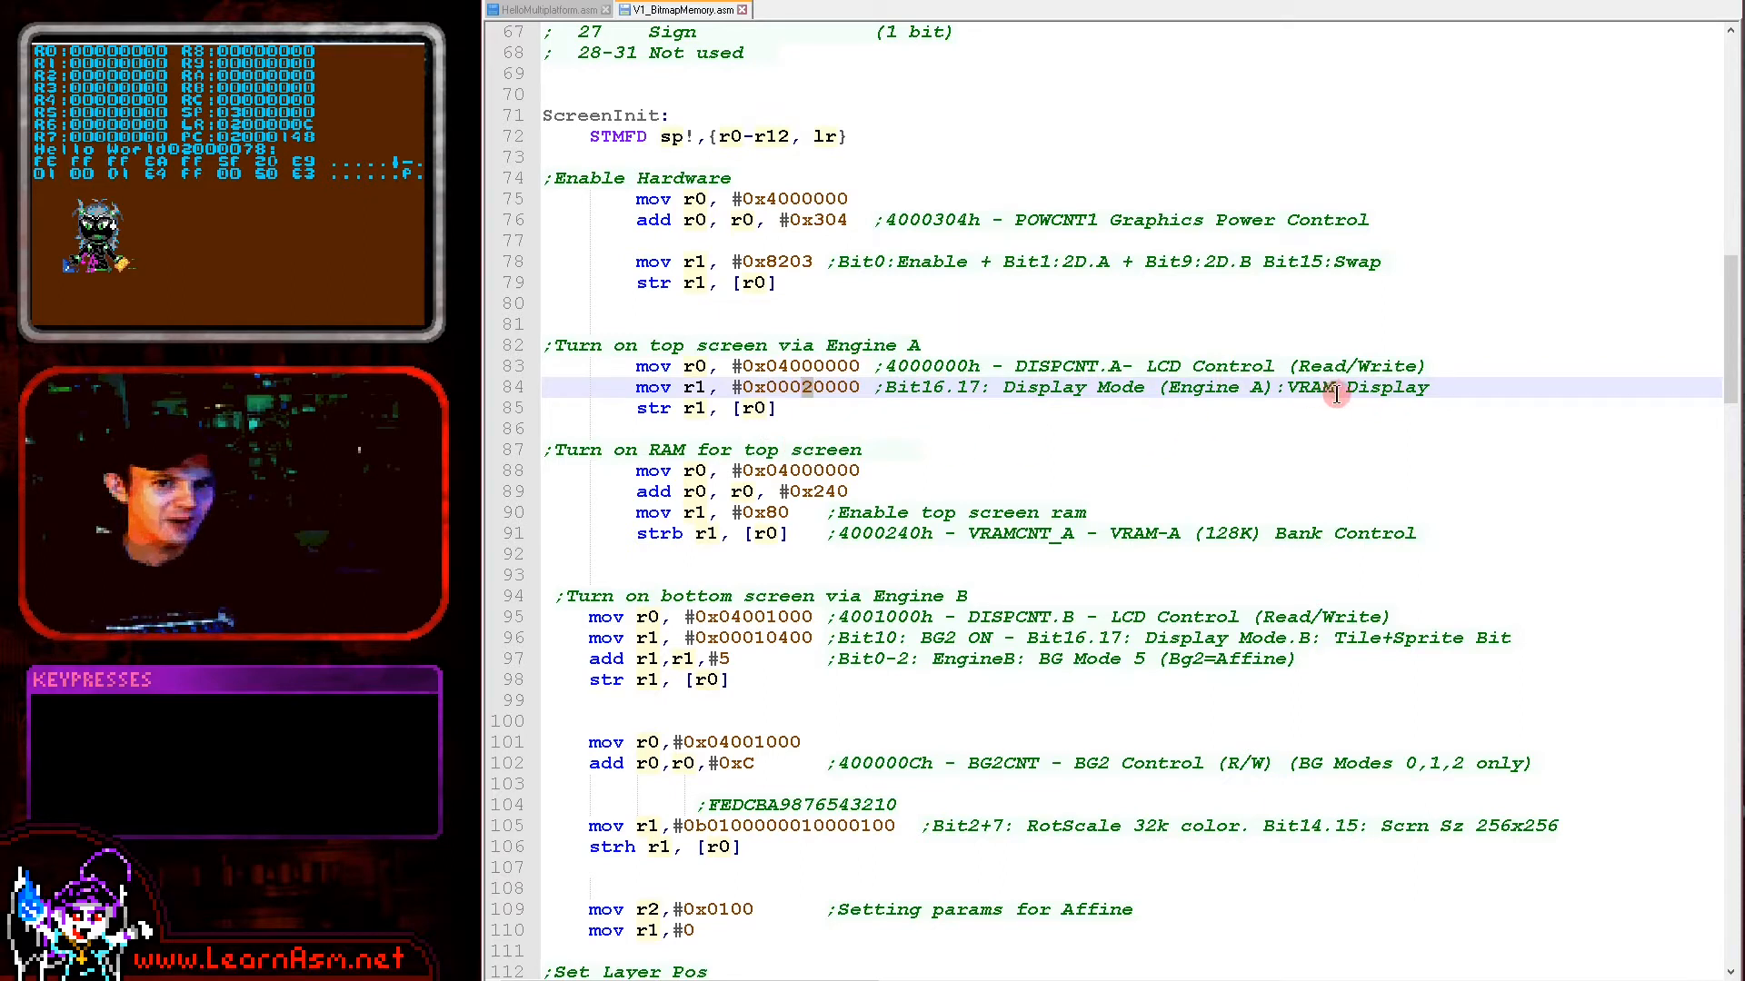
{"action": "mouse_move", "coordinate": [1294, 434]}
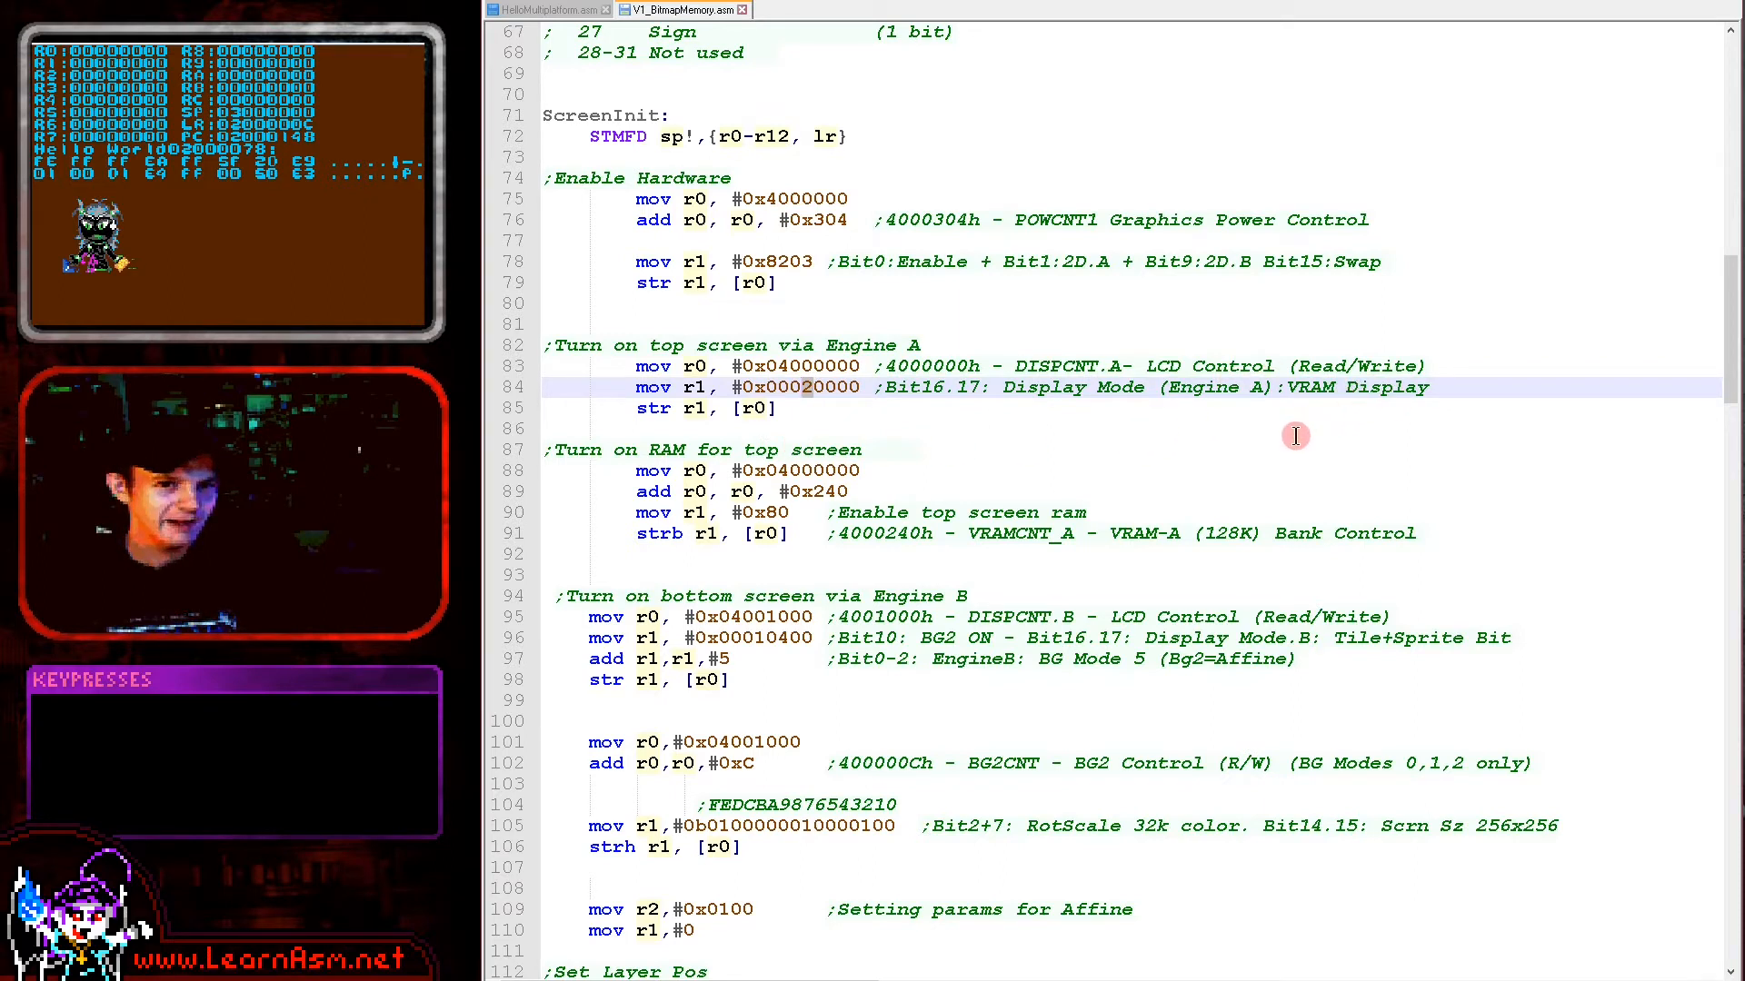
{"action": "mouse_move", "coordinate": [800, 524]}
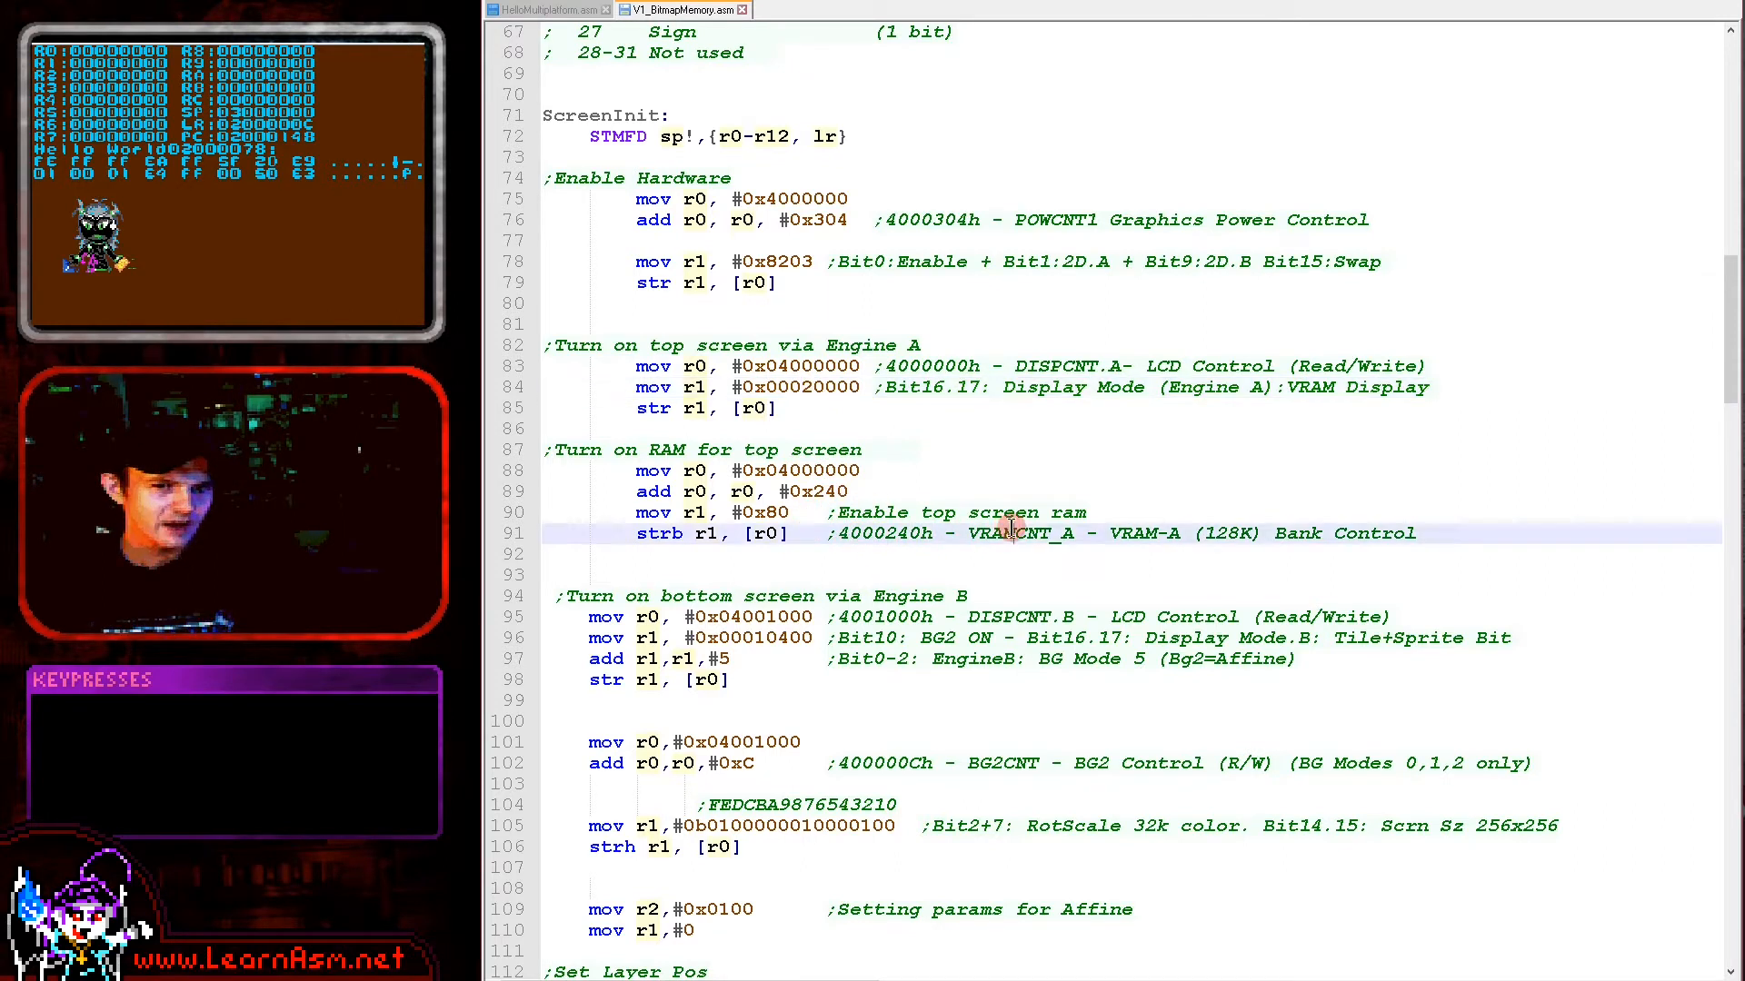
{"action": "double_click", "coordinate": [762, 513]}
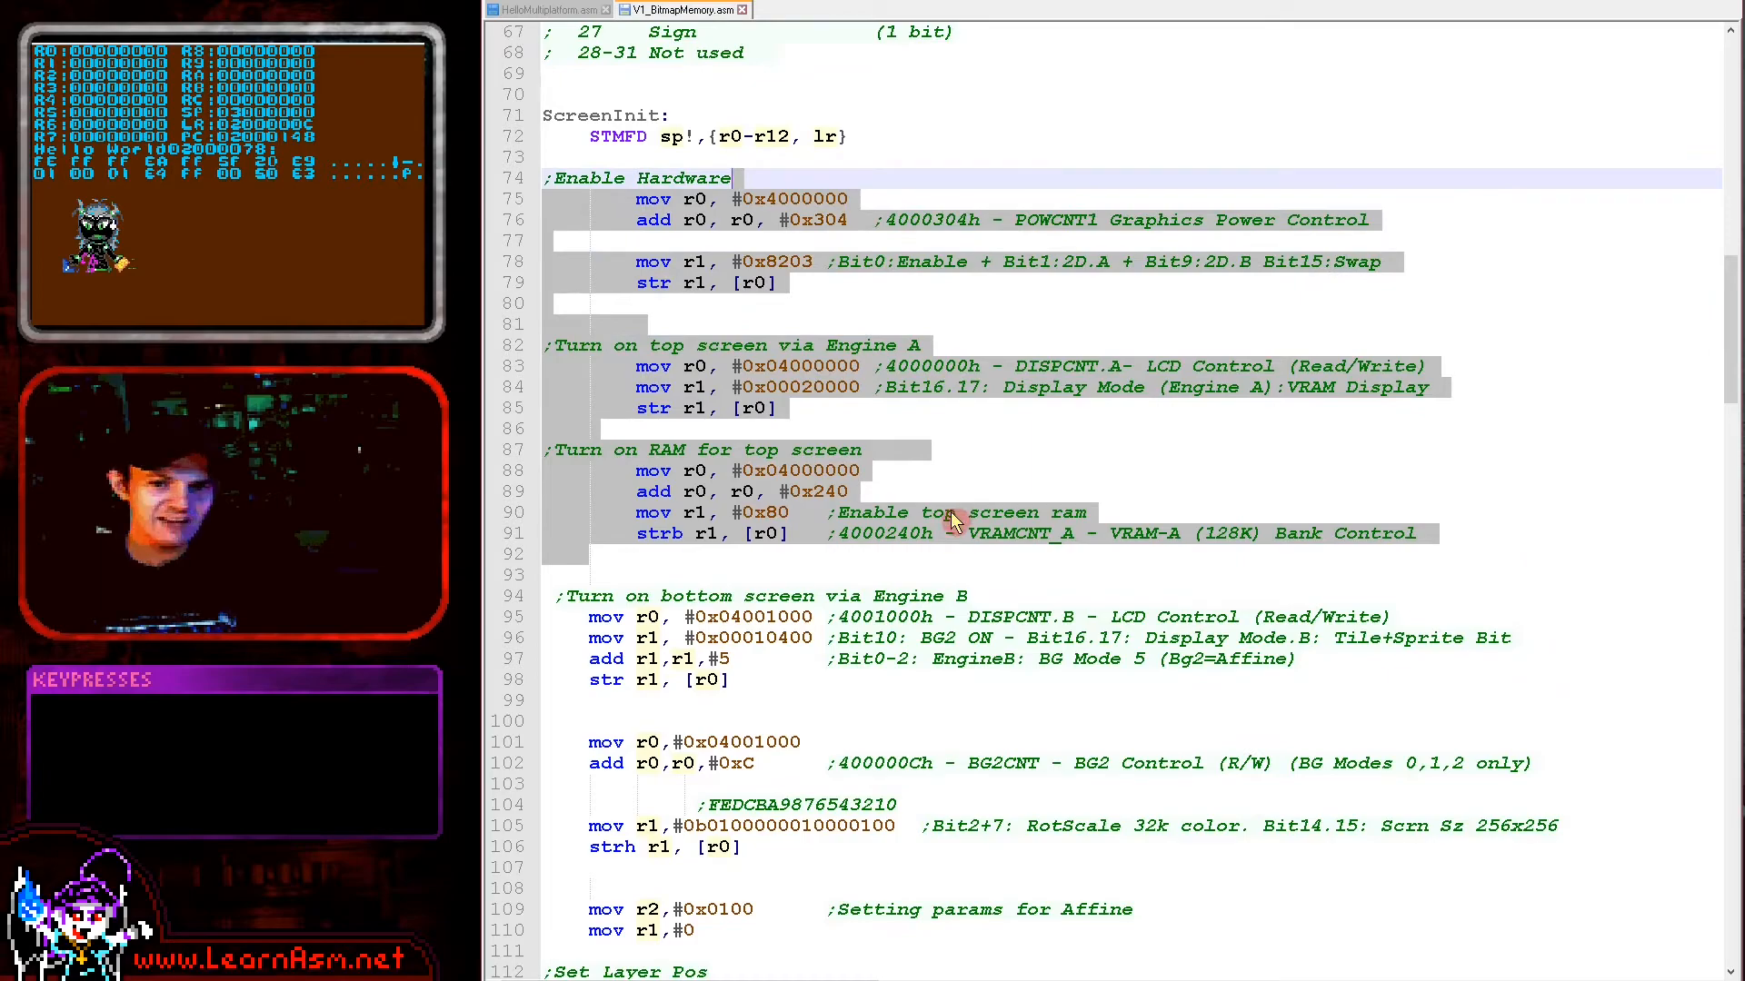
{"action": "scroll", "scroll_direction": "down", "scroll_amount": 3}
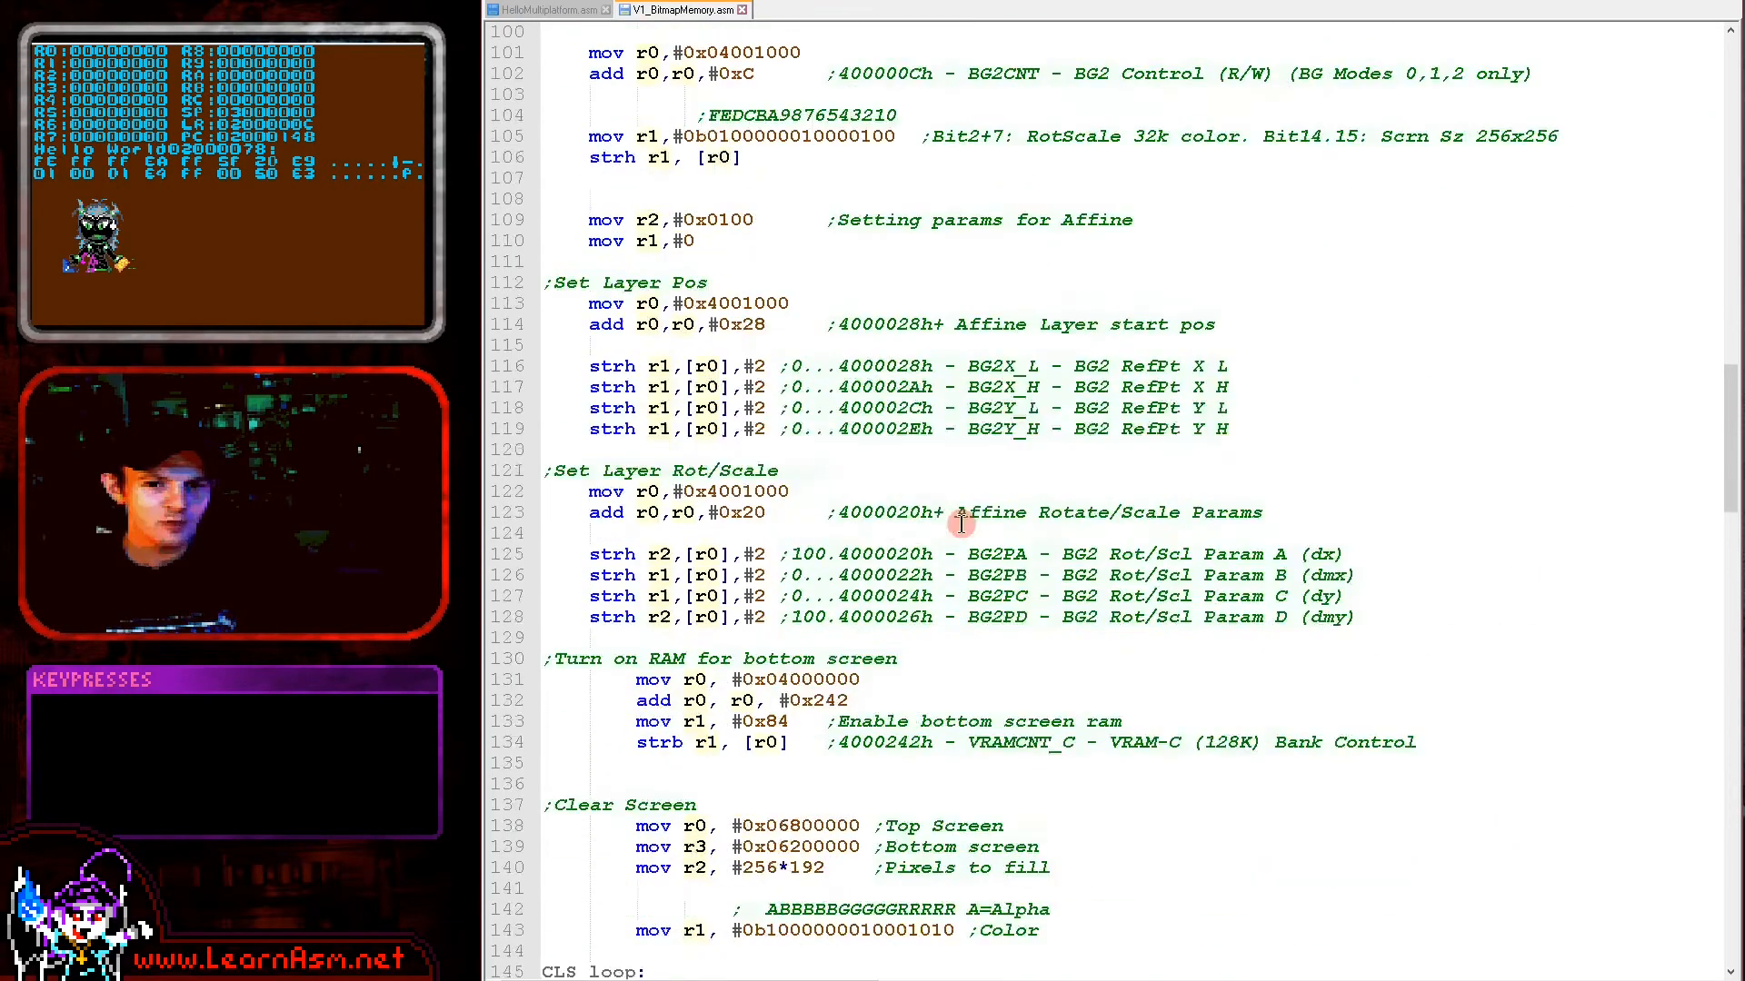
{"action": "scroll", "scroll_direction": "down", "scroll_amount": 3}
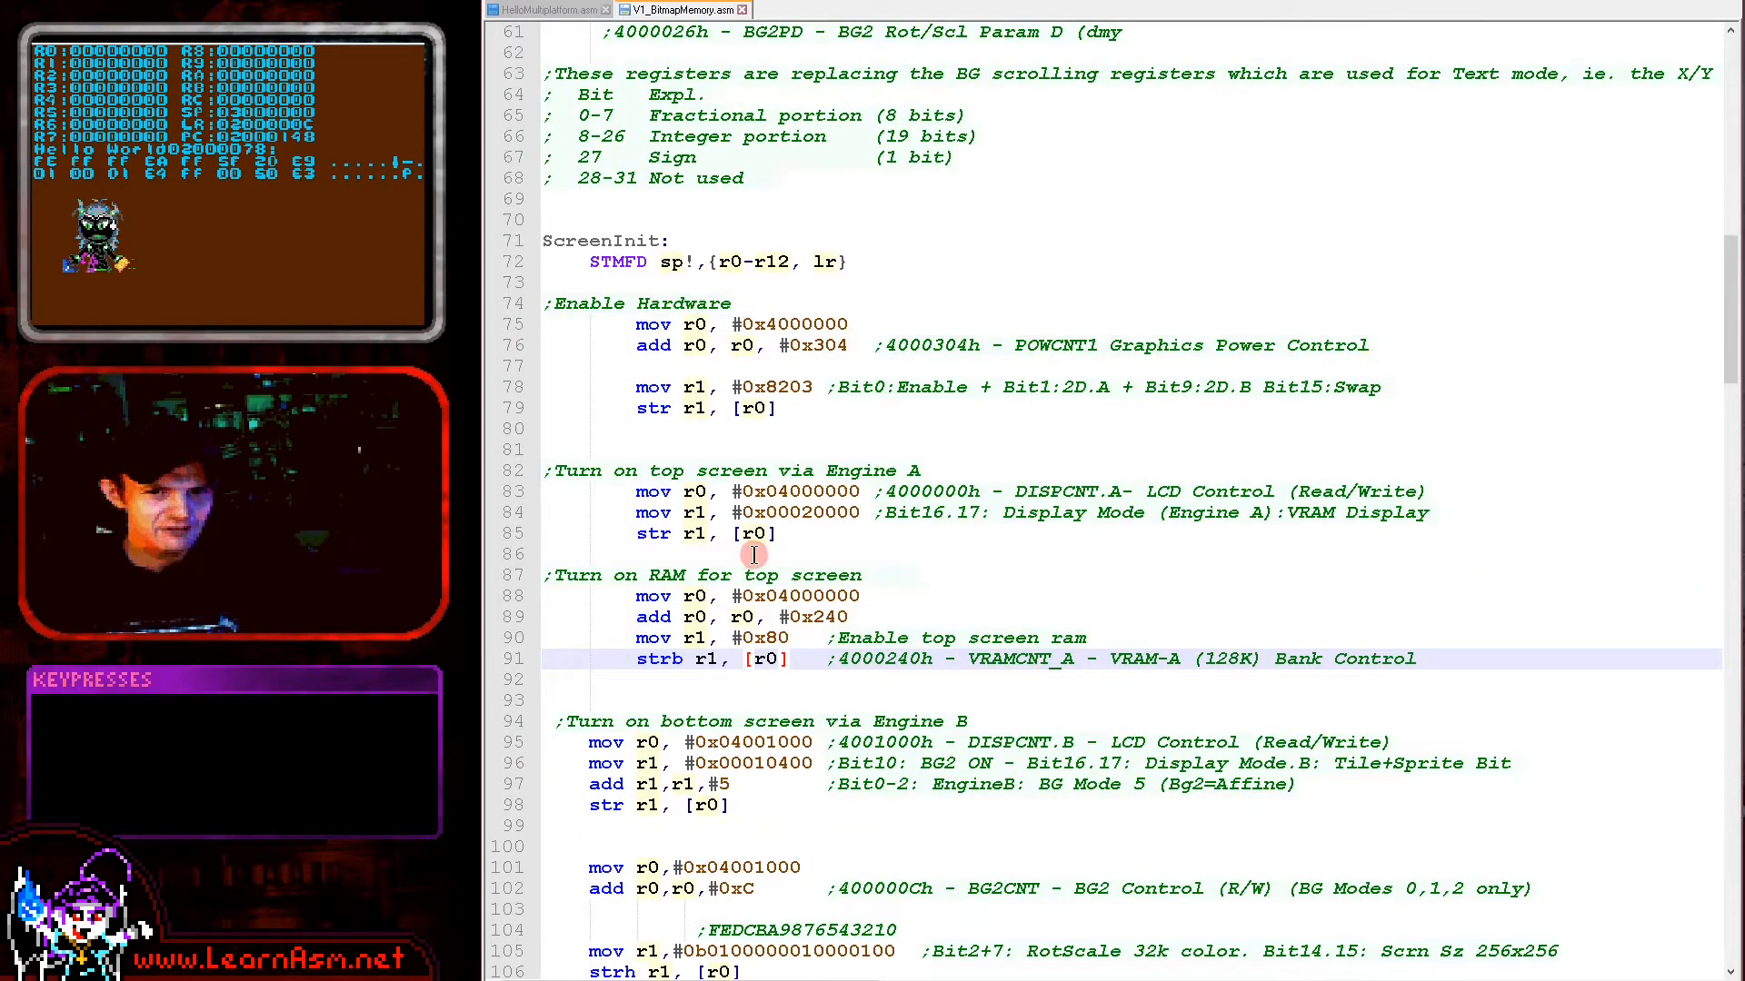
{"action": "scroll", "scroll_direction": "down", "scroll_amount": 3}
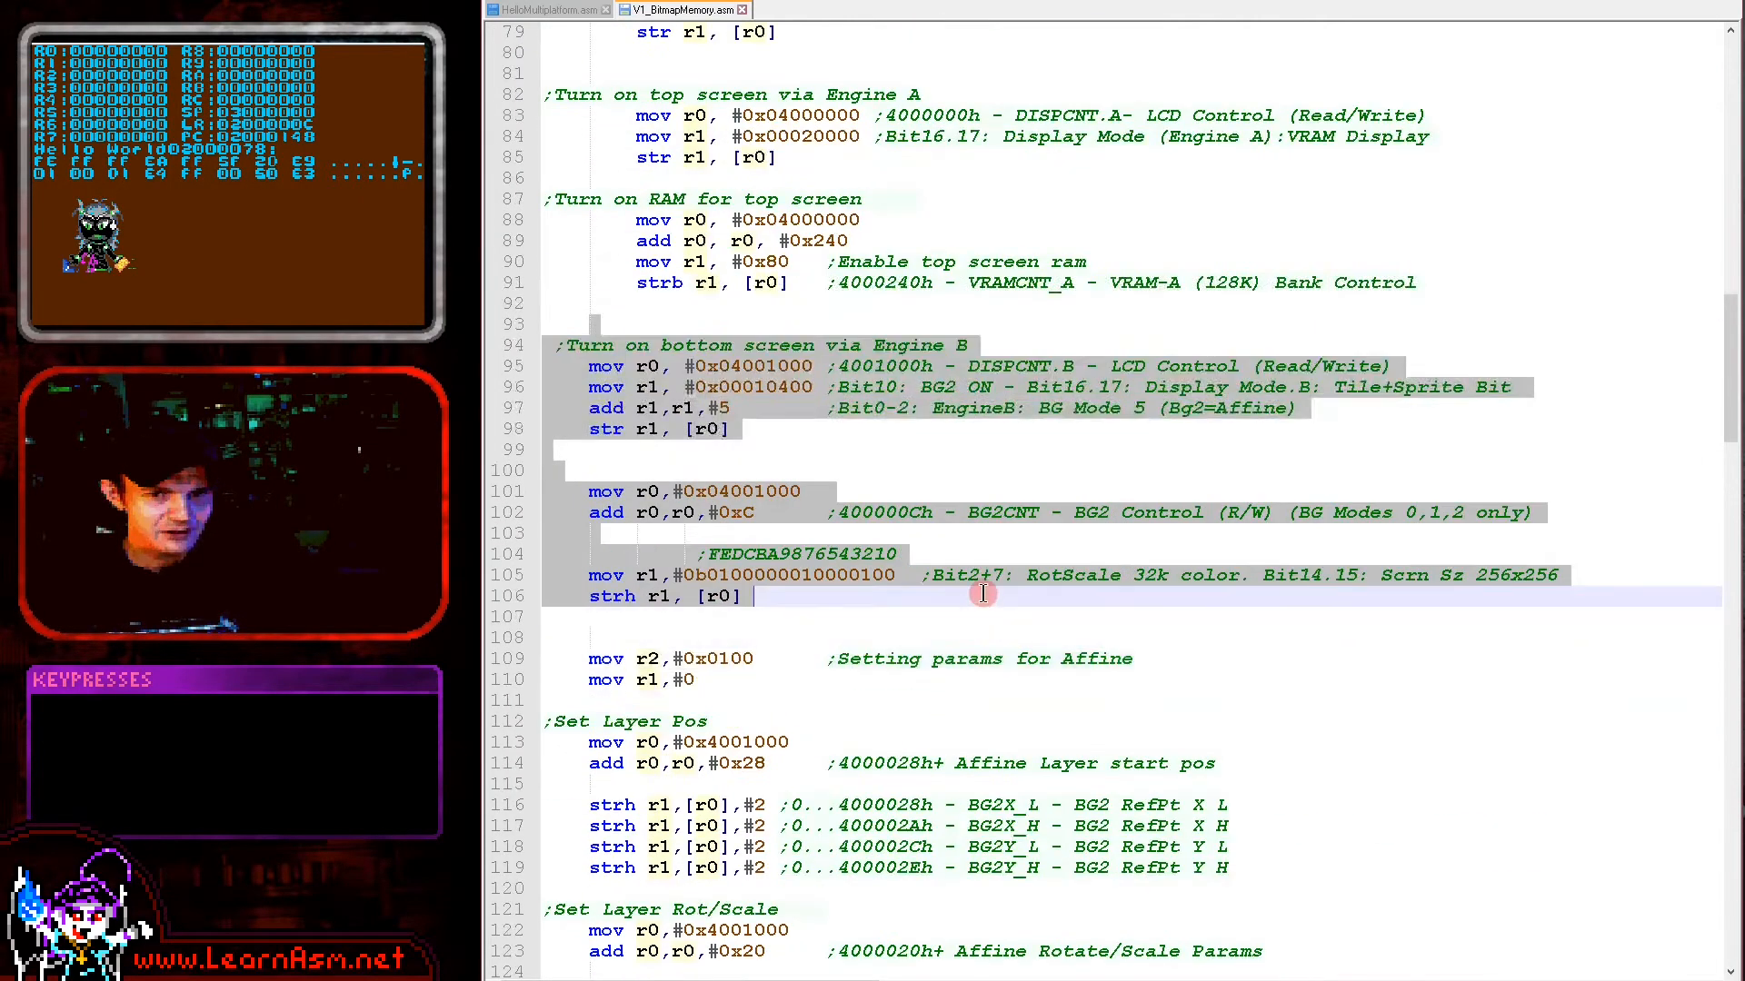
{"action": "scroll", "scroll_direction": "down", "scroll_amount": 3}
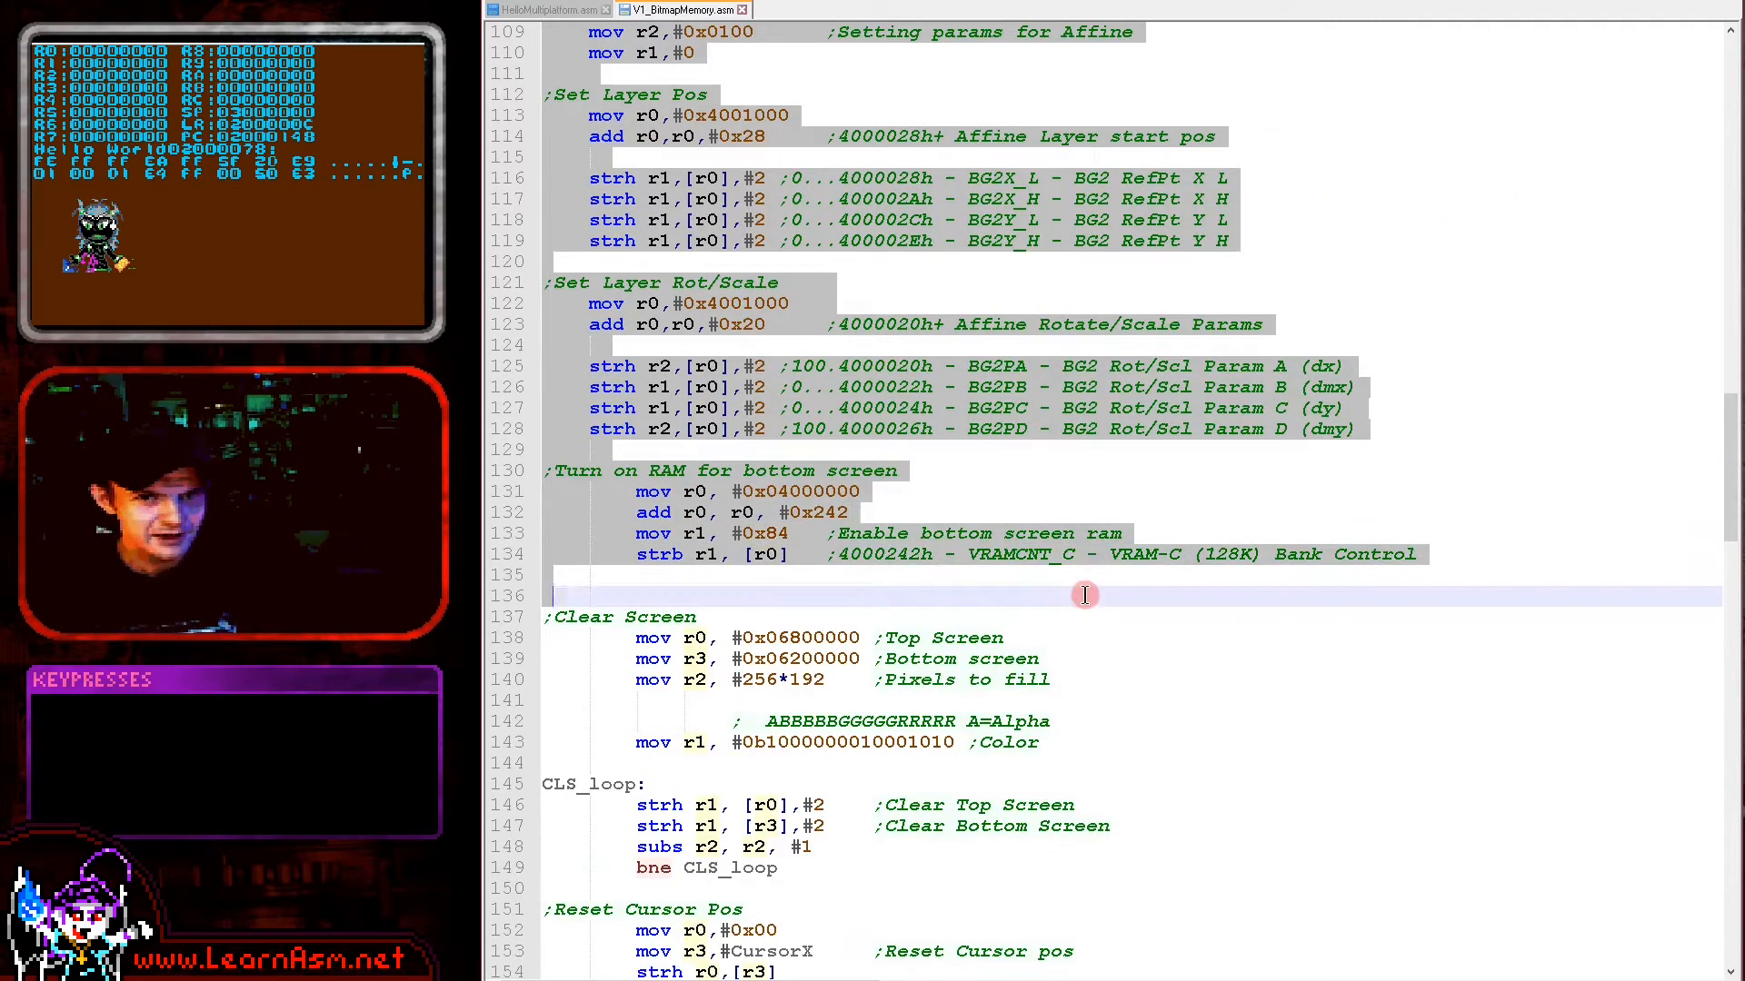
{"action": "key", "text": "Delete"}
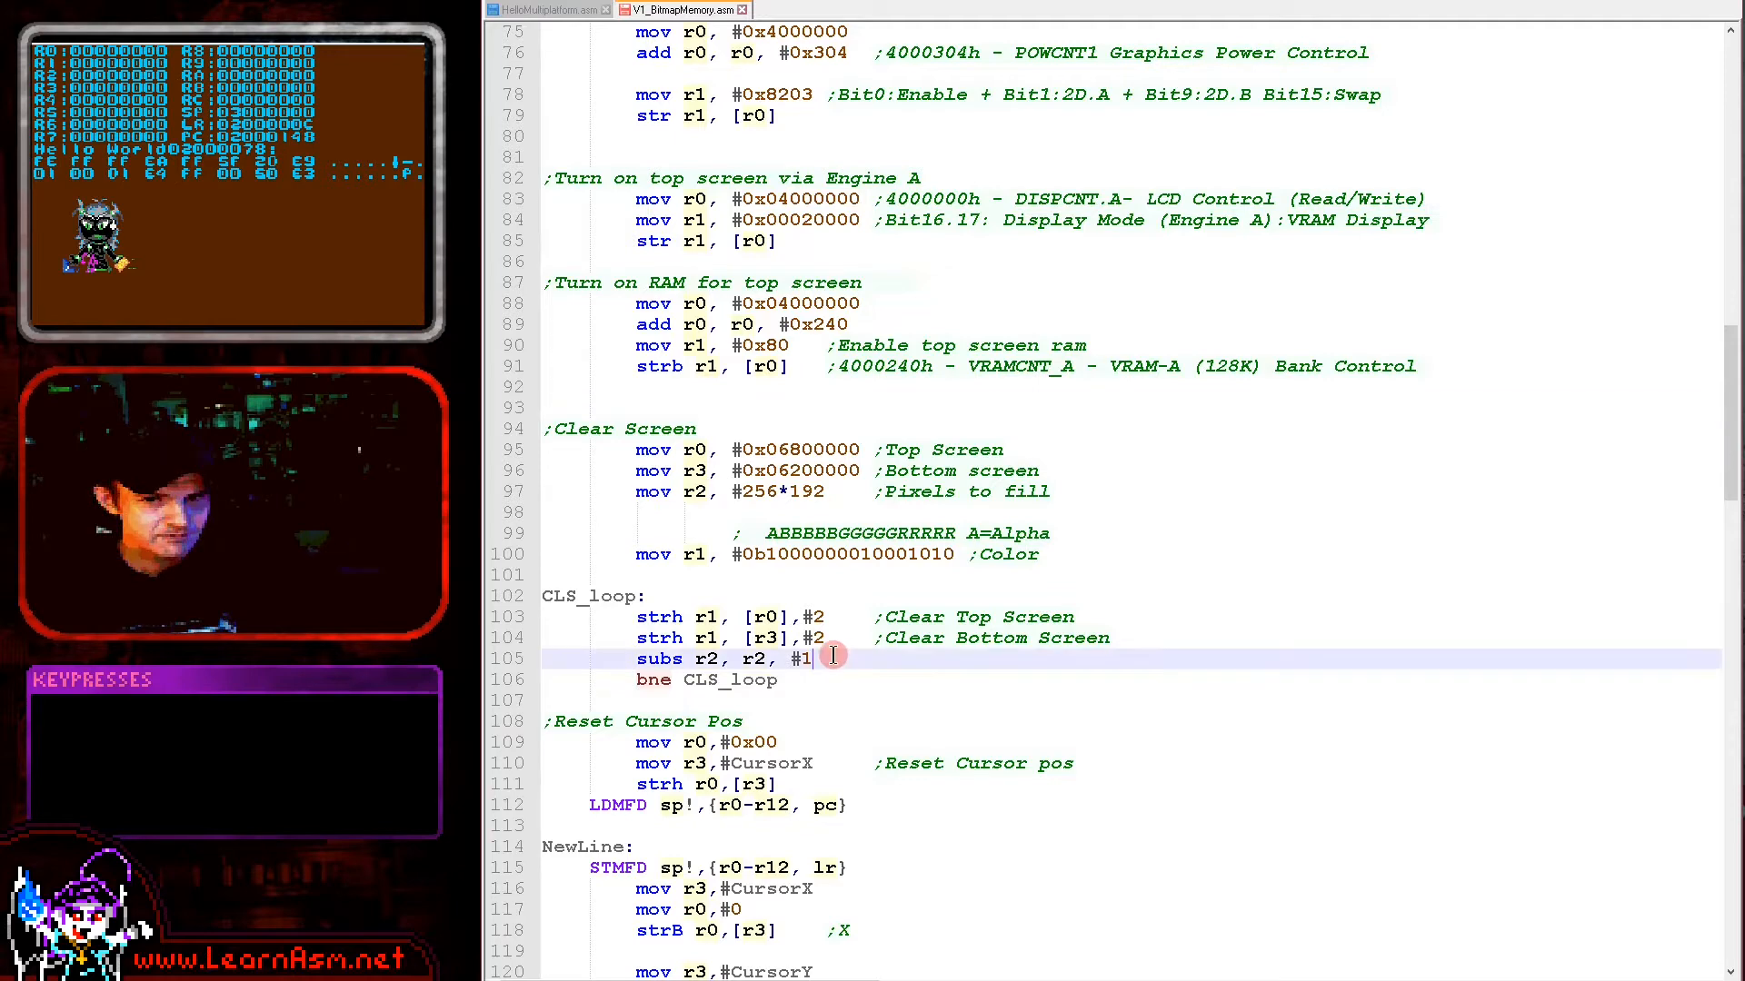
{"action": "key", "text": "Delete"}
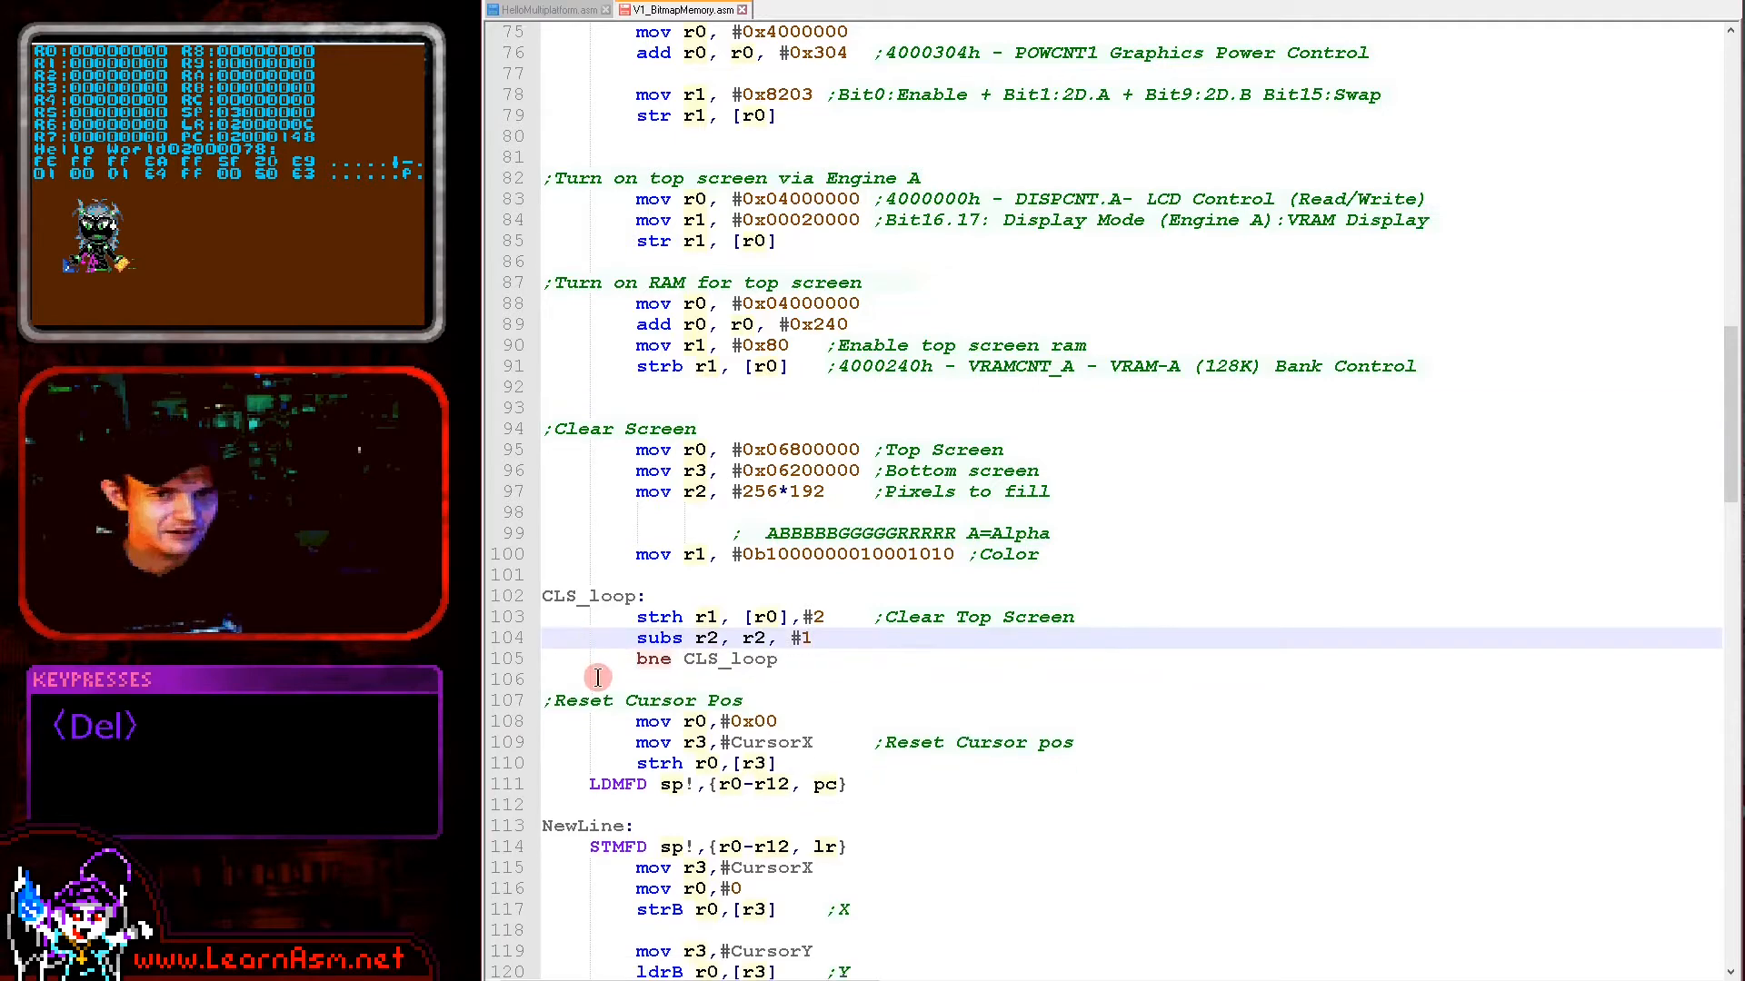
{"action": "key", "text": "Delete"}
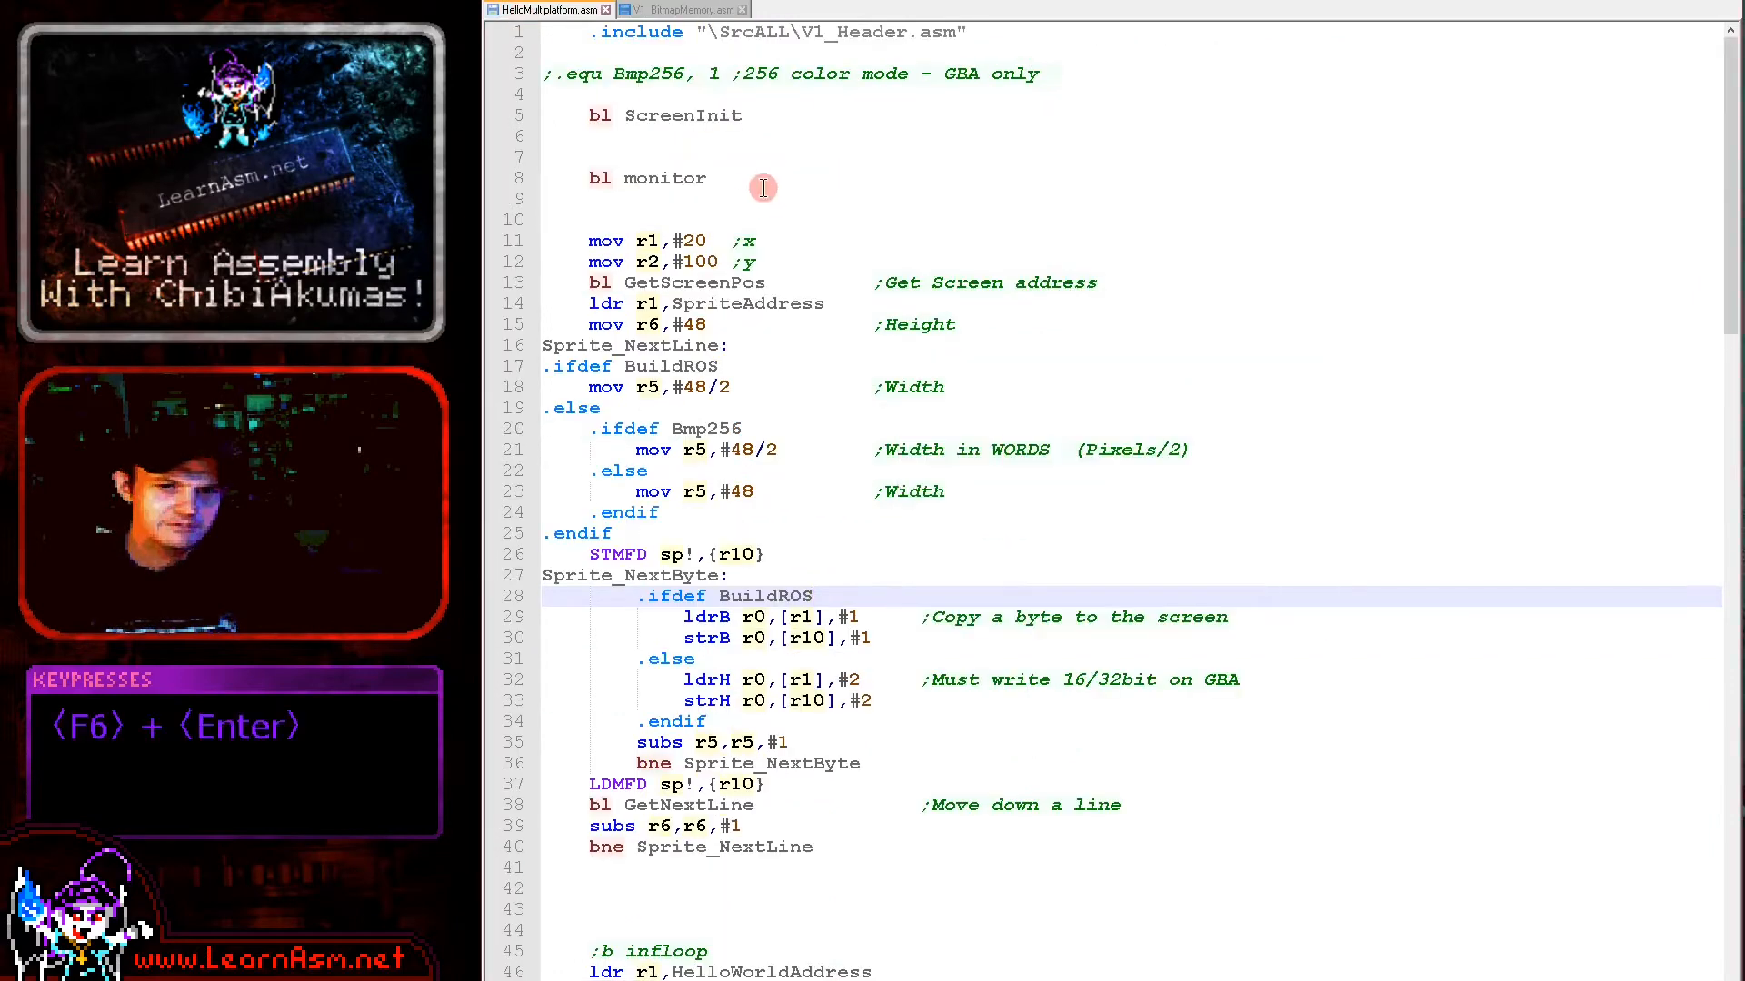
{"action": "key", "text": "F6"}
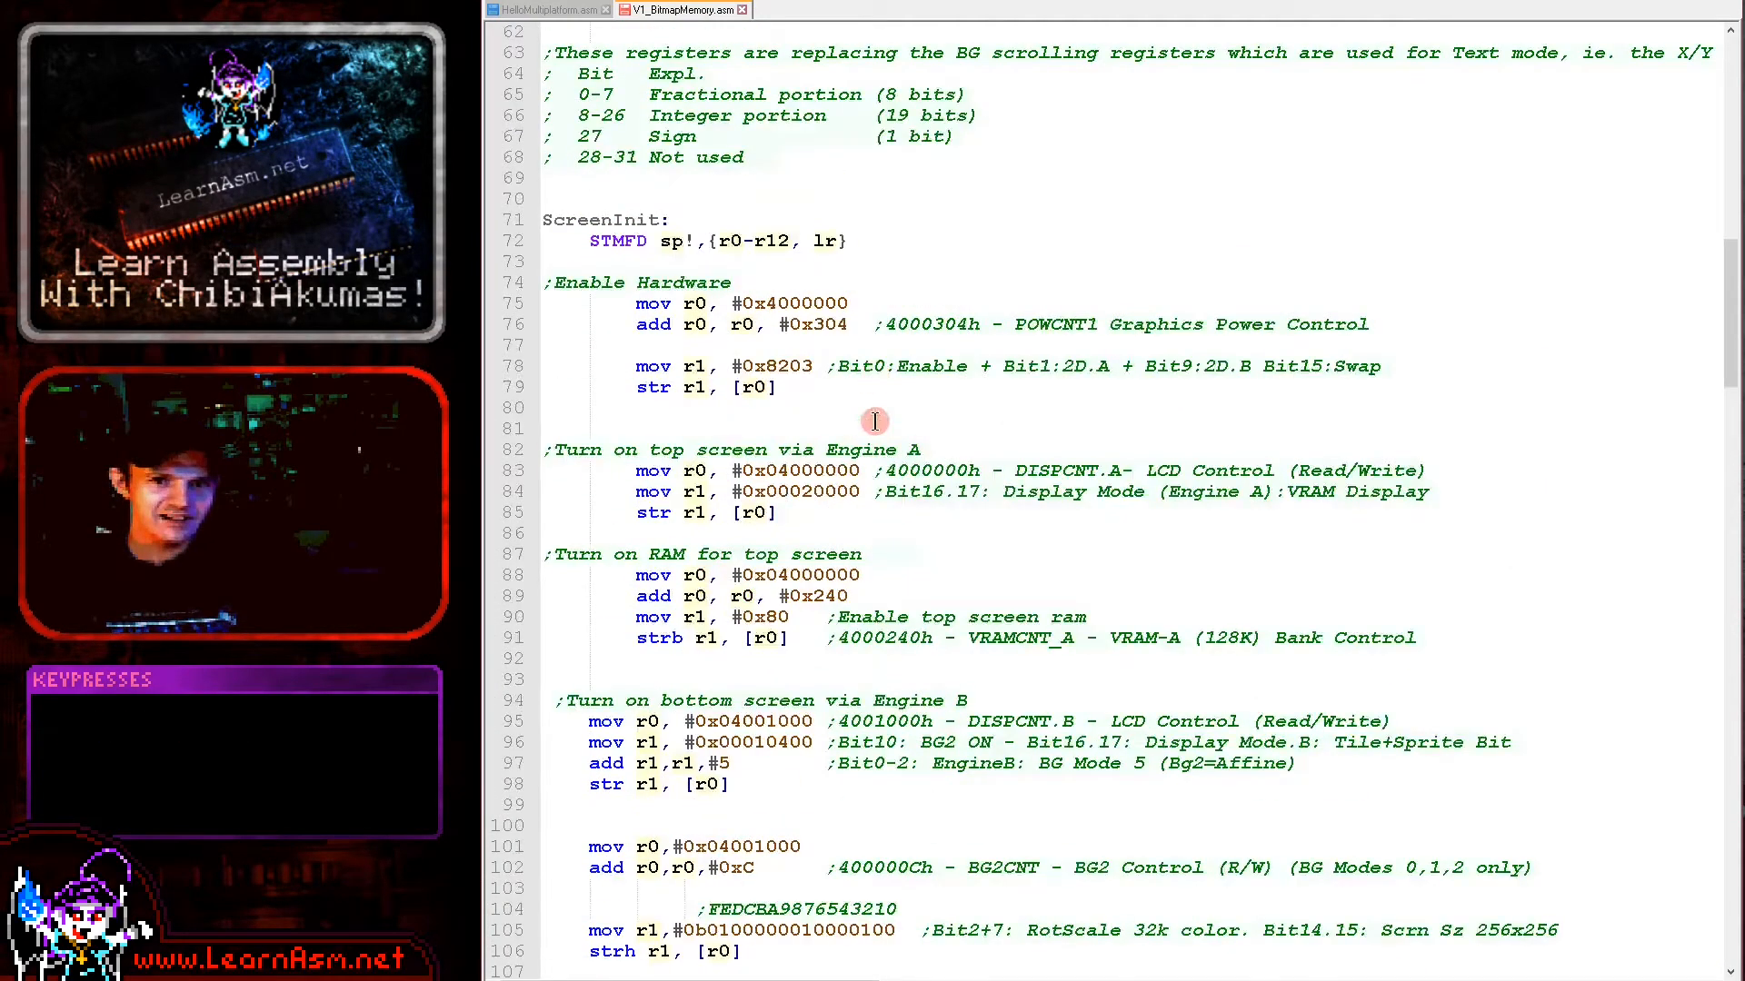
Correct the BG2CNT comment address on line 102 from 400000Ch to 400100Ch.
{"action": "scroll", "scroll_direction": "down", "scroll_amount": 3}
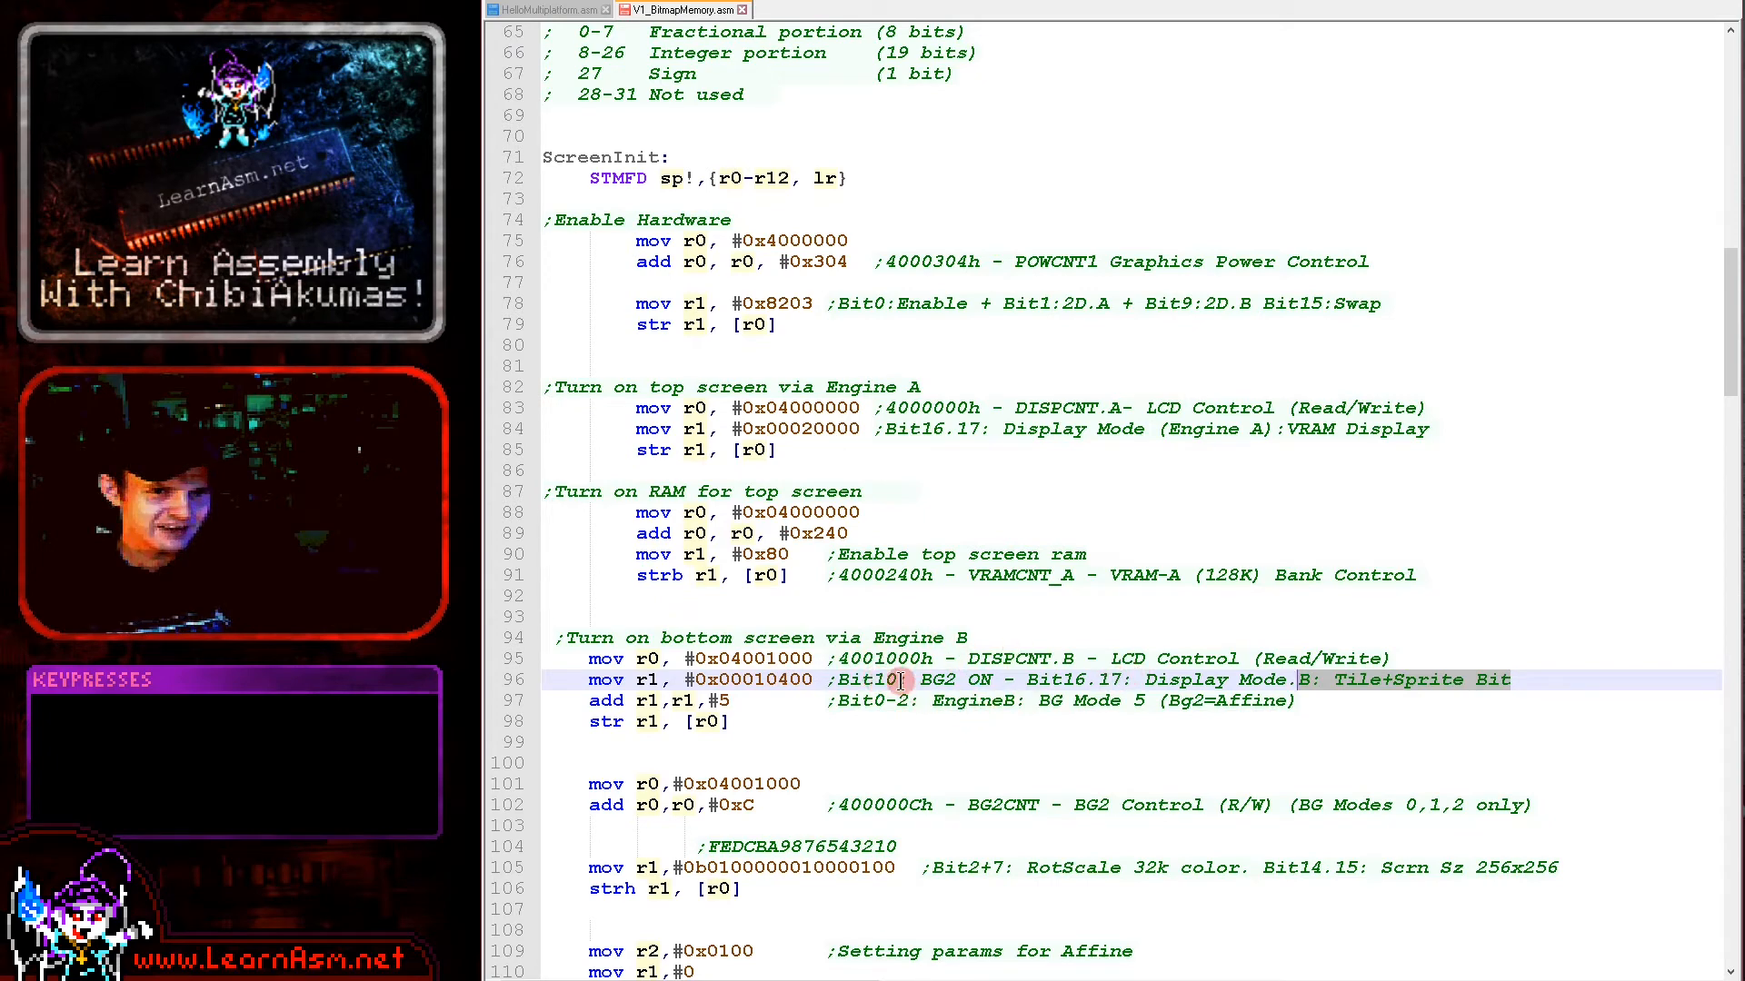
{"action": "double_click", "coordinate": [753, 680]}
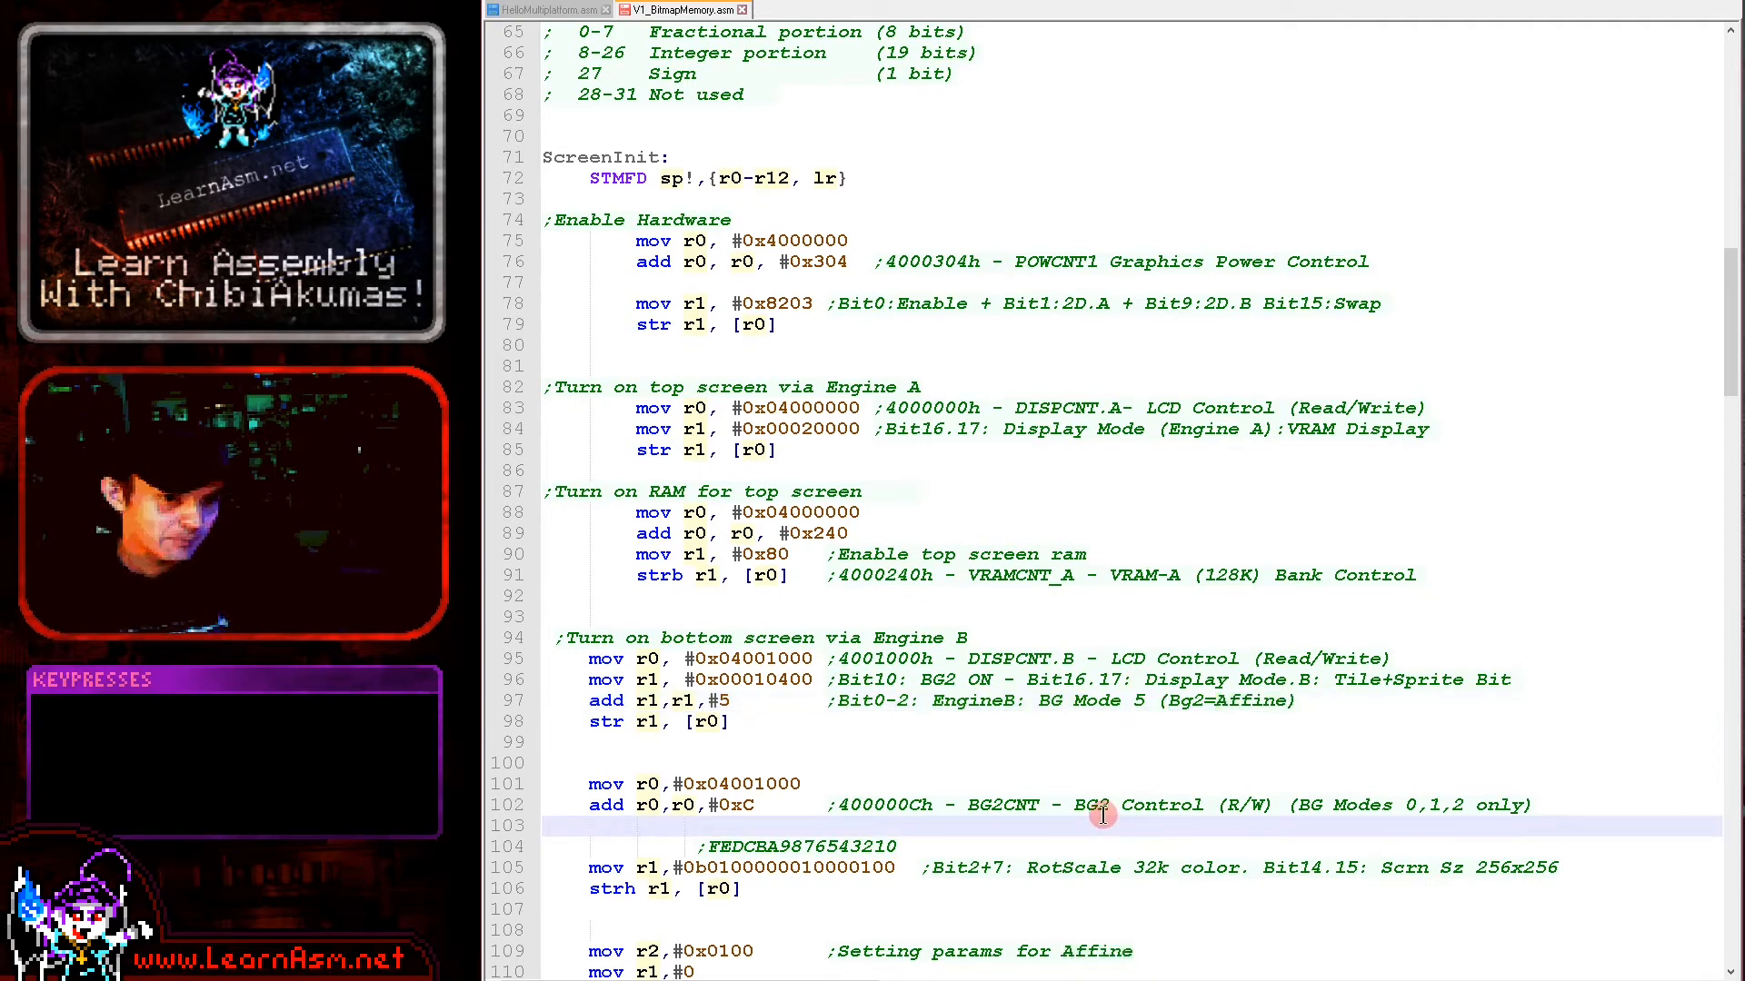
{"action": "scroll", "scroll_direction": "down", "scroll_amount": 3}
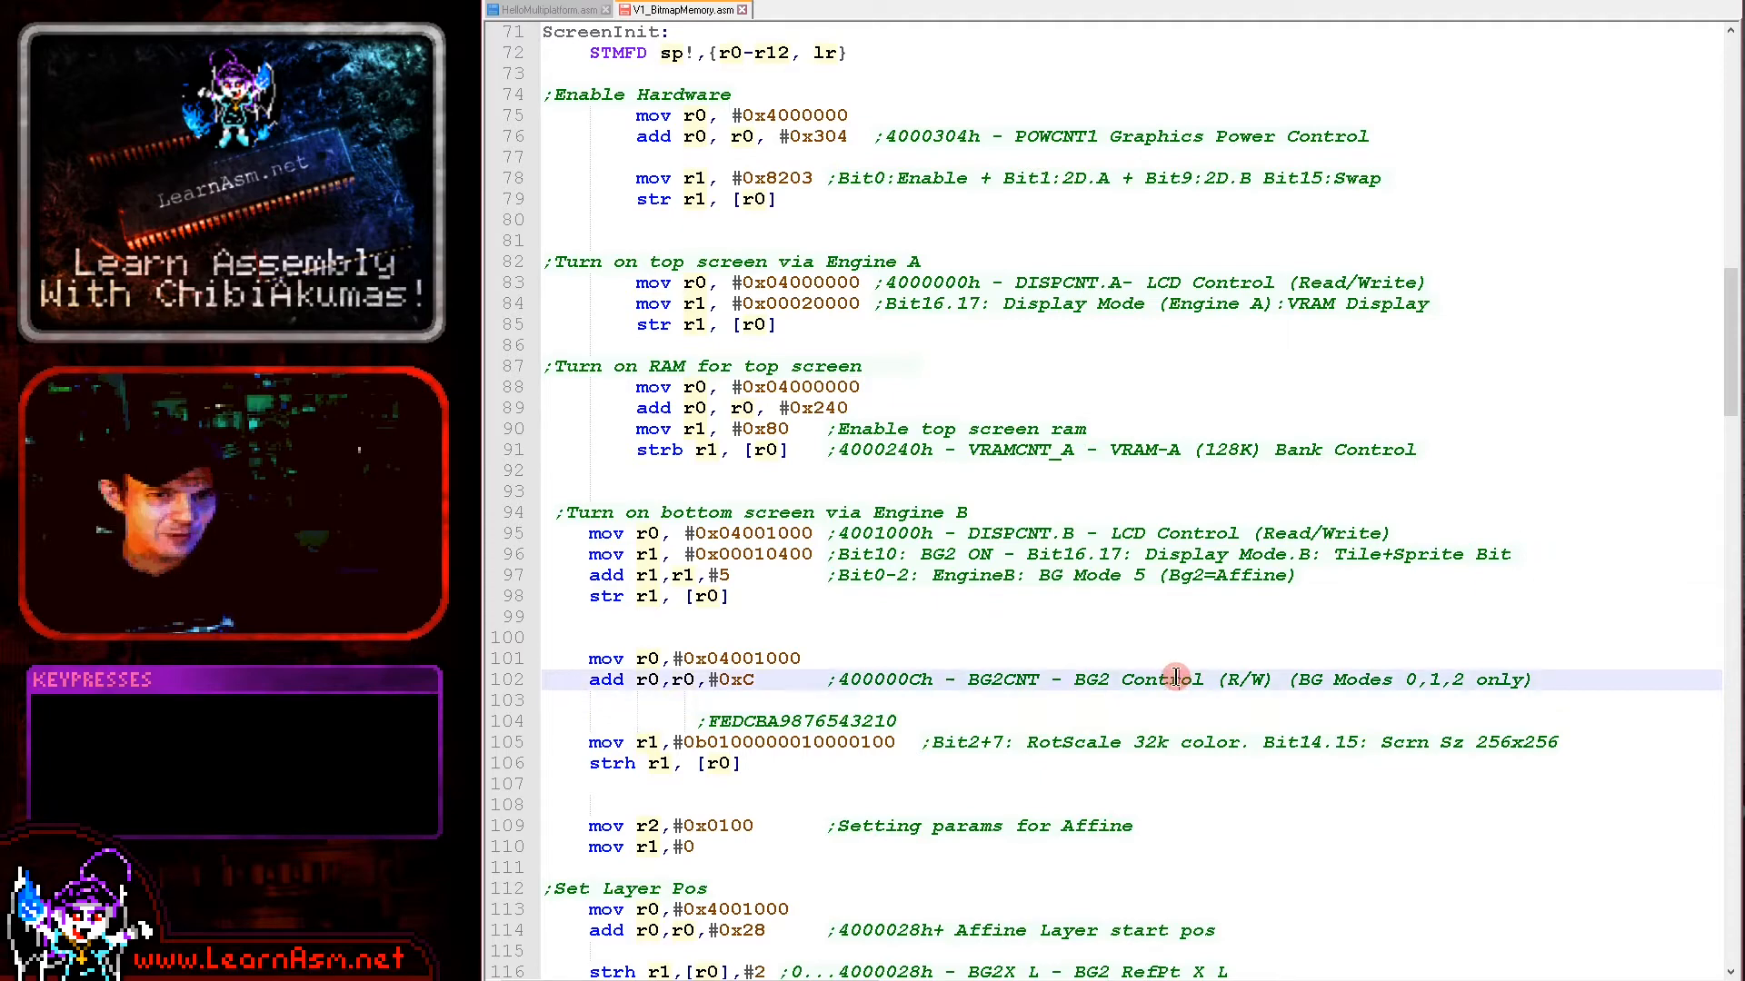
{"action": "double_click", "coordinate": [740, 658]}
{"action": "type", "text": "1"}
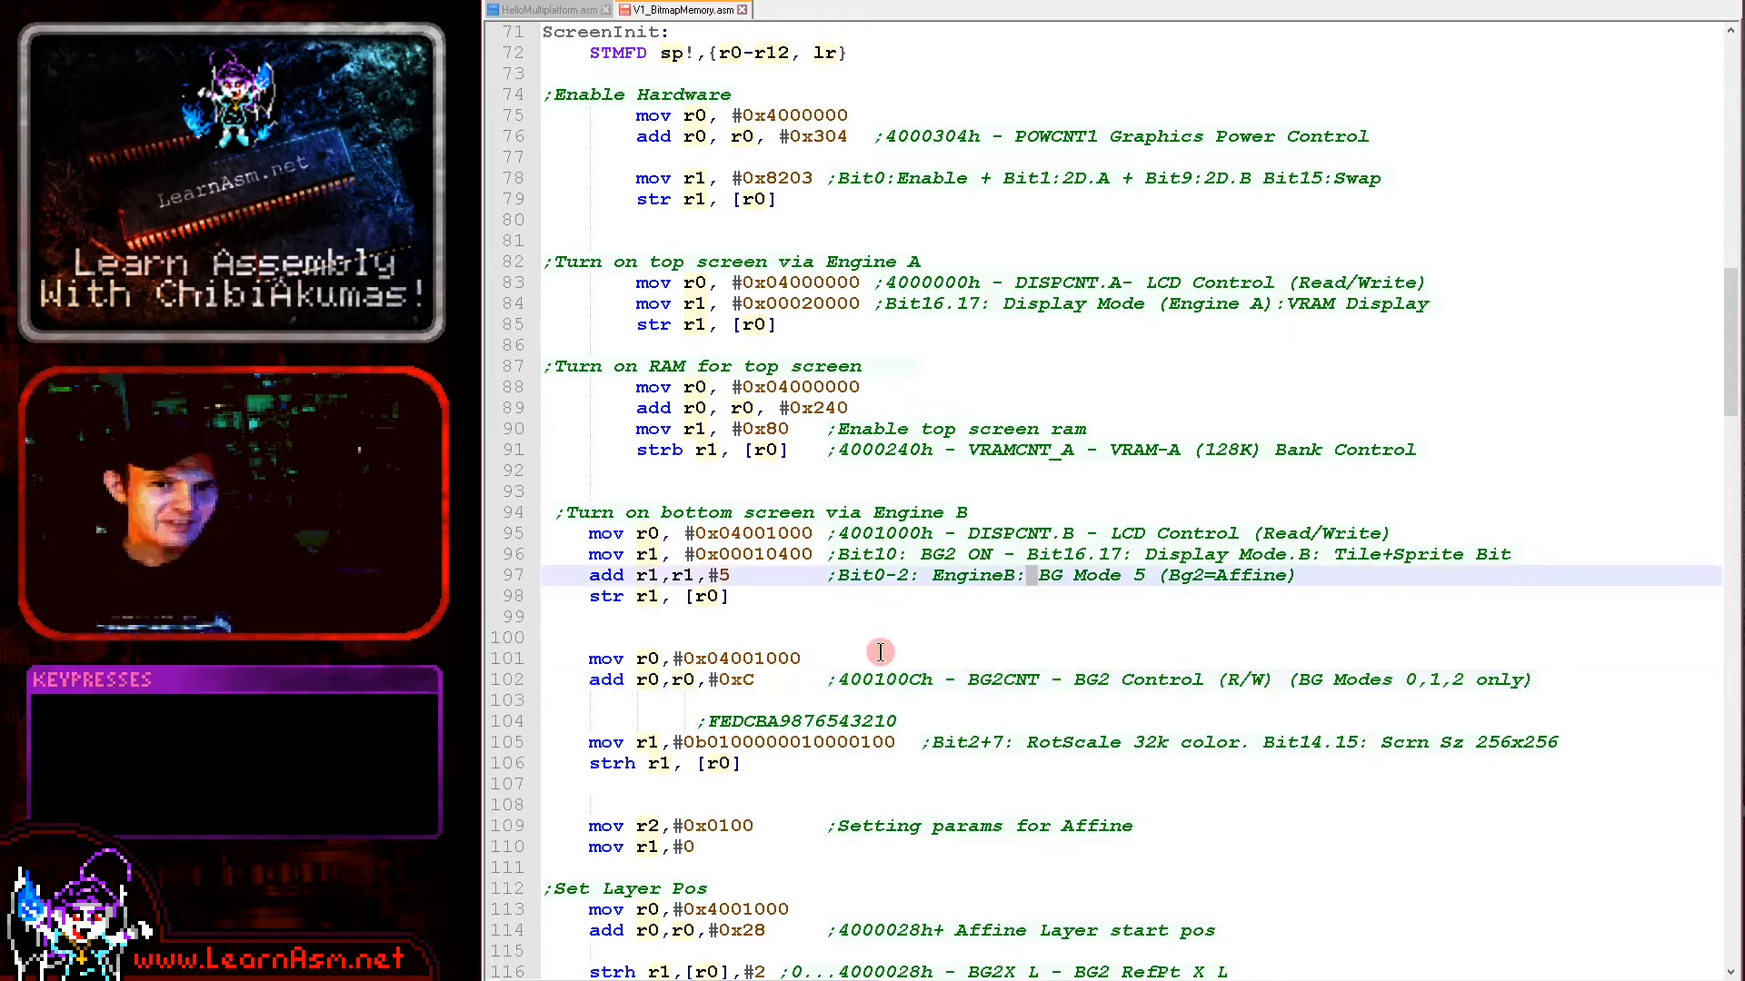
{"action": "mouse_move", "coordinate": [896, 282]}
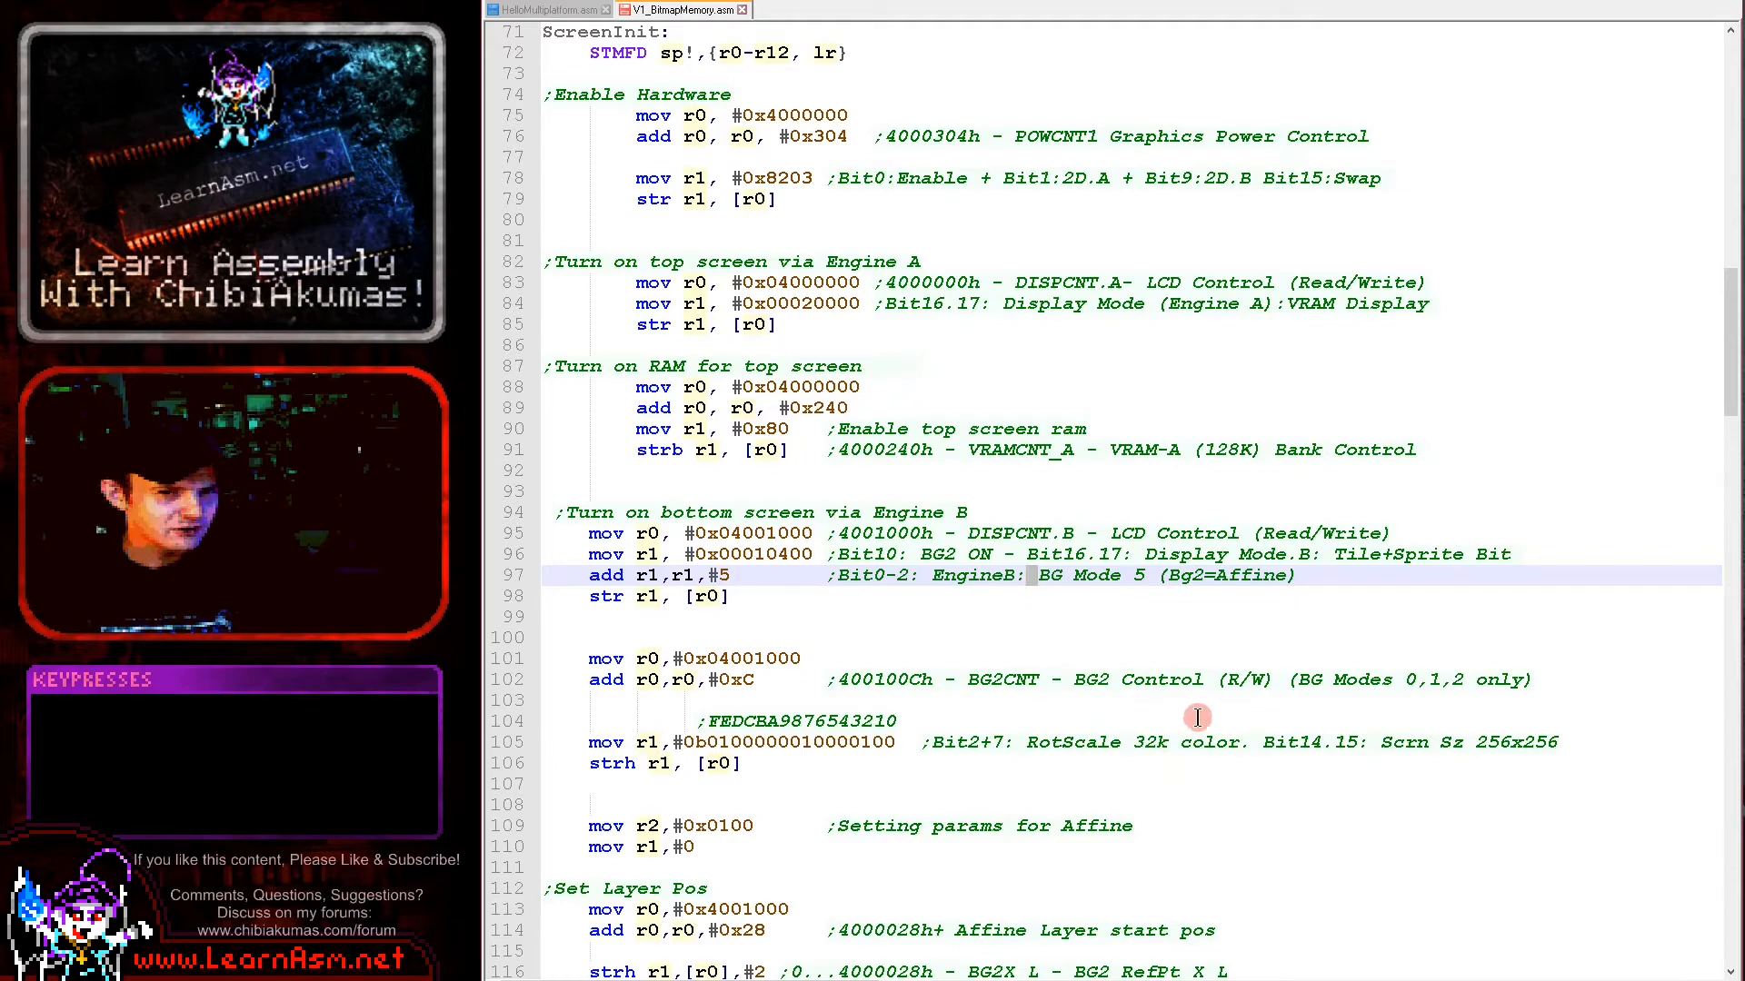
{"action": "mouse_move", "coordinate": [1450, 782]}
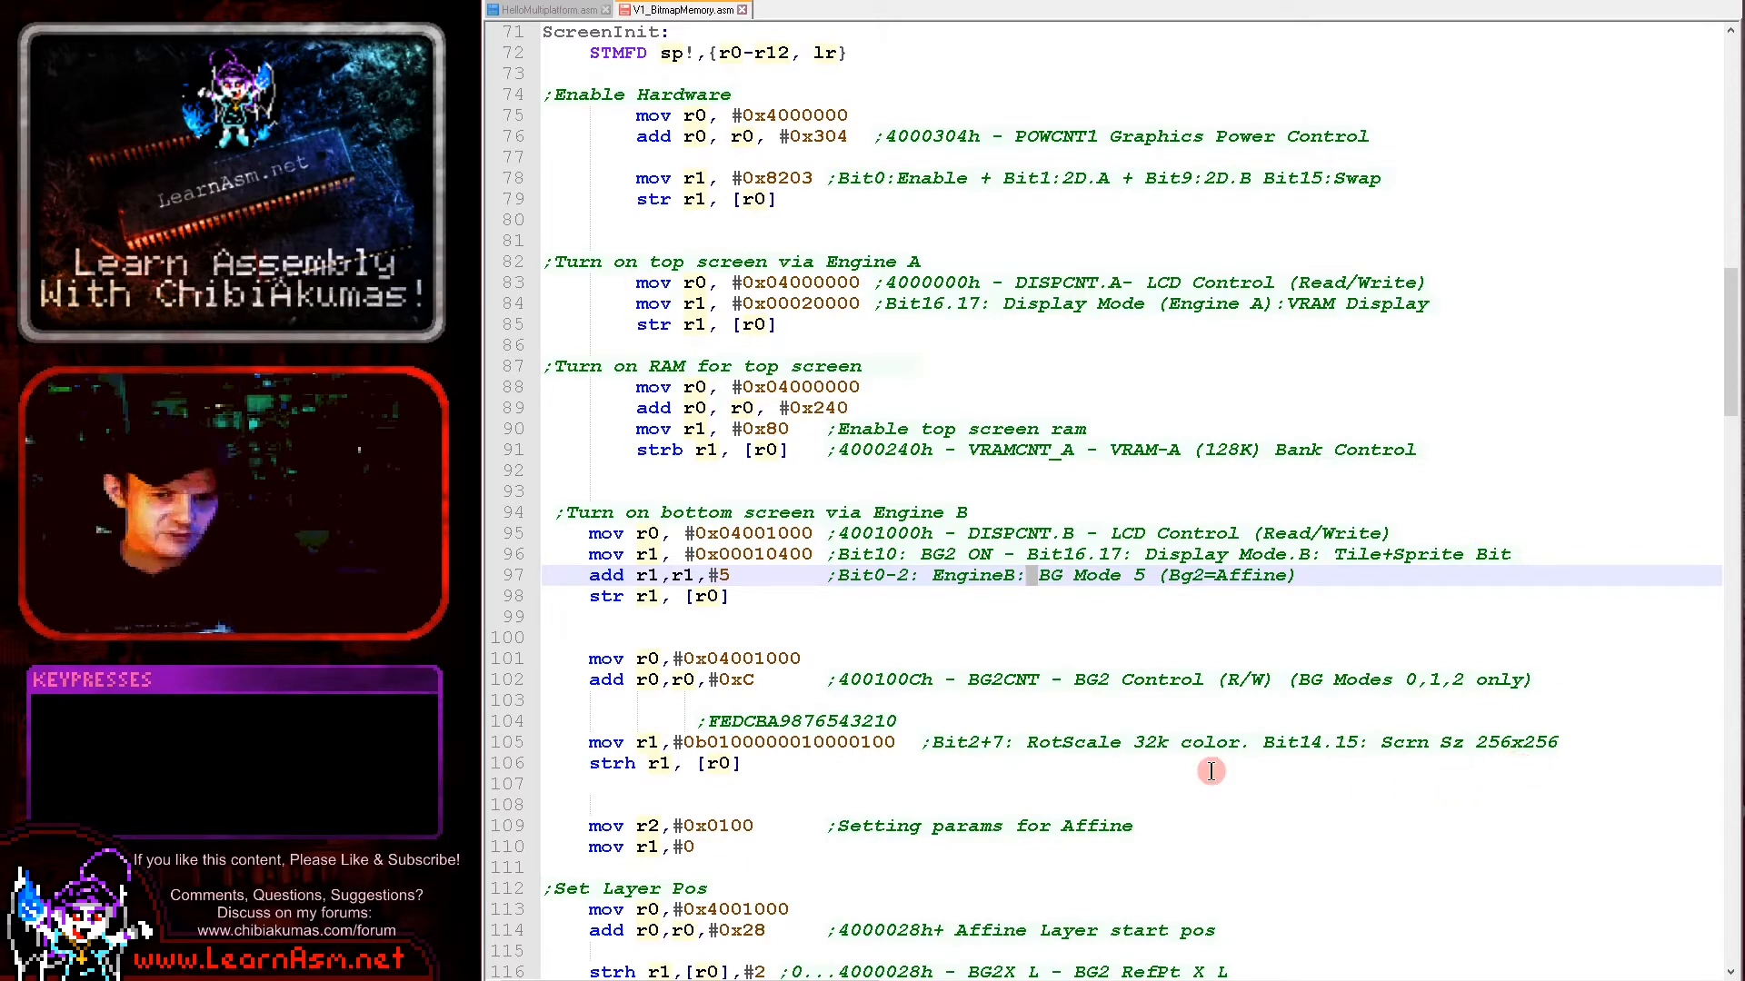
Highlight the bottom-screen Set Layer Pos and Rot/Scale blocks further down ScreenInit.
{"action": "scroll", "scroll_direction": "down", "scroll_amount": 3}
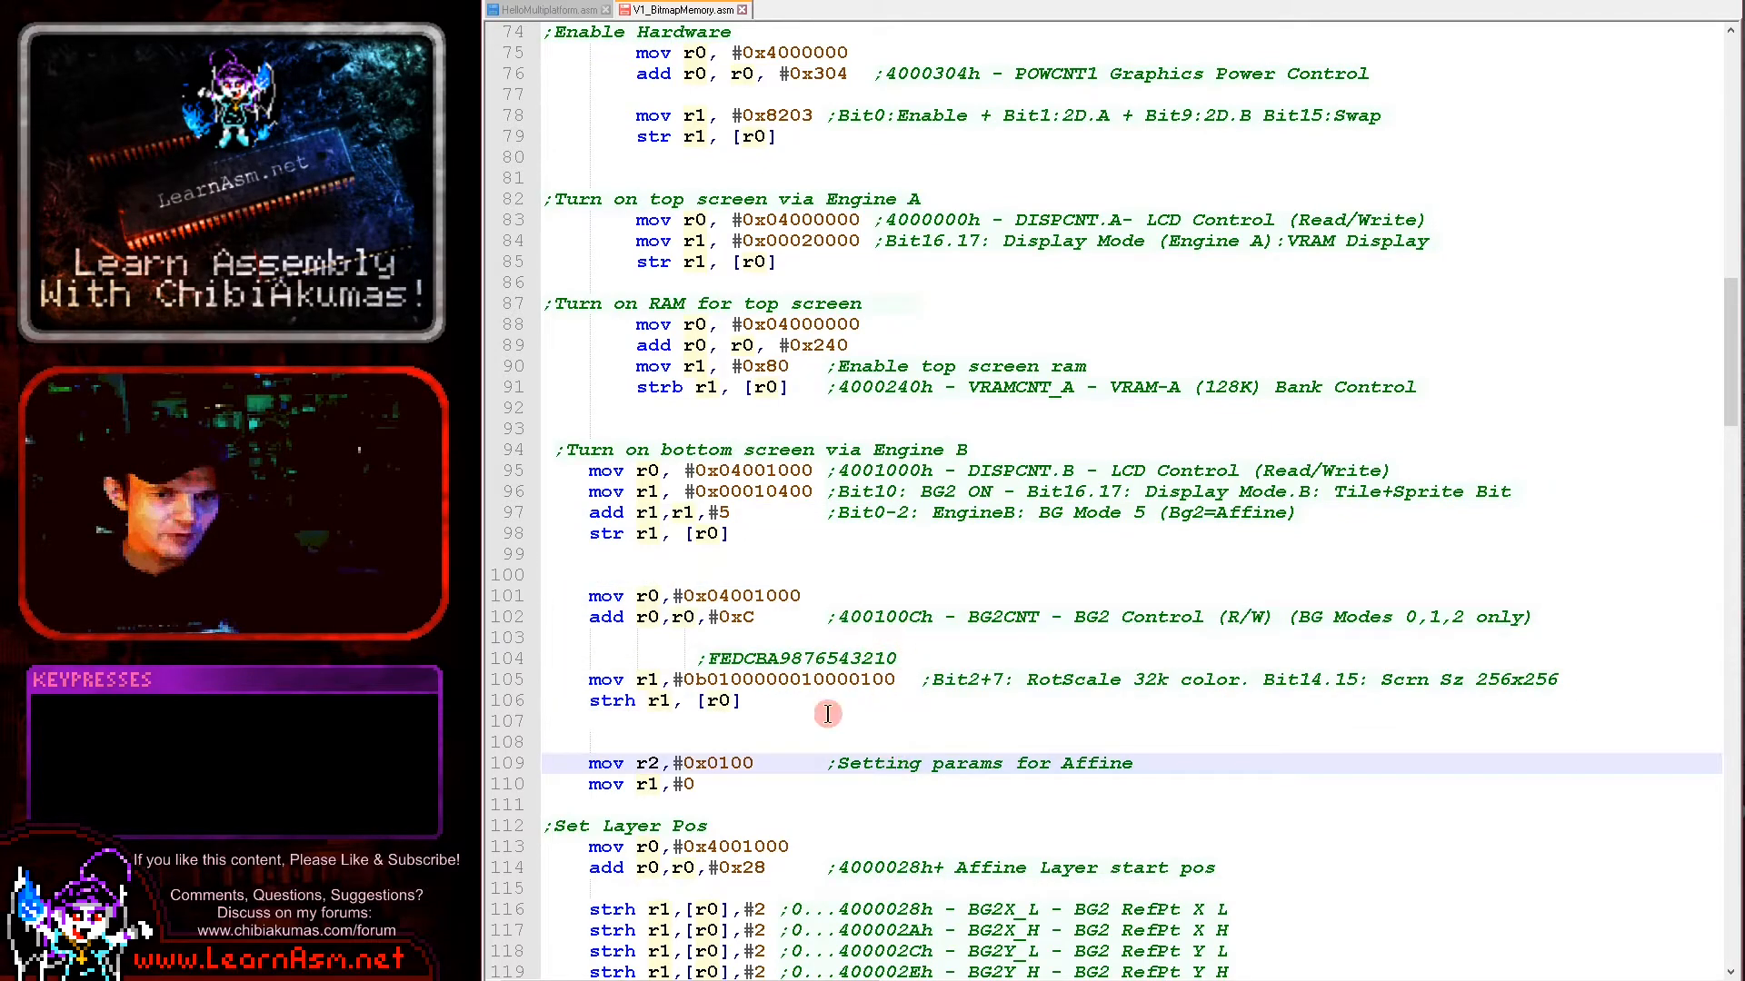
{"action": "scroll", "scroll_direction": "down", "scroll_amount": 3}
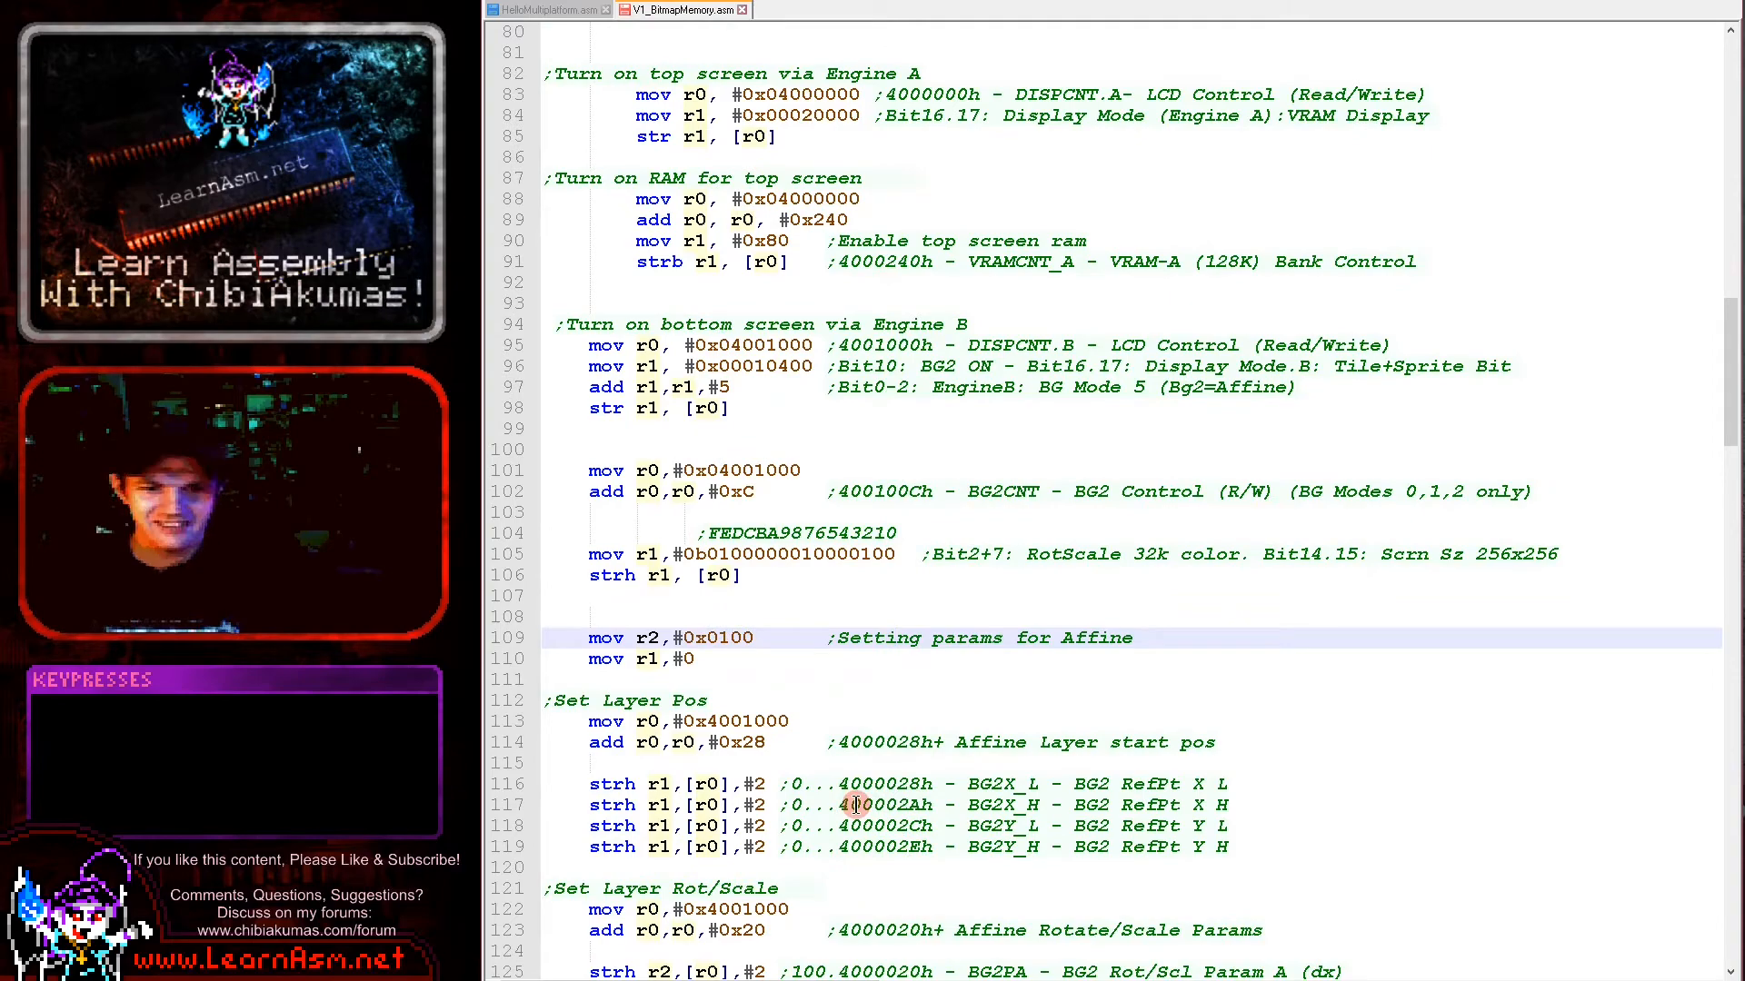
{"action": "mouse_move", "coordinate": [834, 799]}
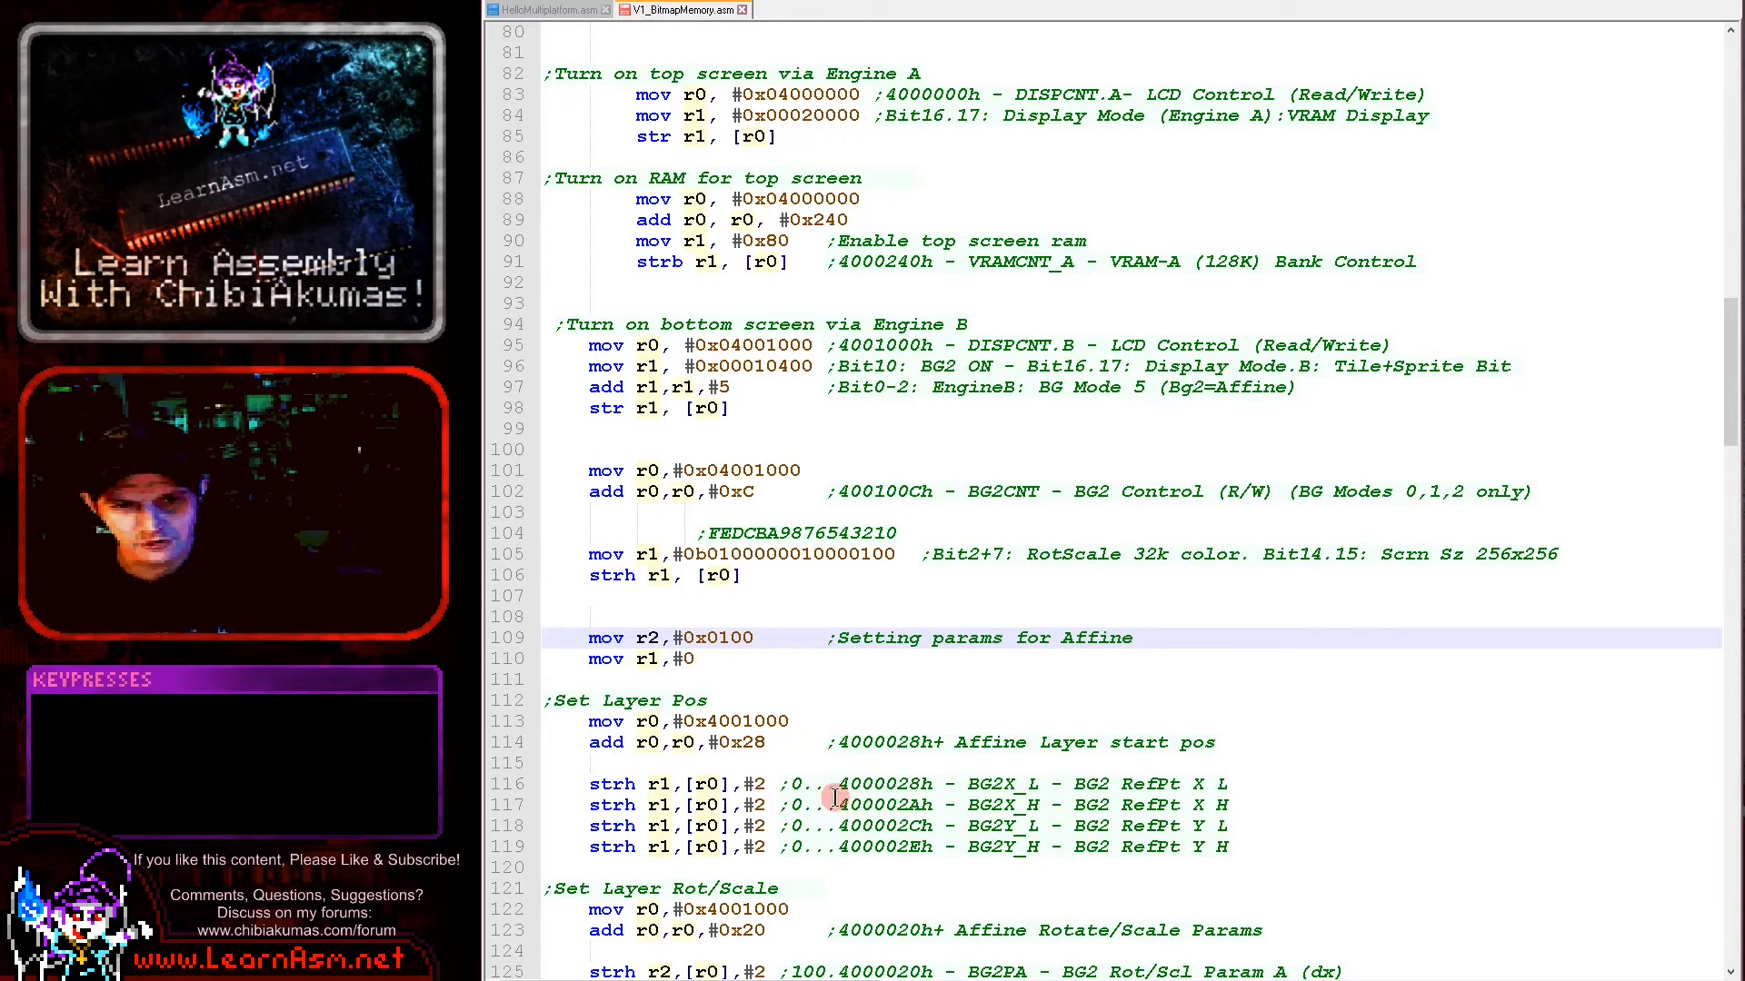
{"action": "scroll", "scroll_direction": "down", "scroll_amount": 3}
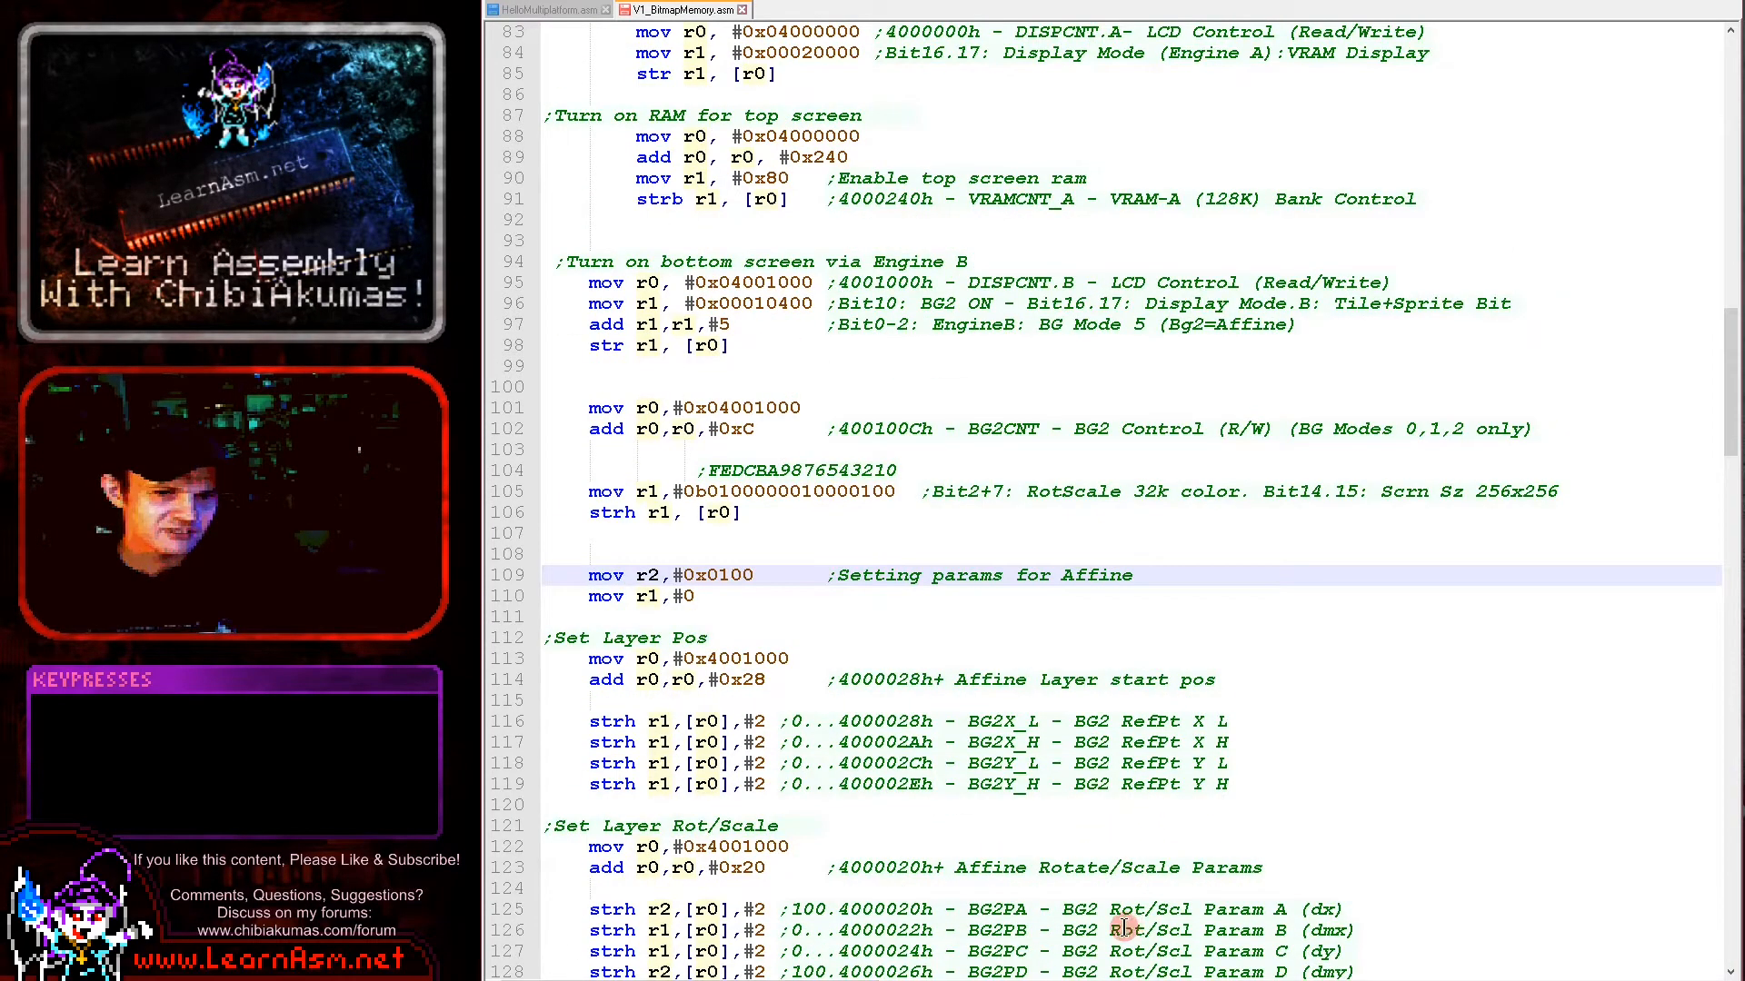
{"action": "scroll", "scroll_direction": "down", "scroll_amount": 3}
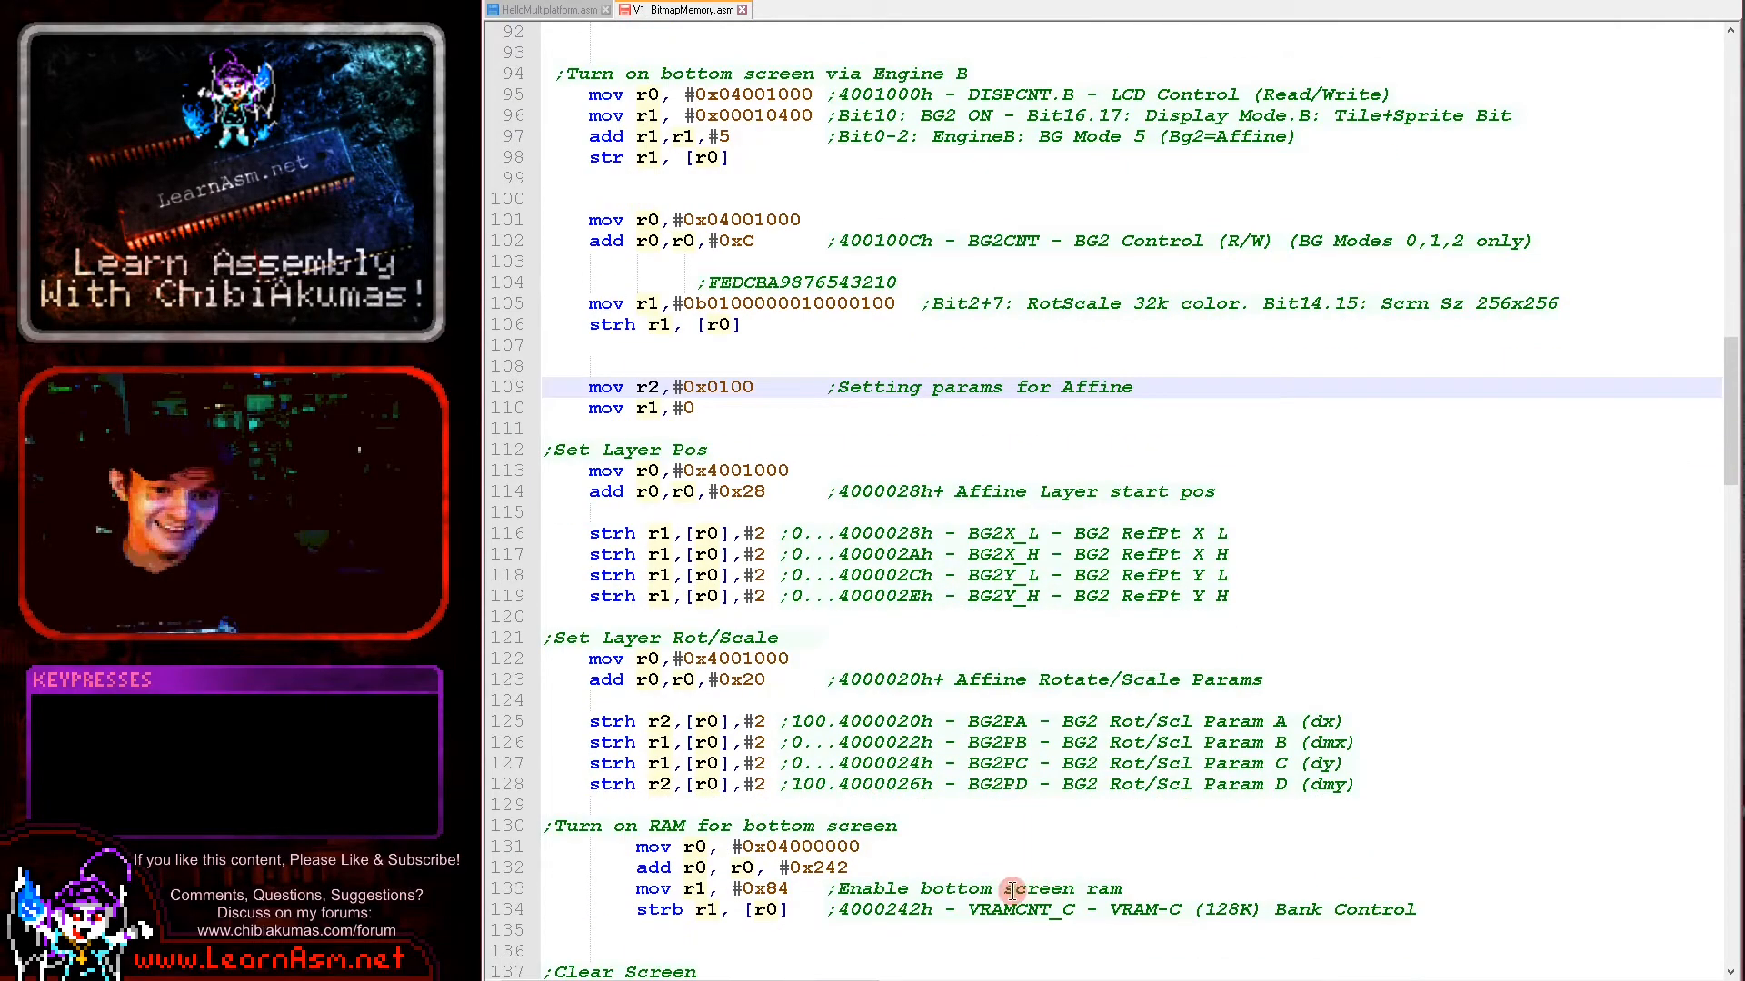
{"action": "scroll", "scroll_direction": "down", "scroll_amount": 3}
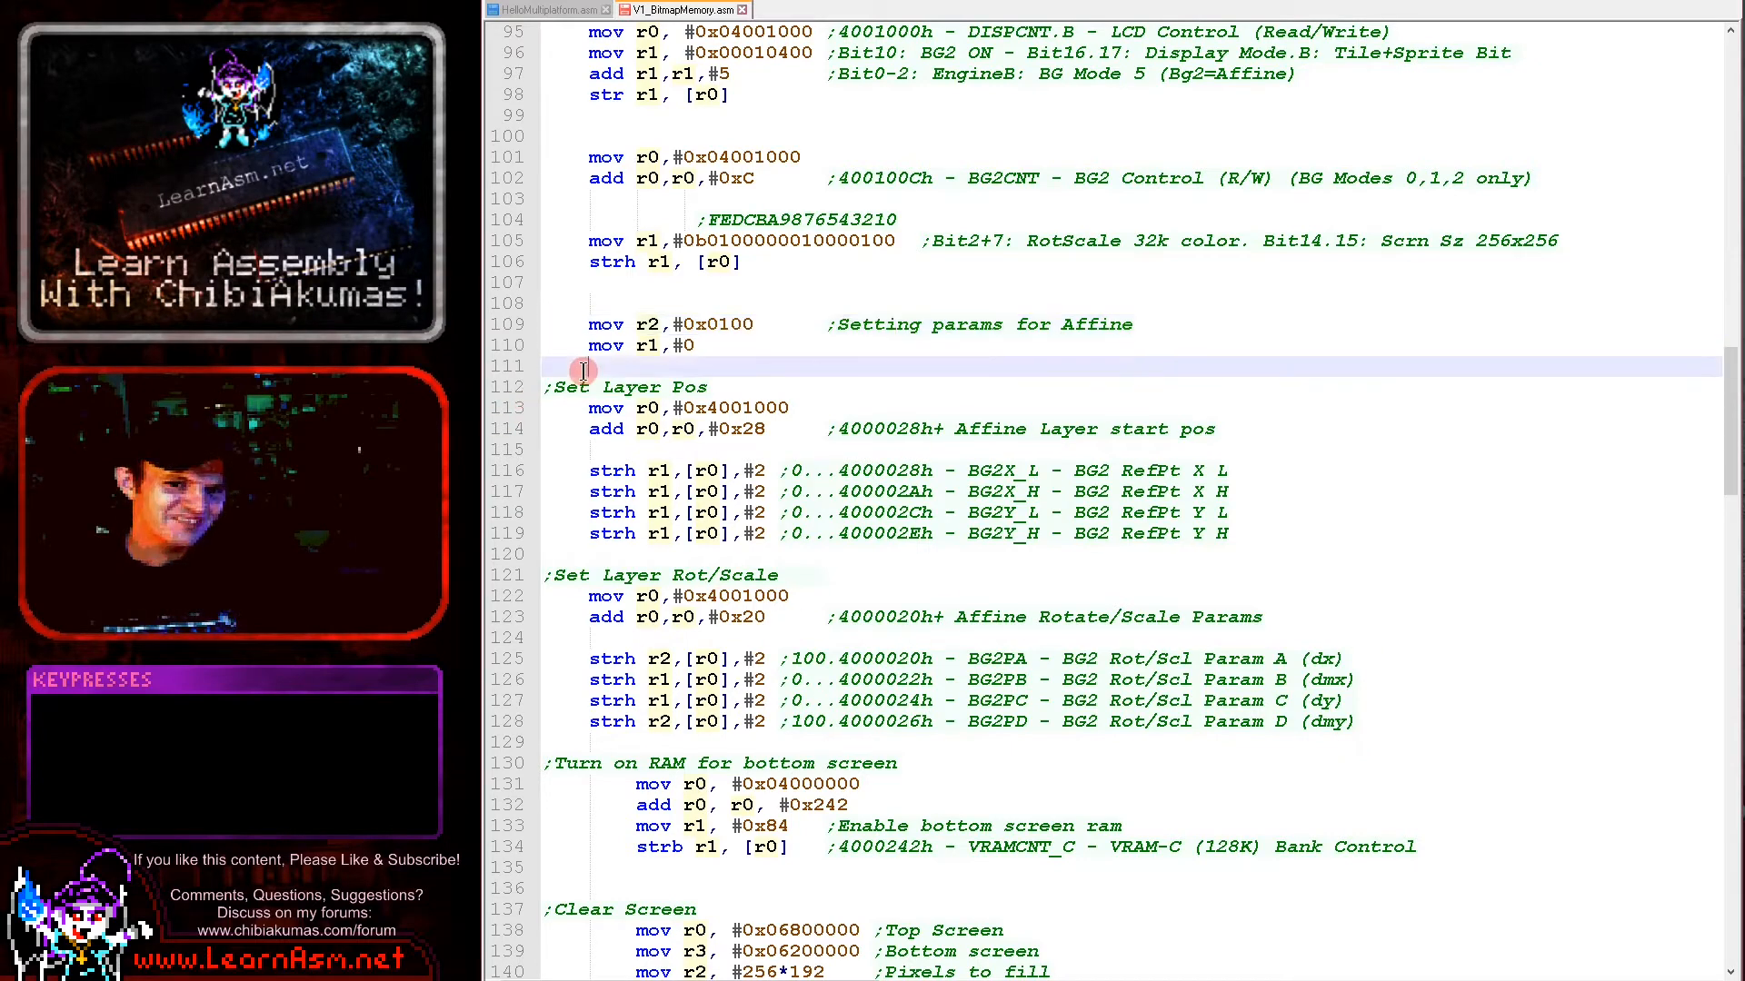
{"action": "left_click_drag", "start_coordinate": [572, 369], "coordinate": [690, 767]}
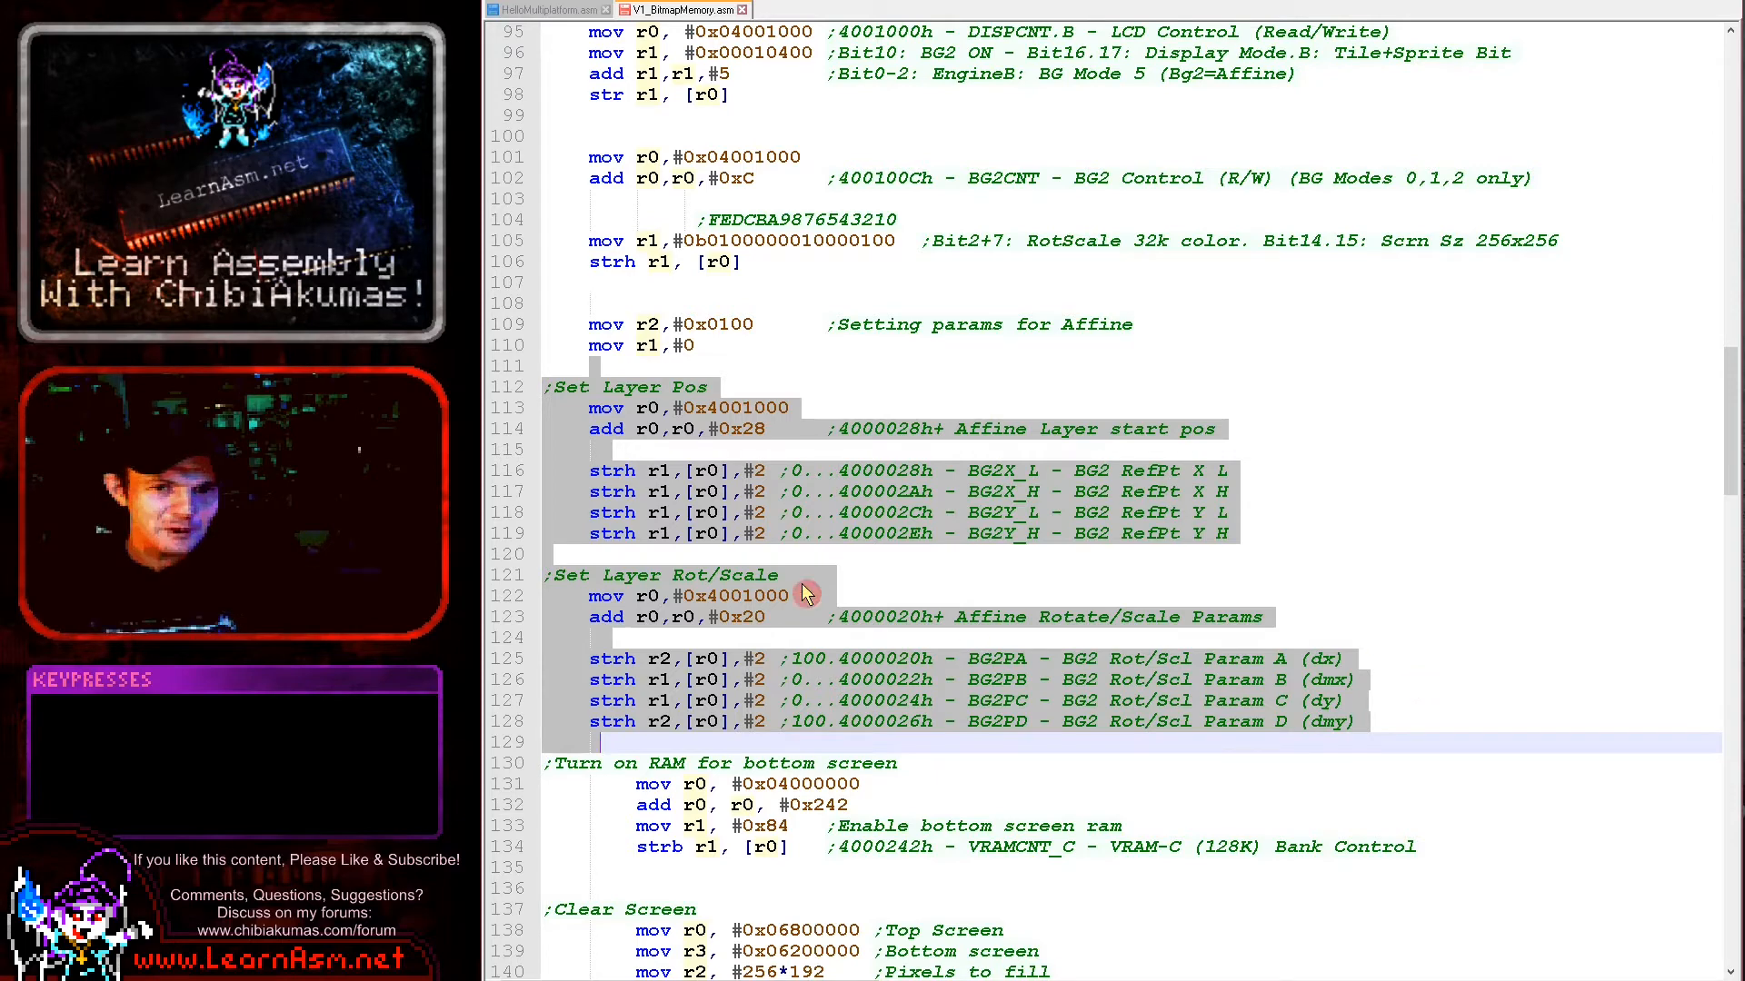
{"action": "mouse_move", "coordinate": [1006, 634]}
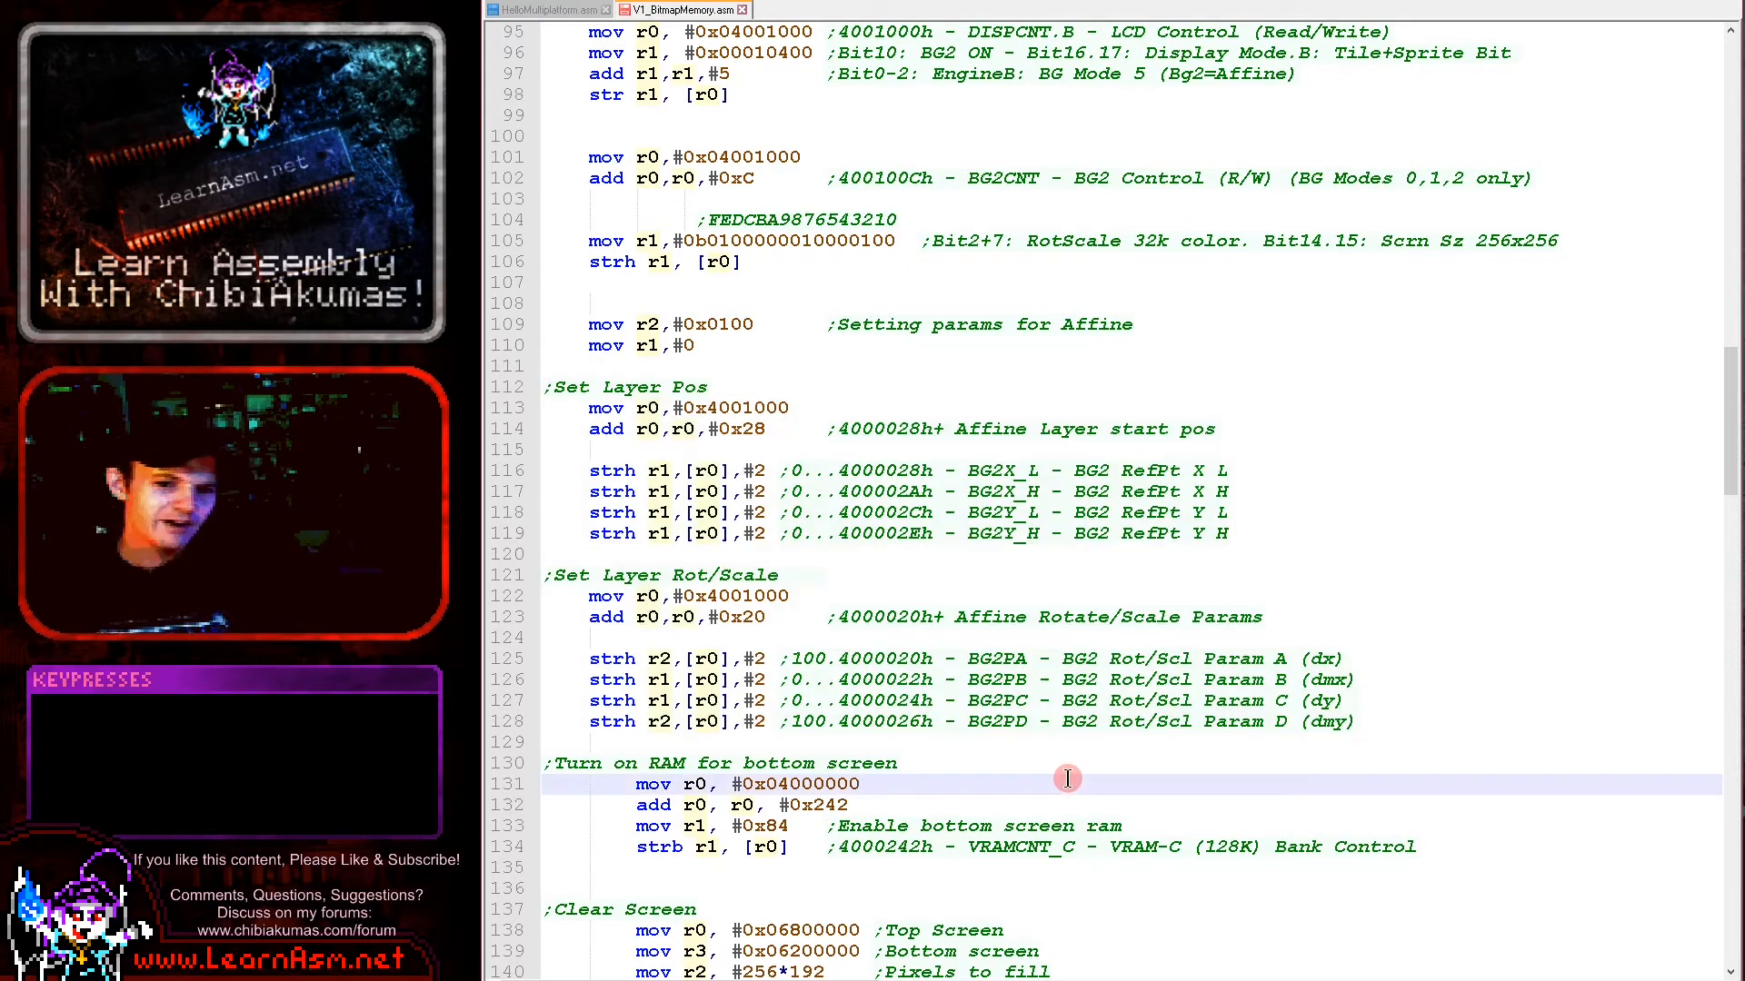
{"action": "mouse_move", "coordinate": [1063, 805]}
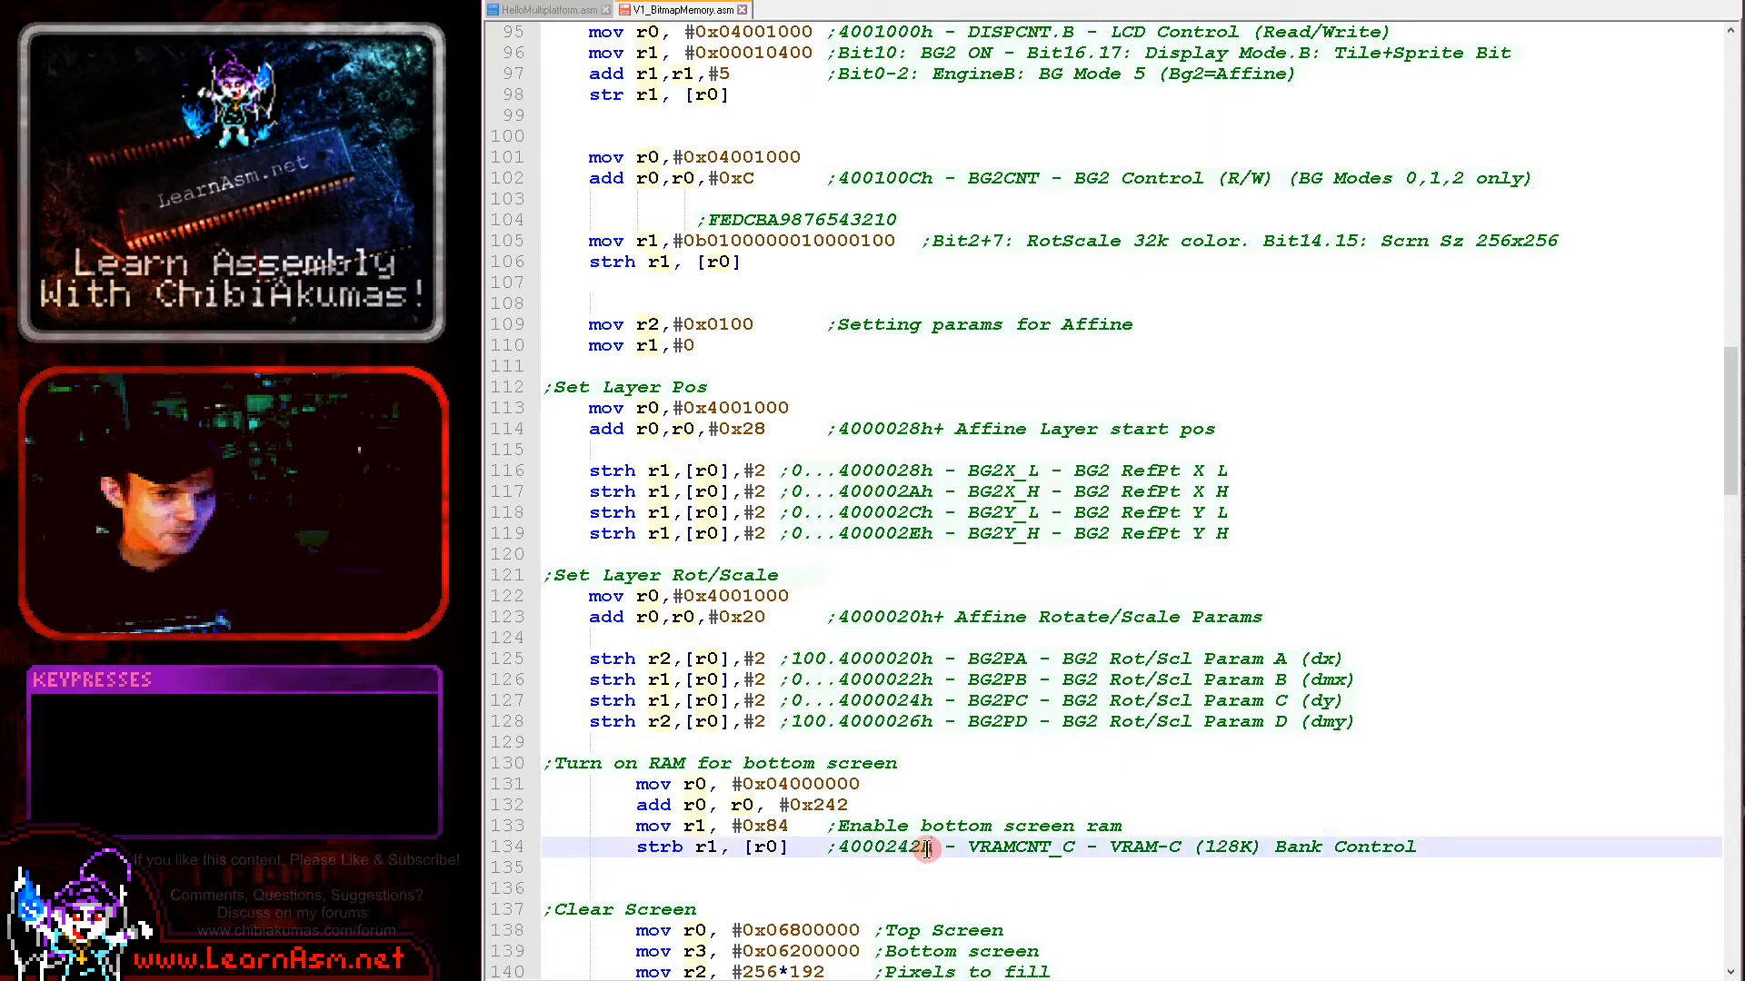
{"action": "double_click", "coordinate": [880, 847]}
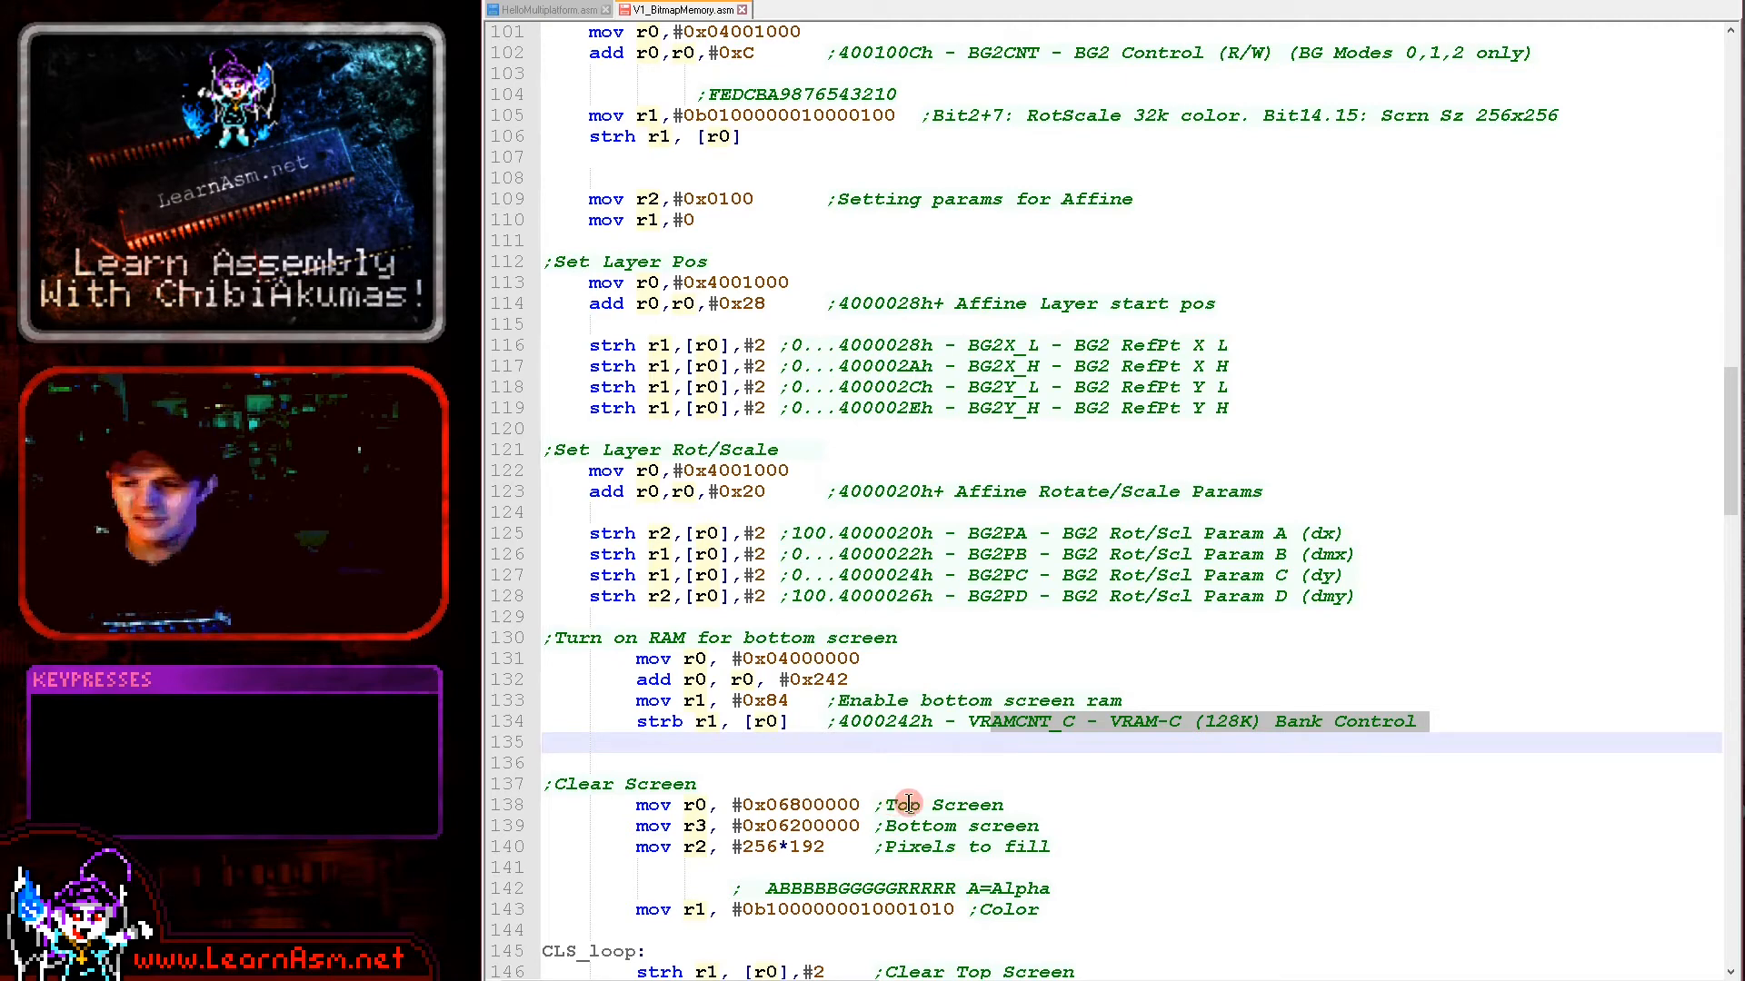
{"action": "scroll", "scroll_direction": "down", "scroll_amount": 3}
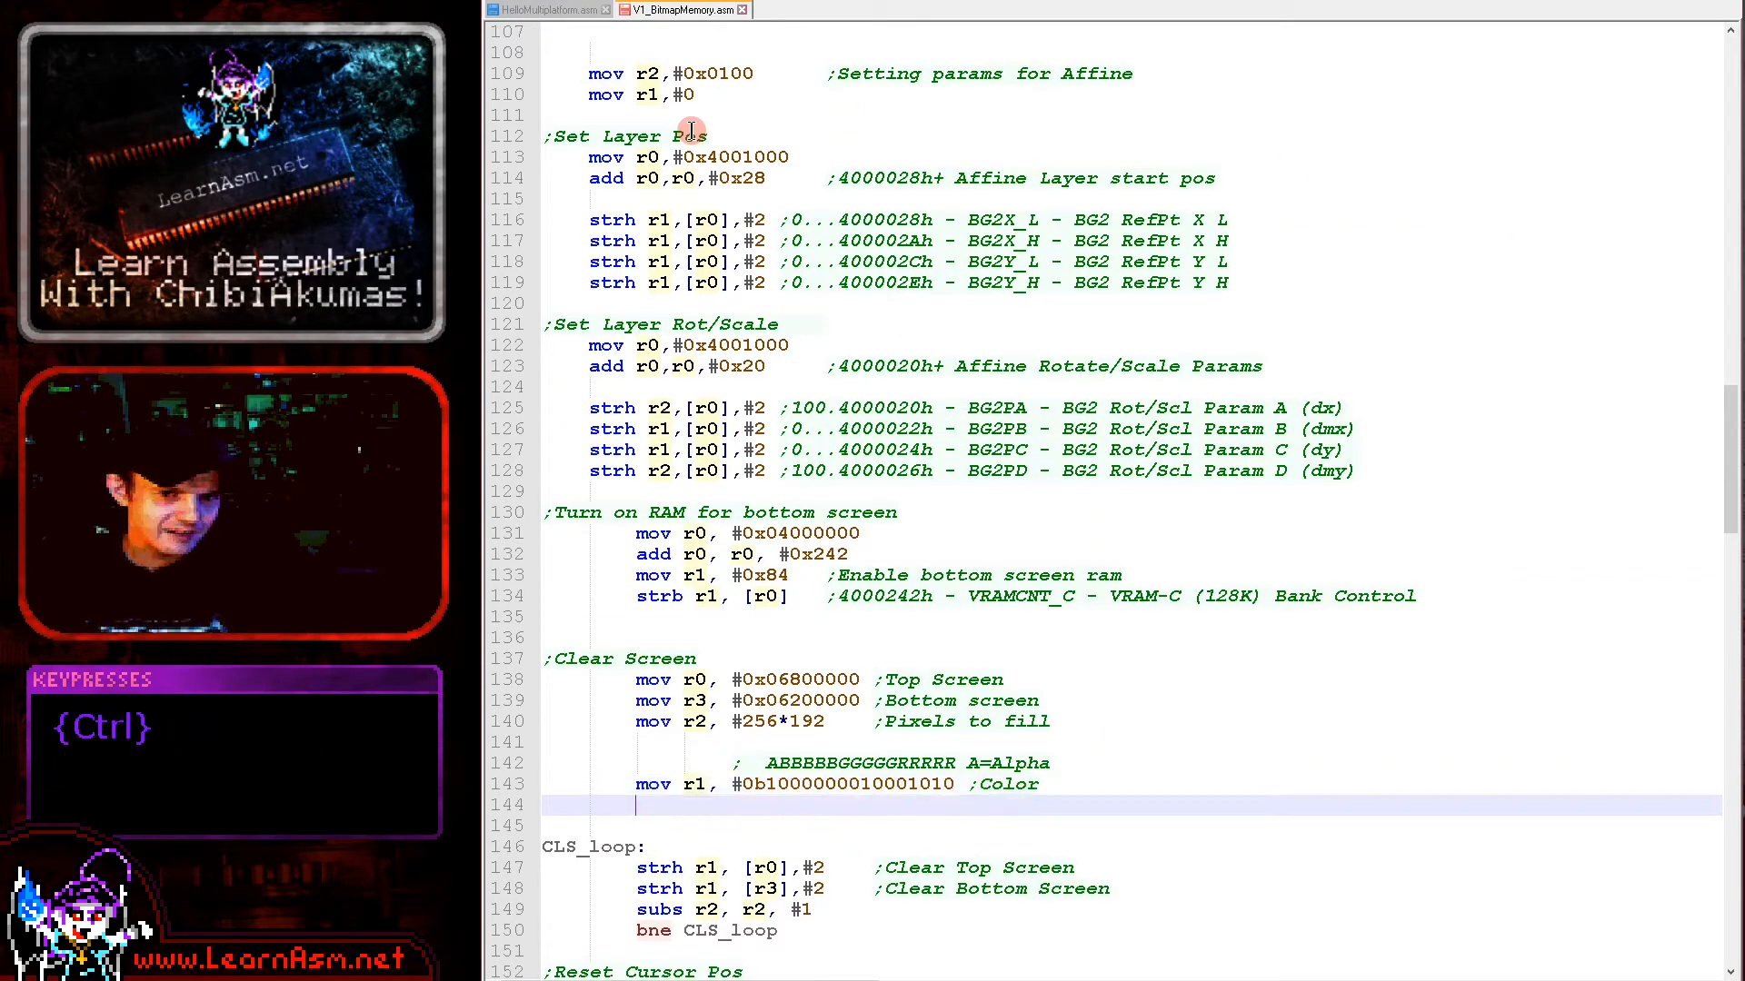
{"action": "key", "text": "ctrl+v"}
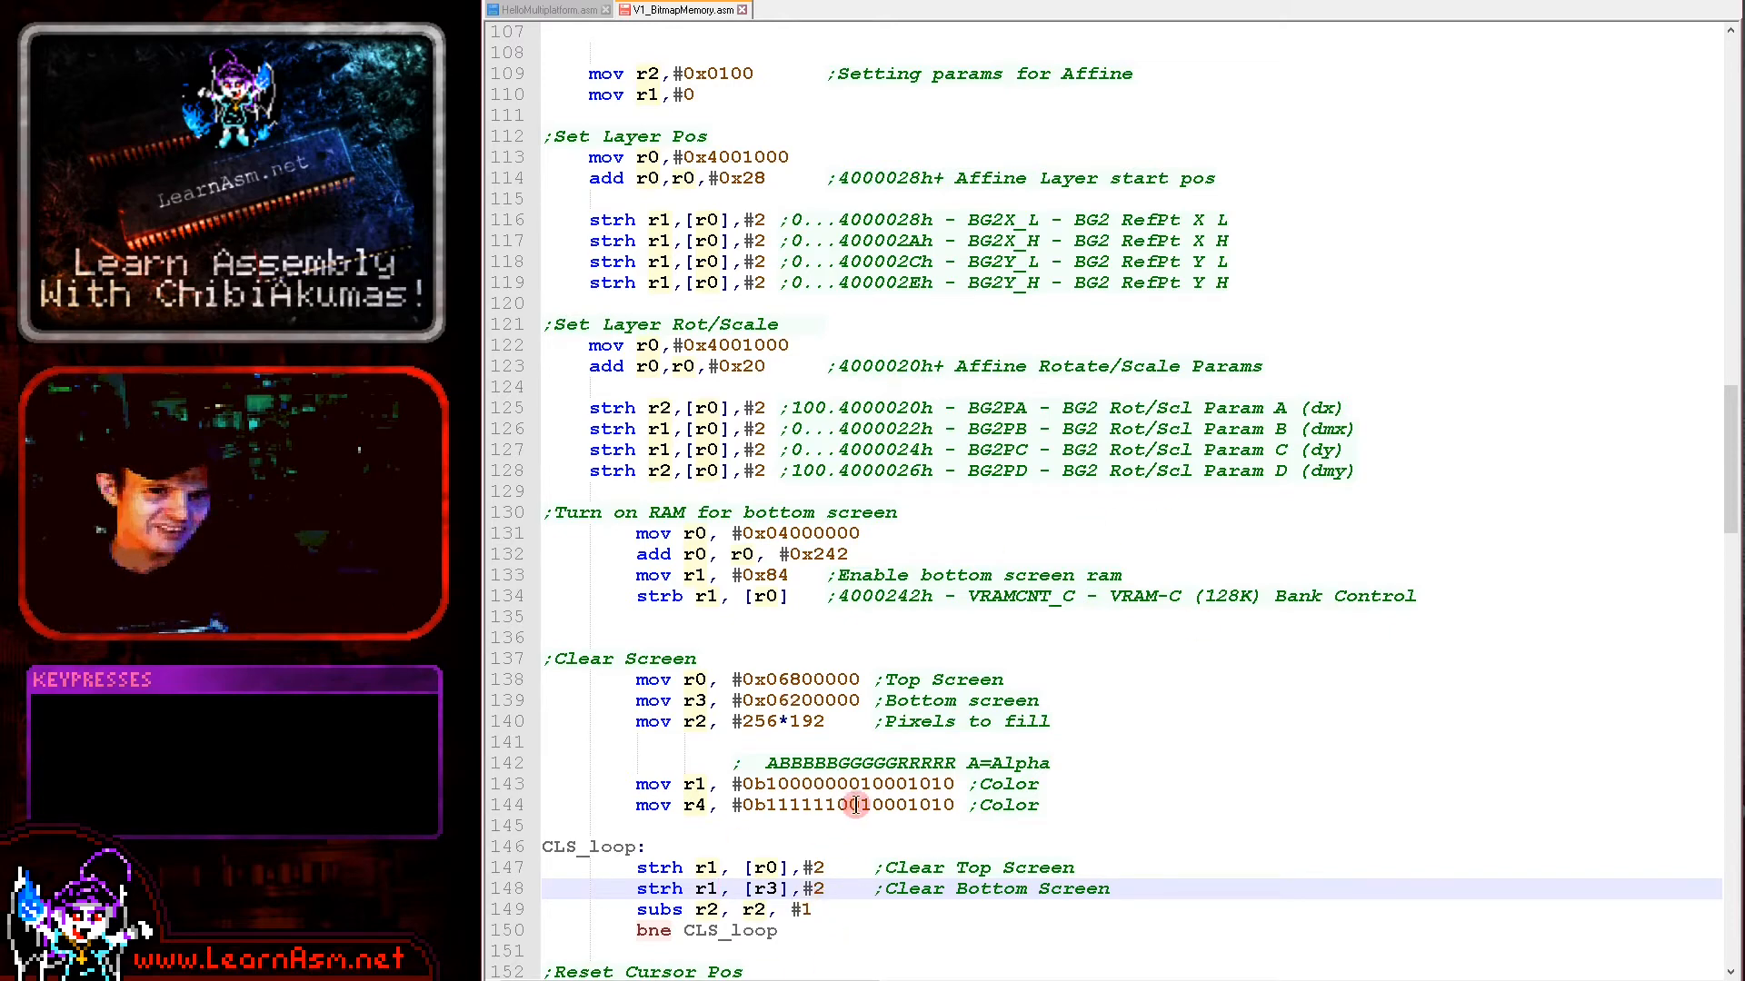
{"action": "mouse_move", "coordinate": [1081, 751]}
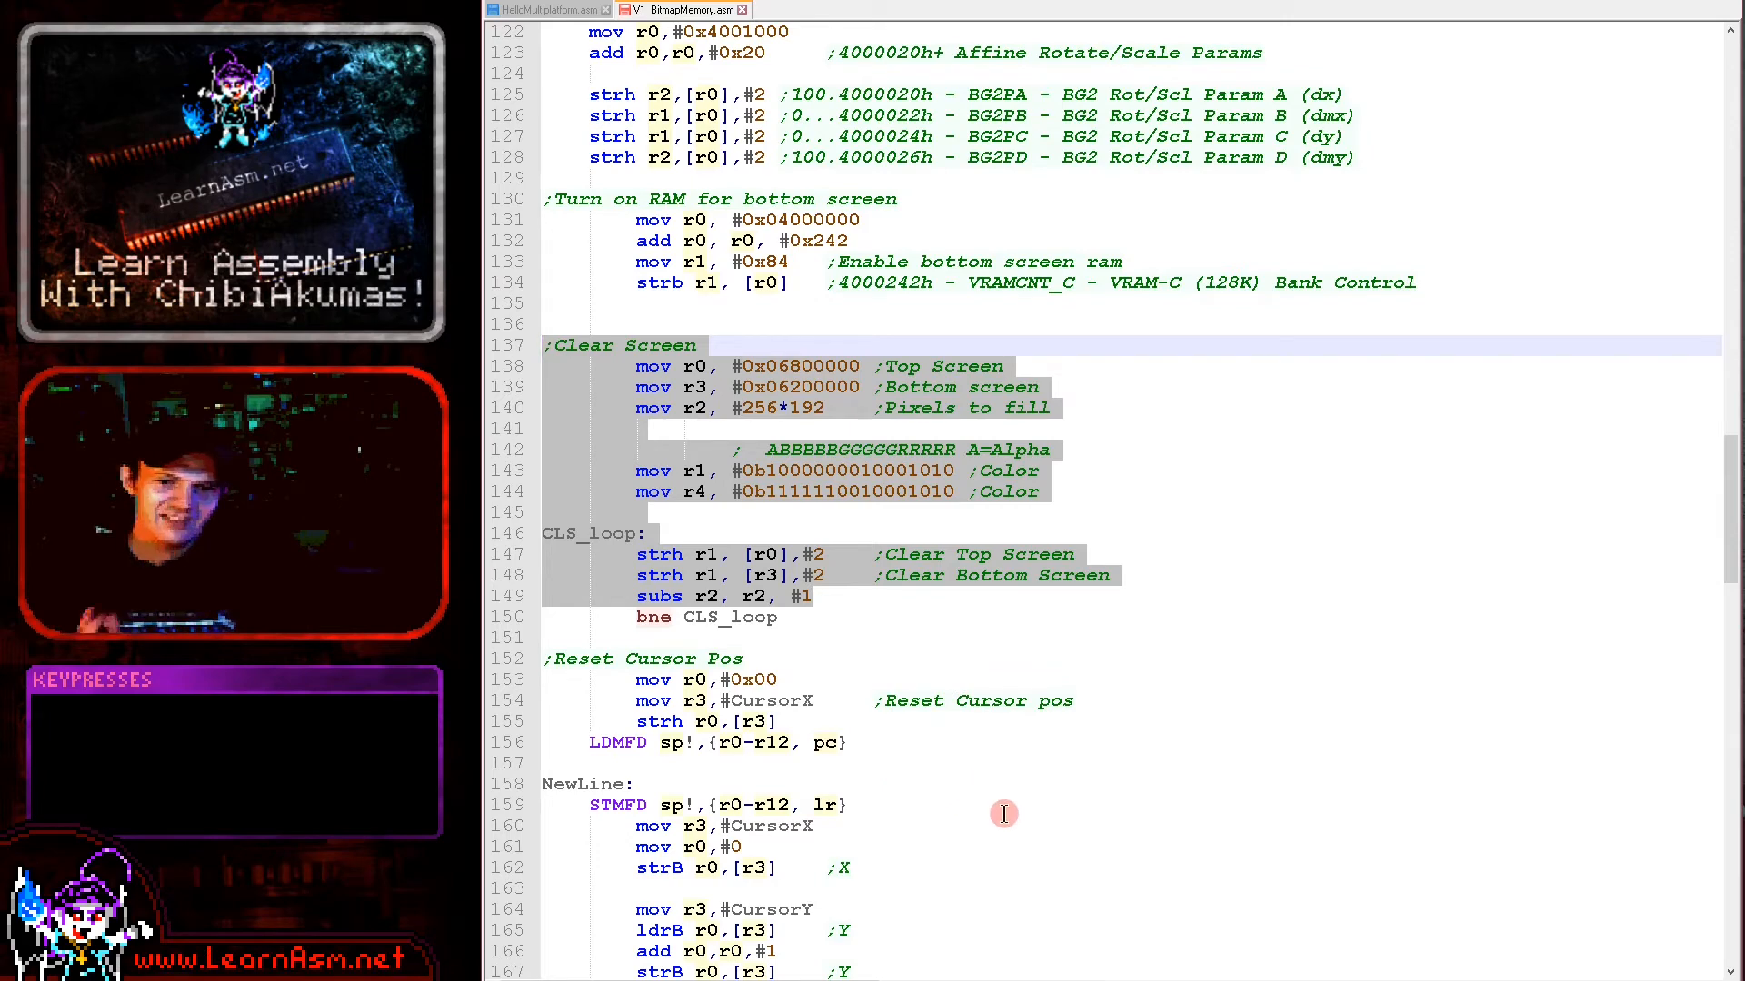
Switch to HelloMultiplatform.asm and scroll to the main code setting x 20, y 100 before GetScreenPos.
{"action": "left_click", "coordinate": [546, 9]}
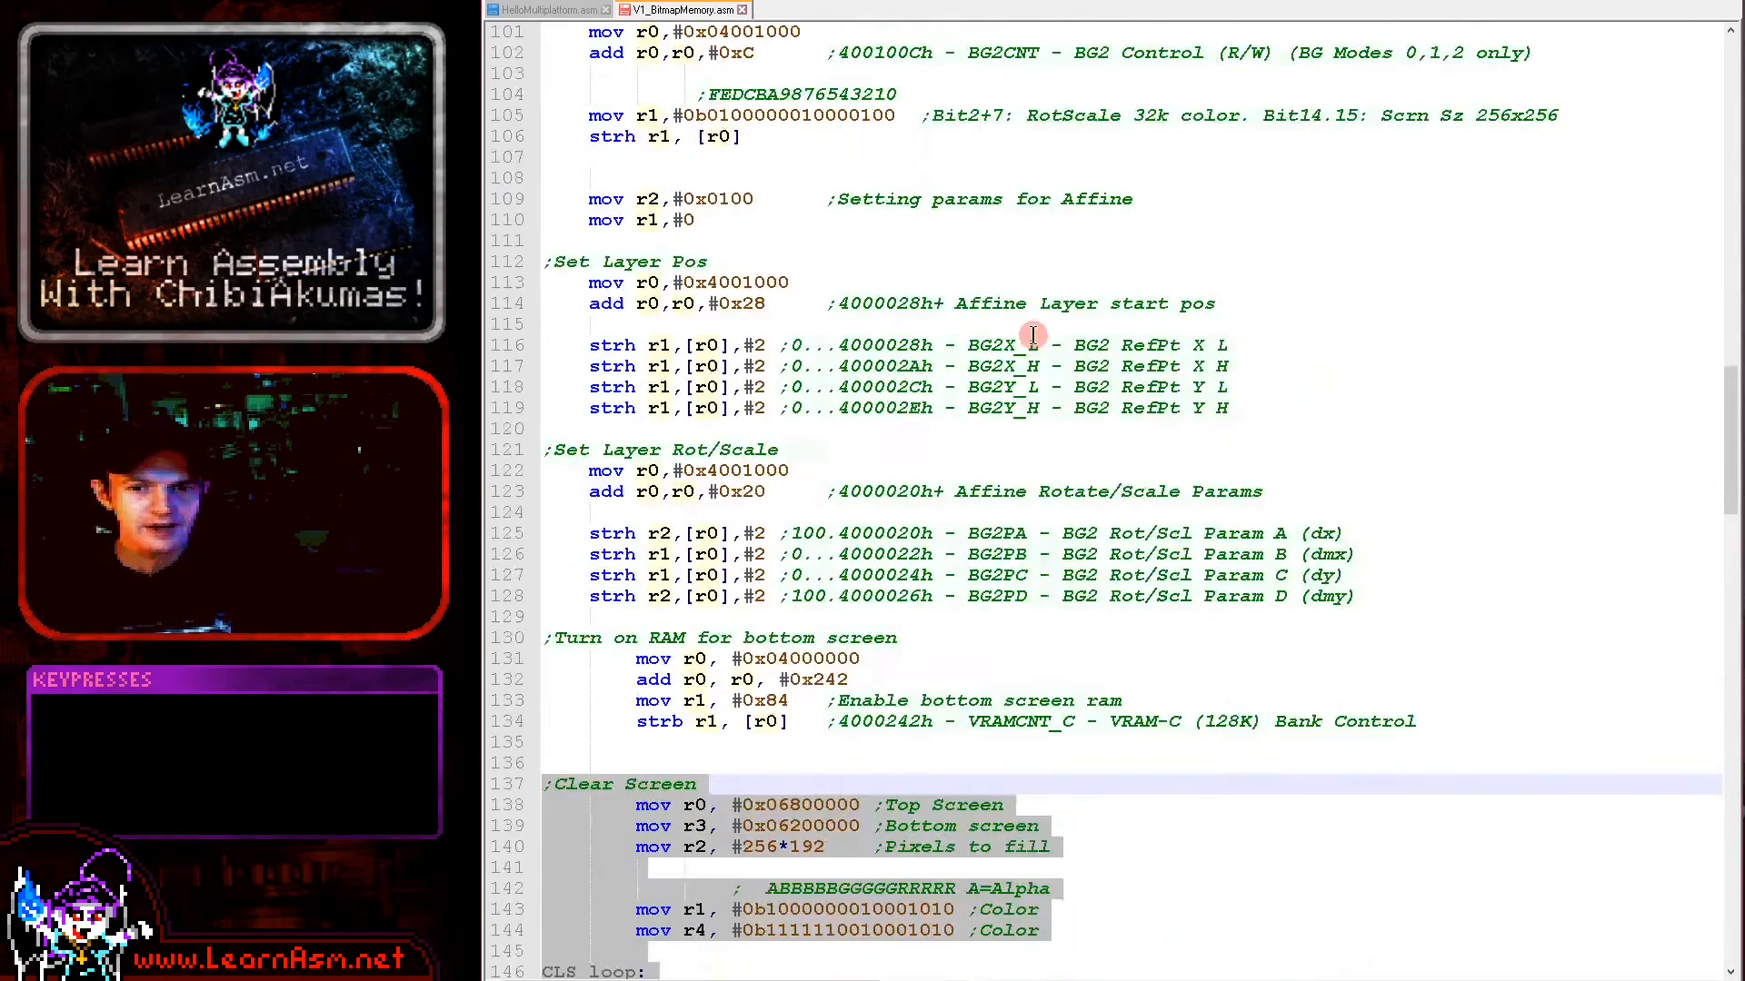
{"action": "scroll", "scroll_direction": "down", "scroll_amount": 3}
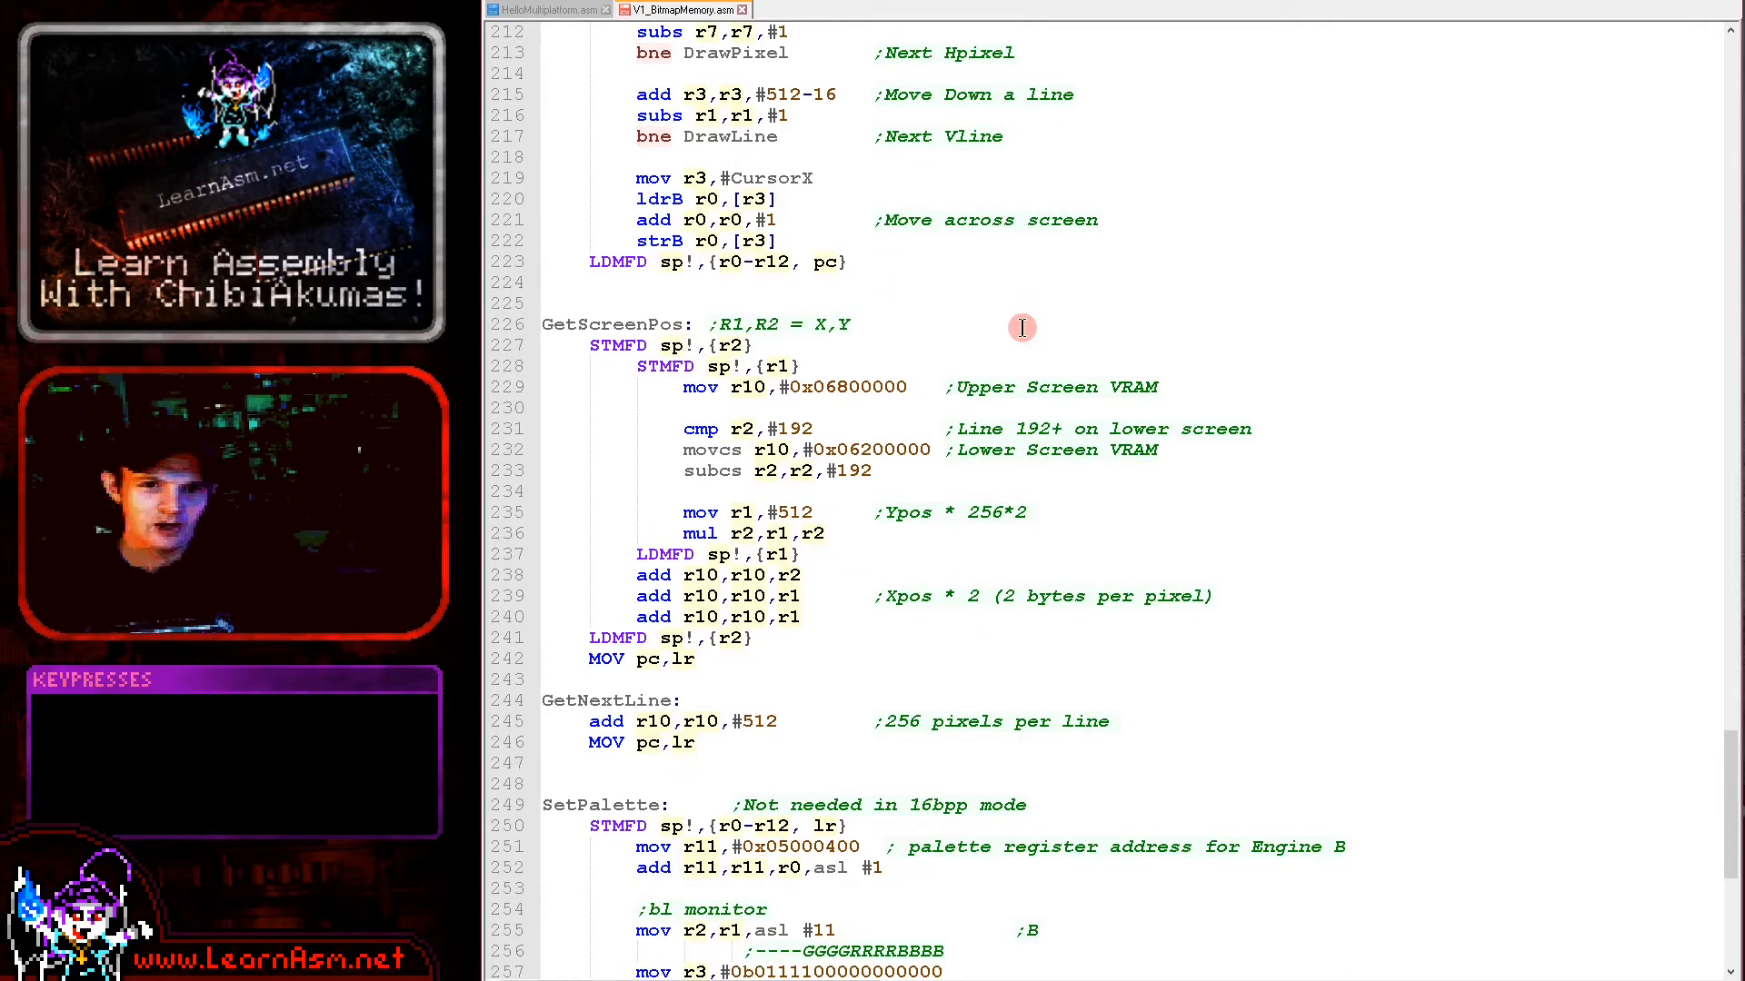
{"action": "scroll", "scroll_direction": "down", "scroll_amount": 3}
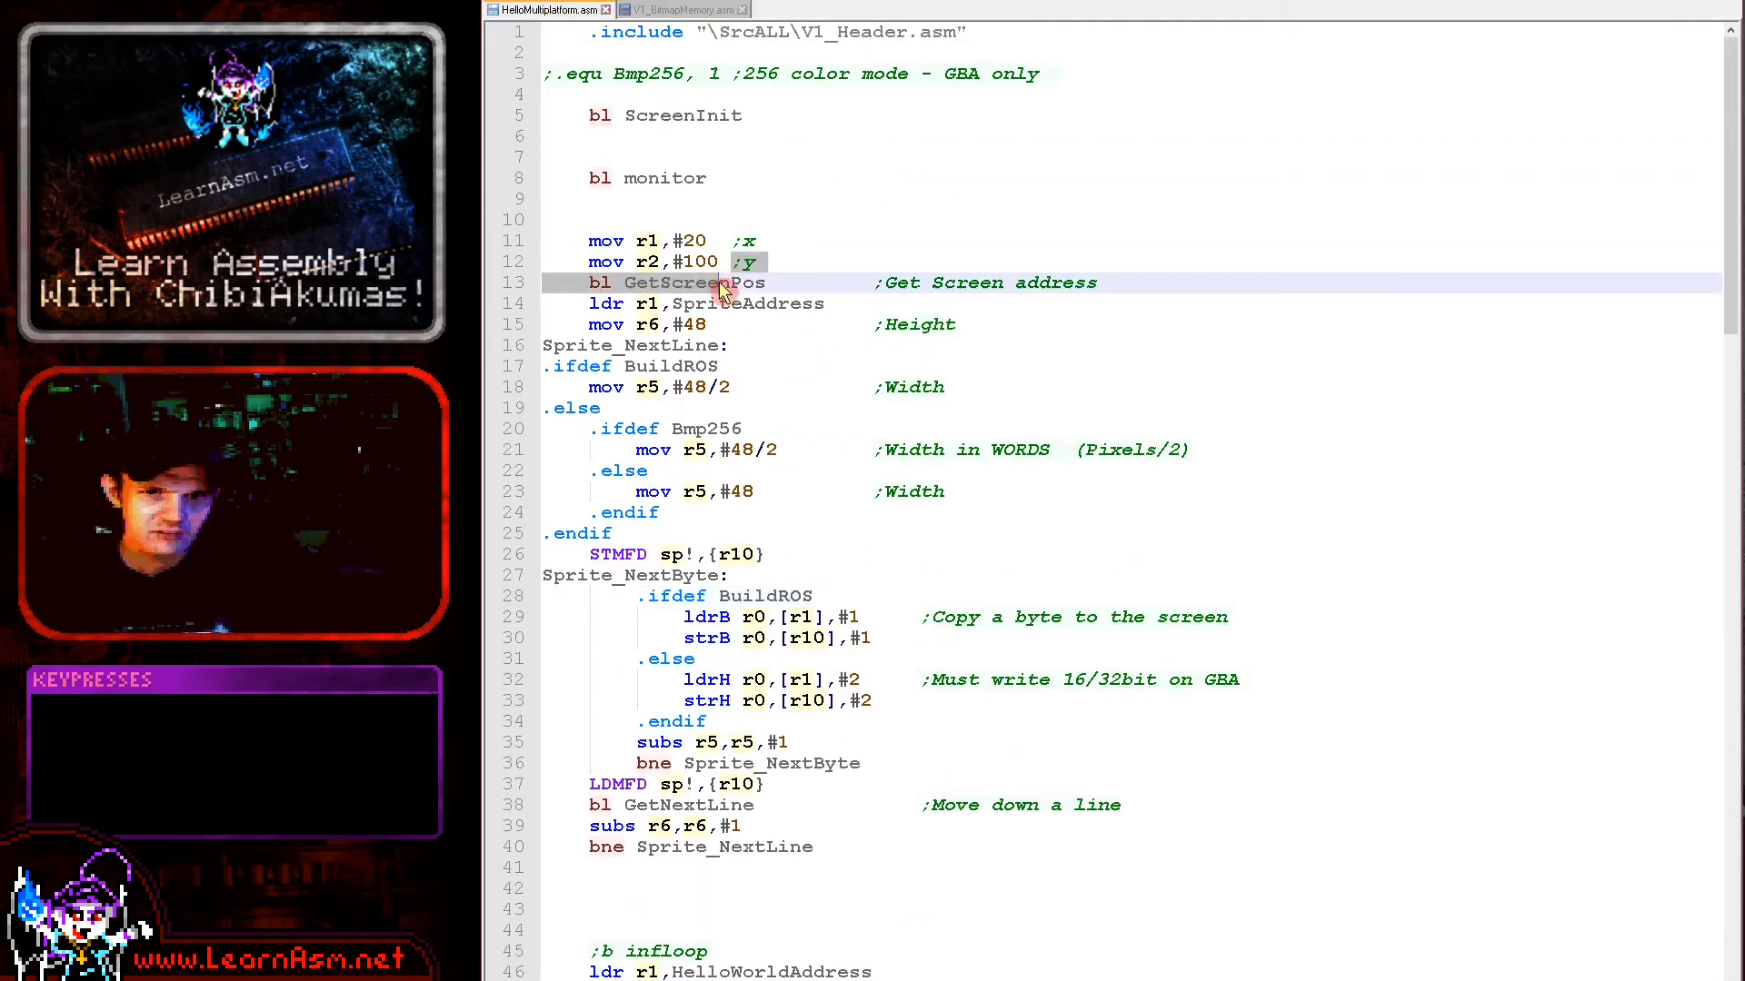
{"action": "double_click", "coordinate": [692, 282]}
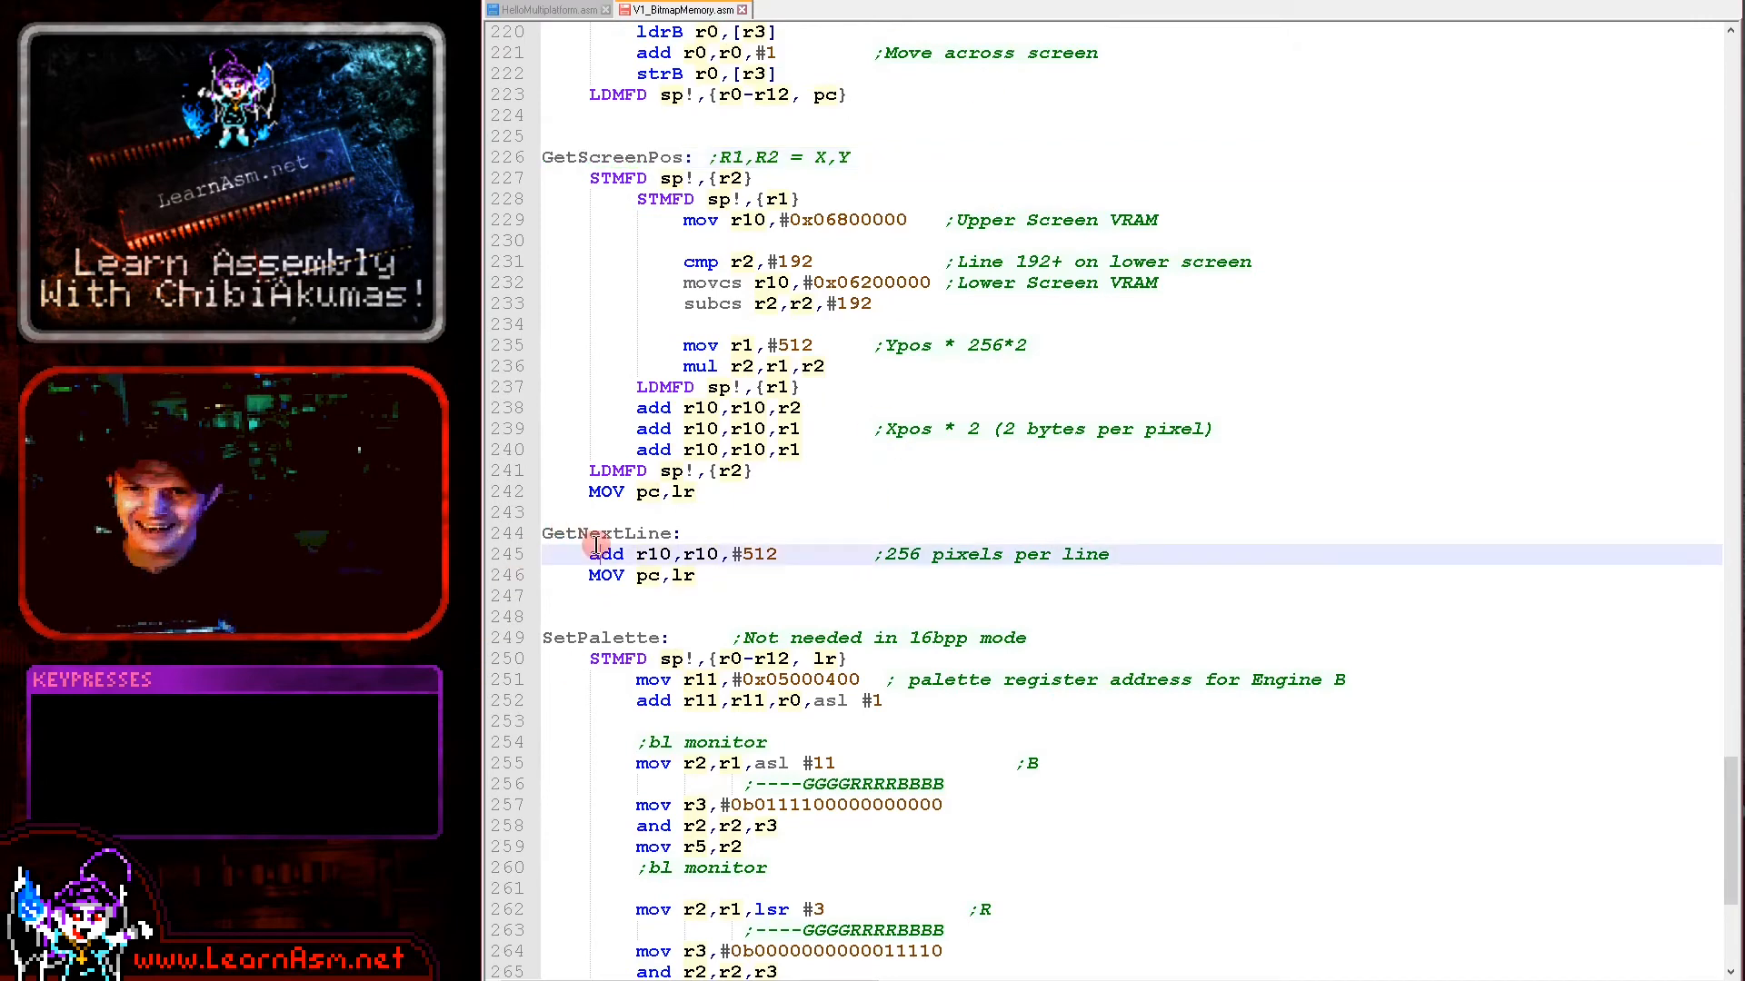
{"action": "double_click", "coordinate": [607, 533]}
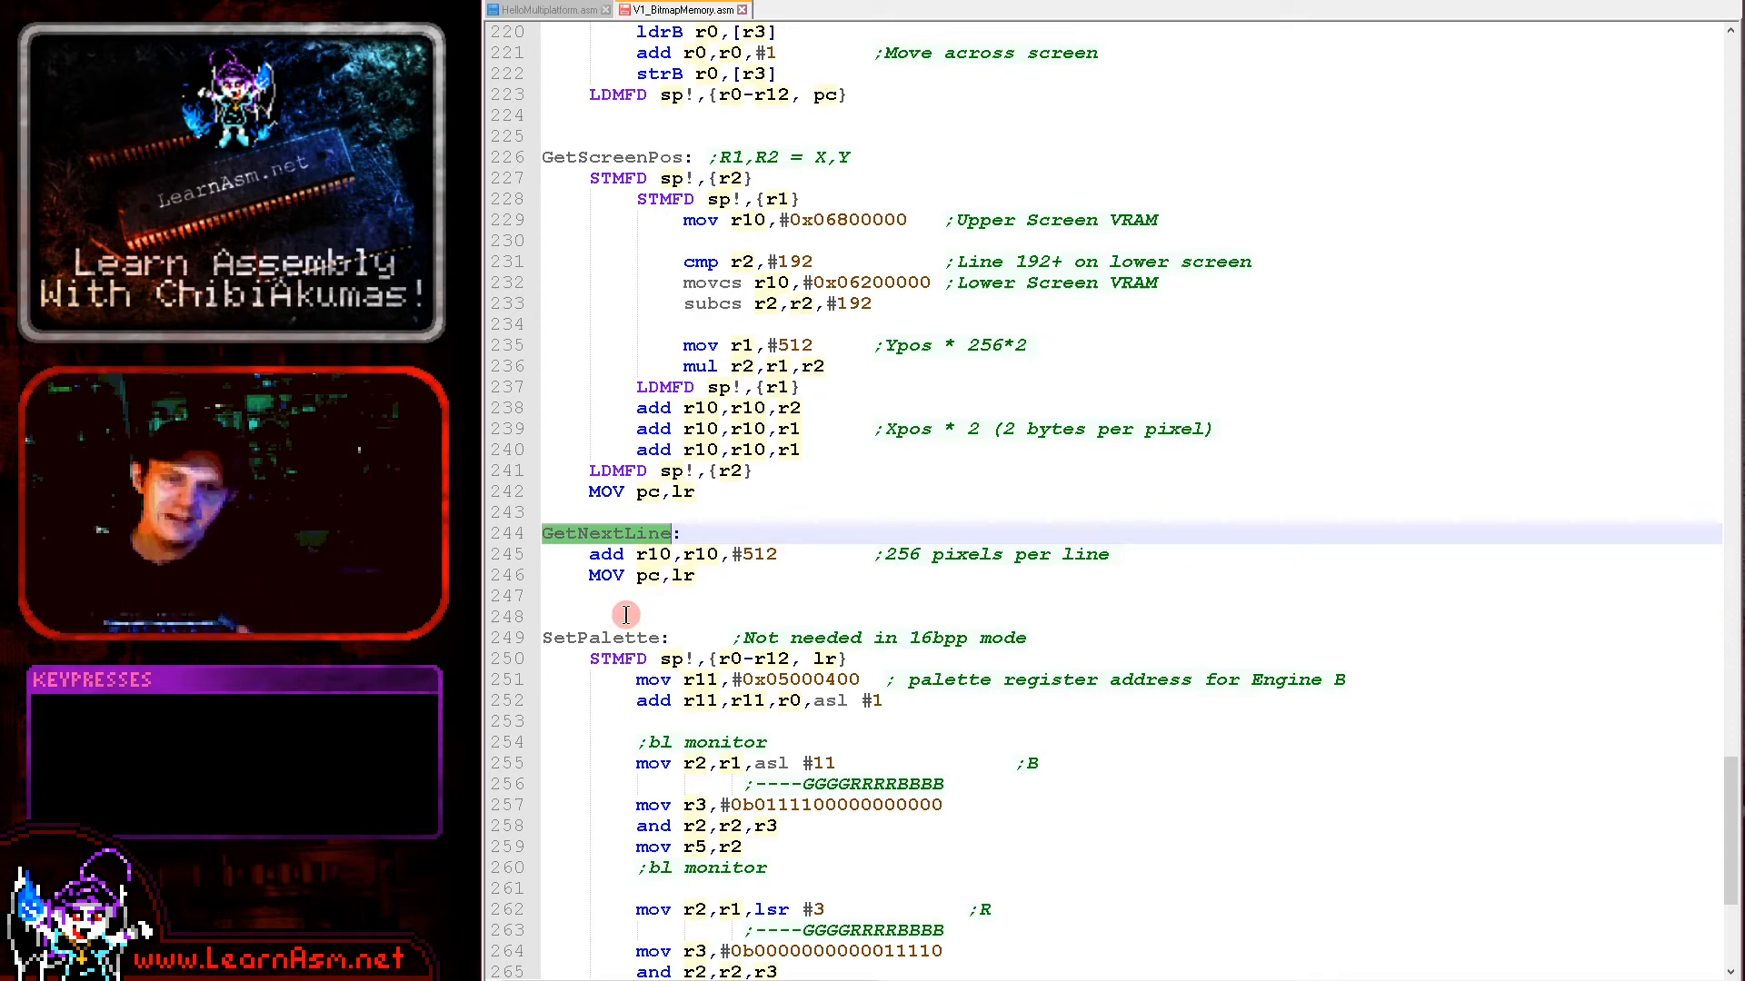
{"action": "left_click", "coordinate": [543, 9]}
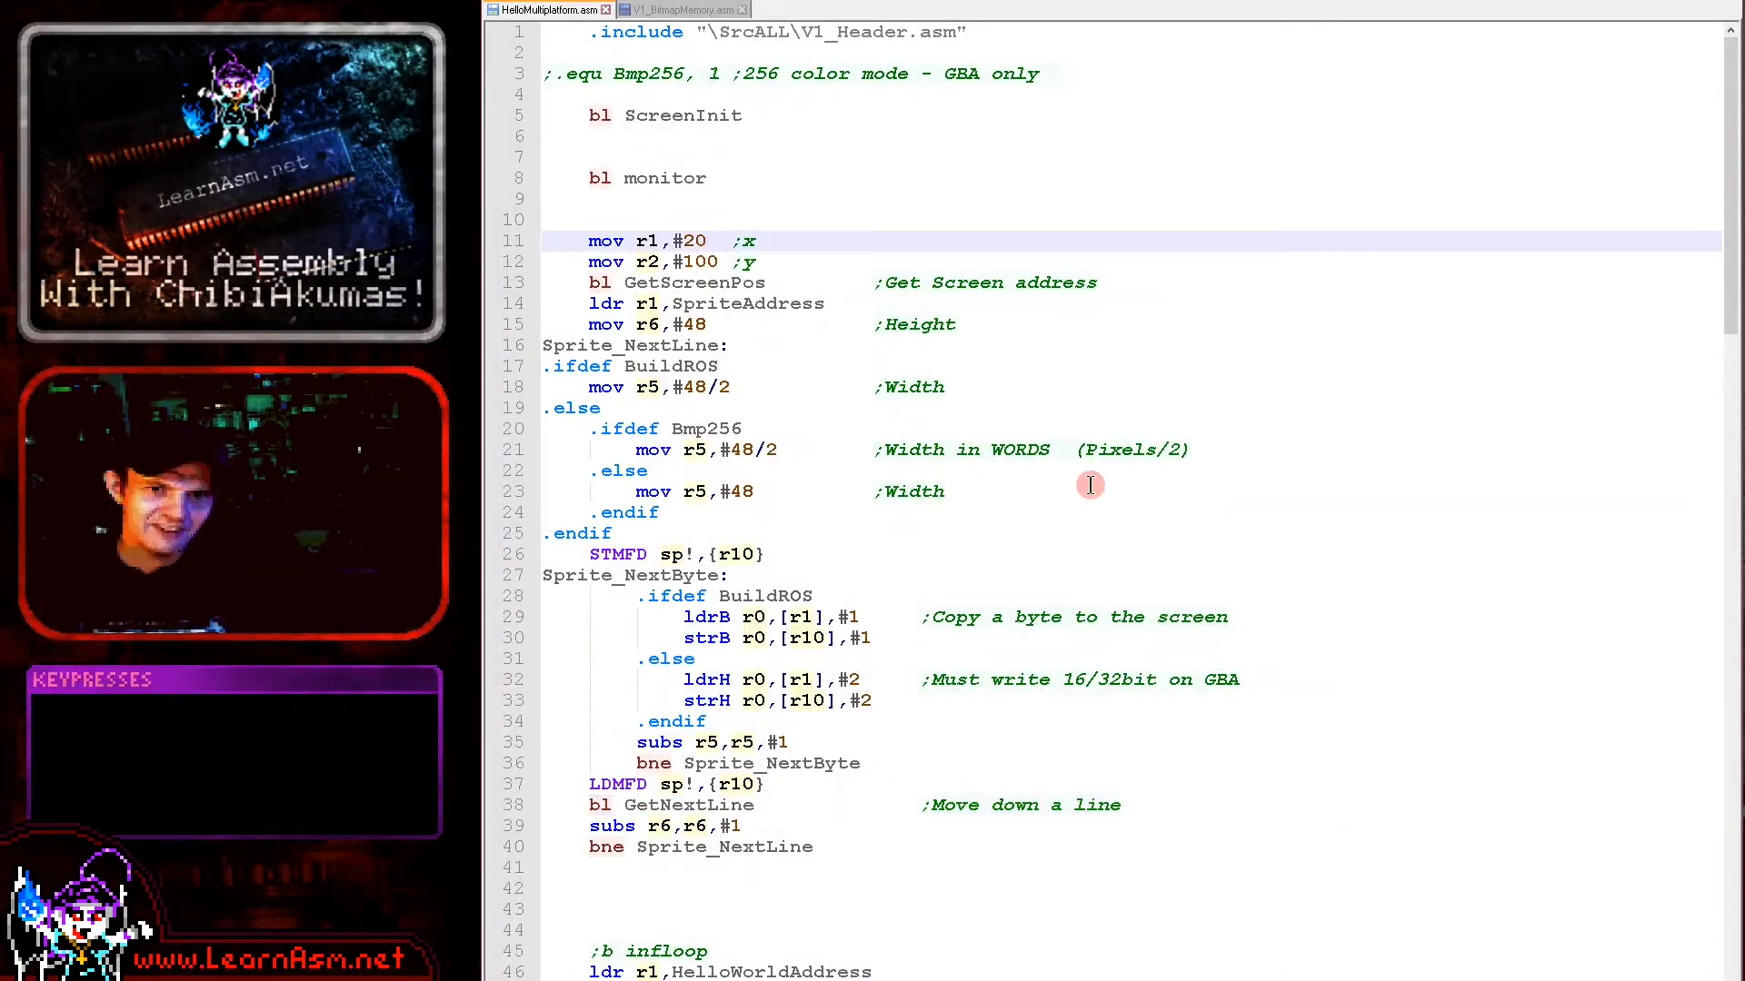
Change the sprite y position to 180 so it lands on the bottom screen.
{"action": "type", "text": "8"}
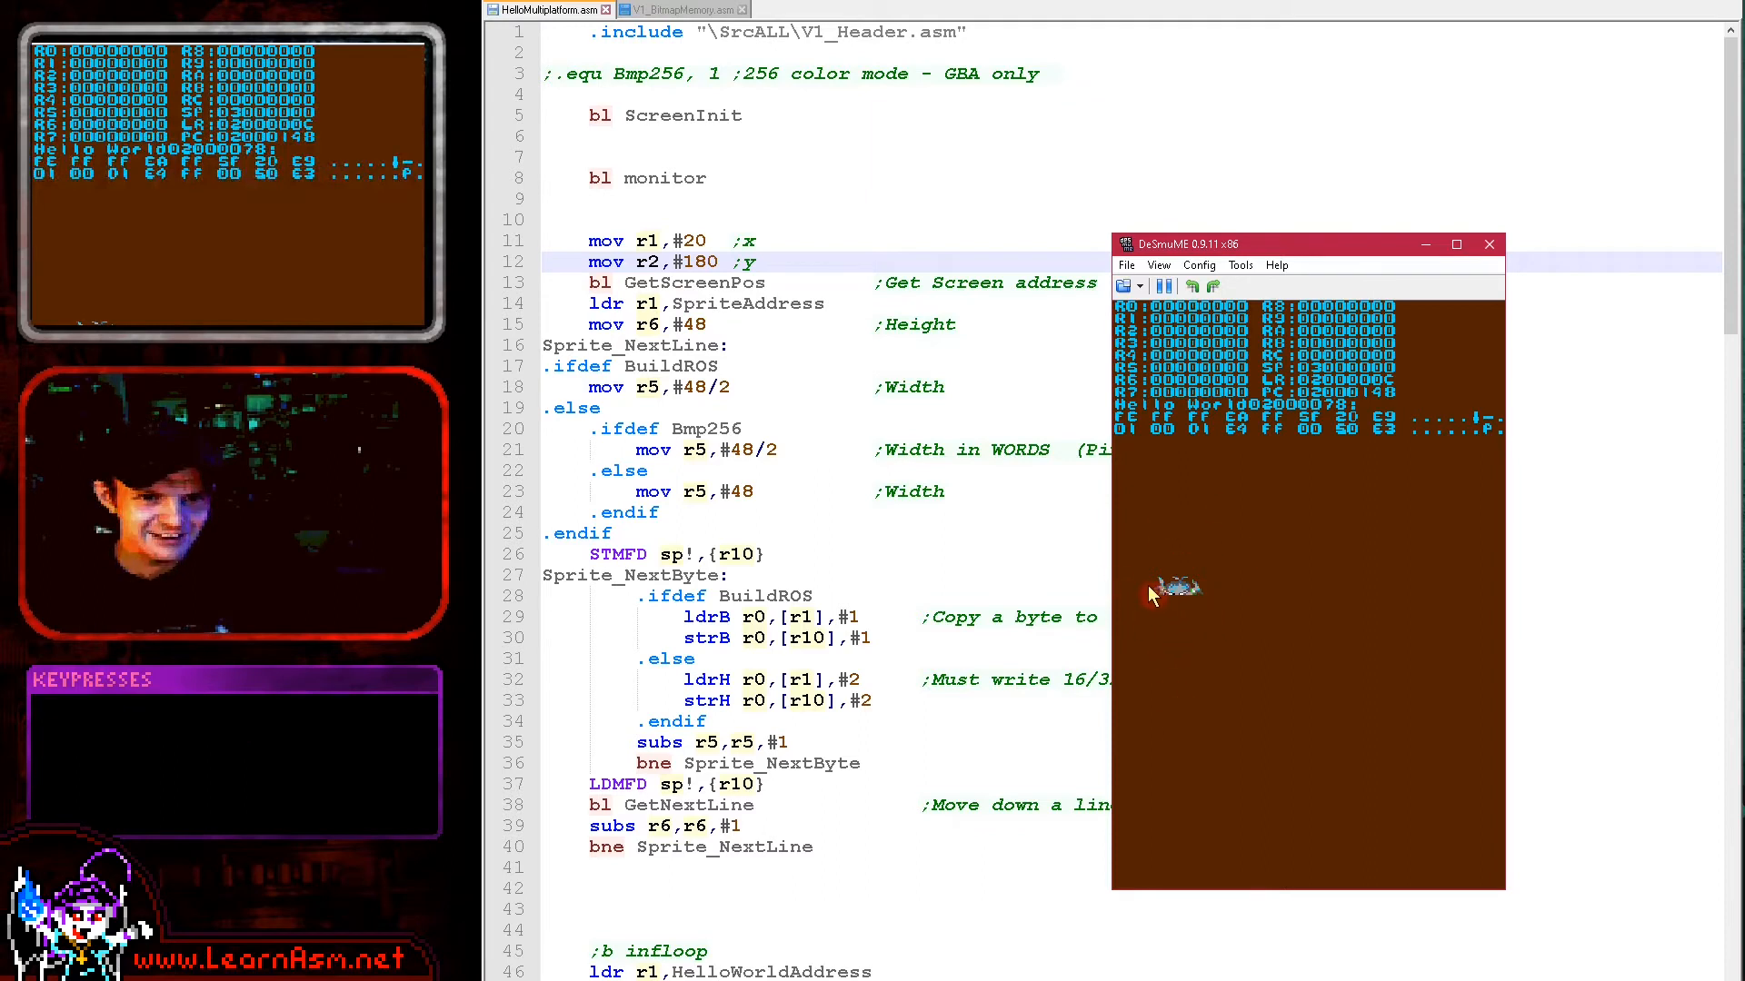
{"action": "mouse_move", "coordinate": [1158, 523]}
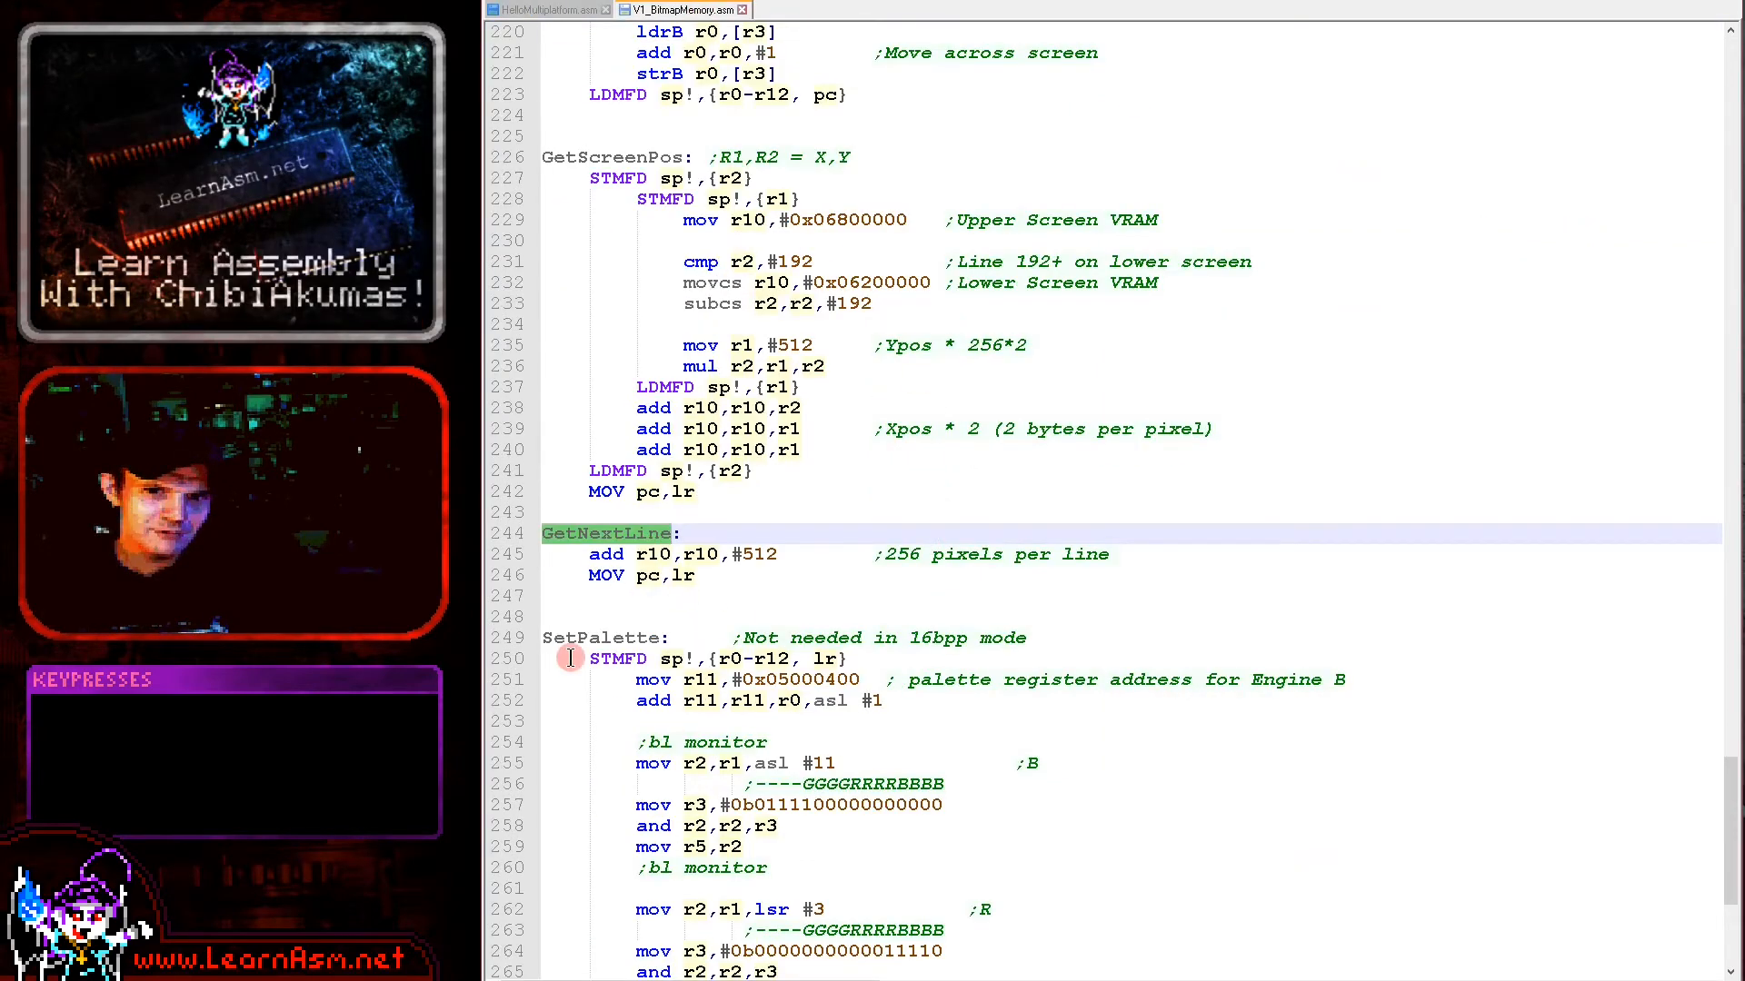
{"action": "key", "text": "ctrl+z"}
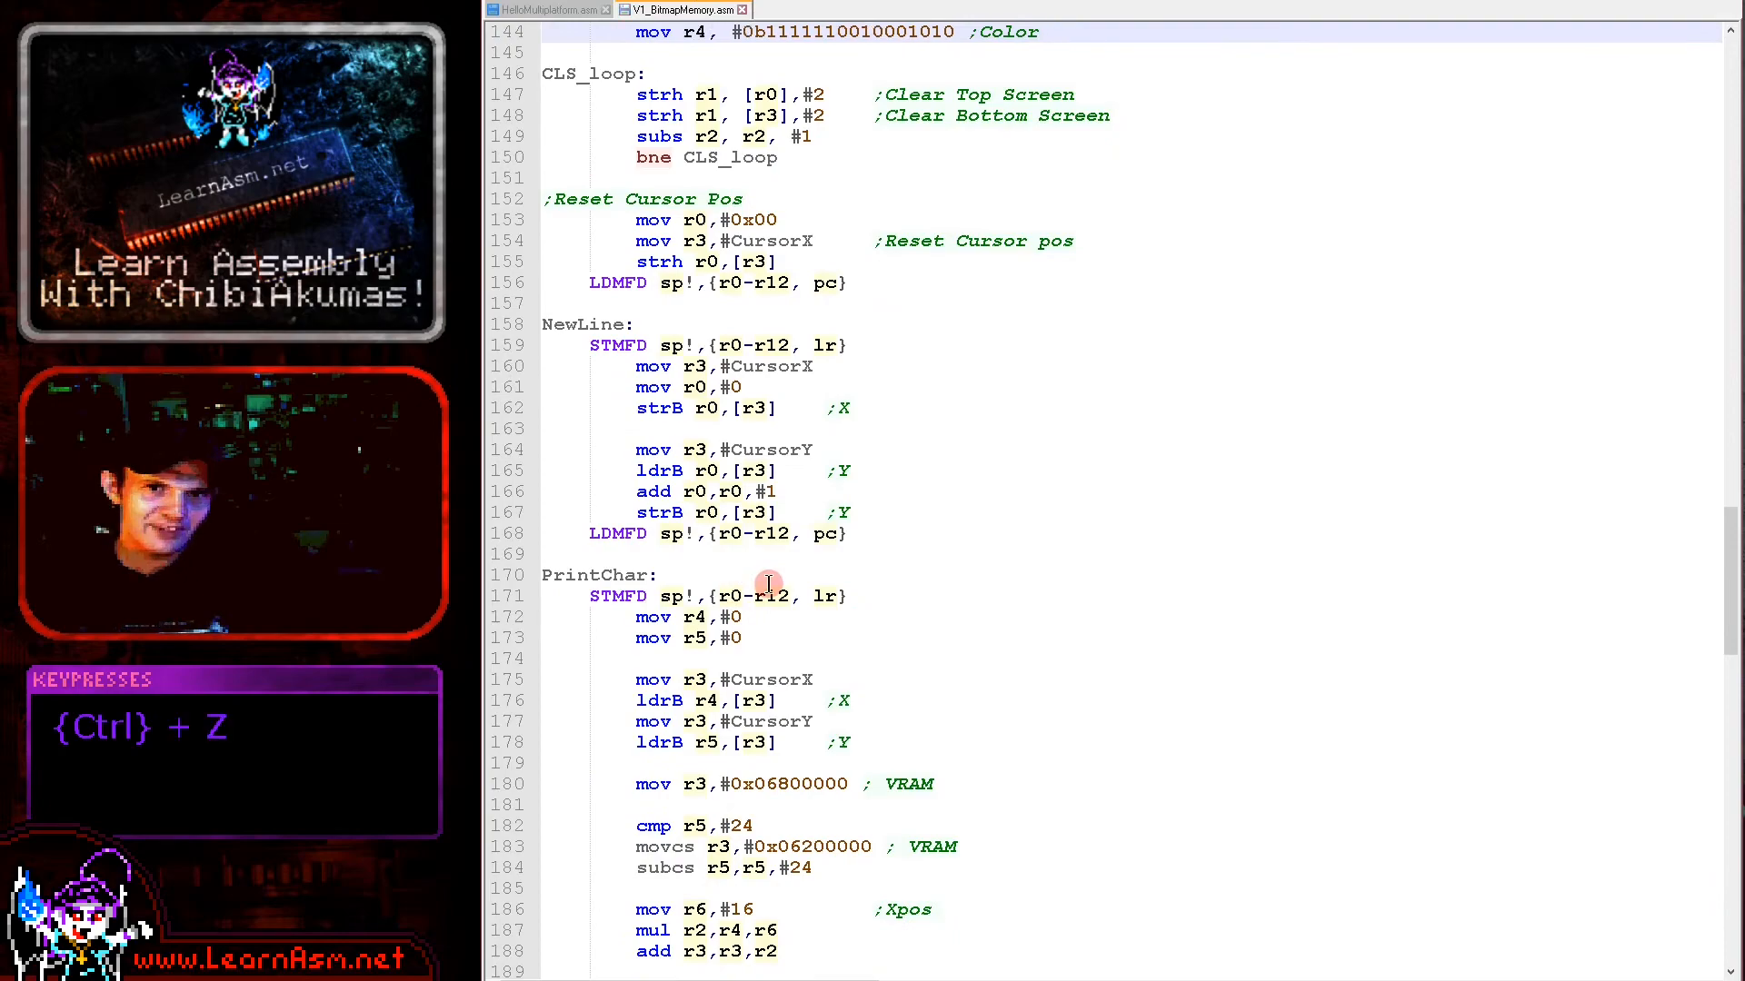
{"action": "key", "text": "ctrl+z"}
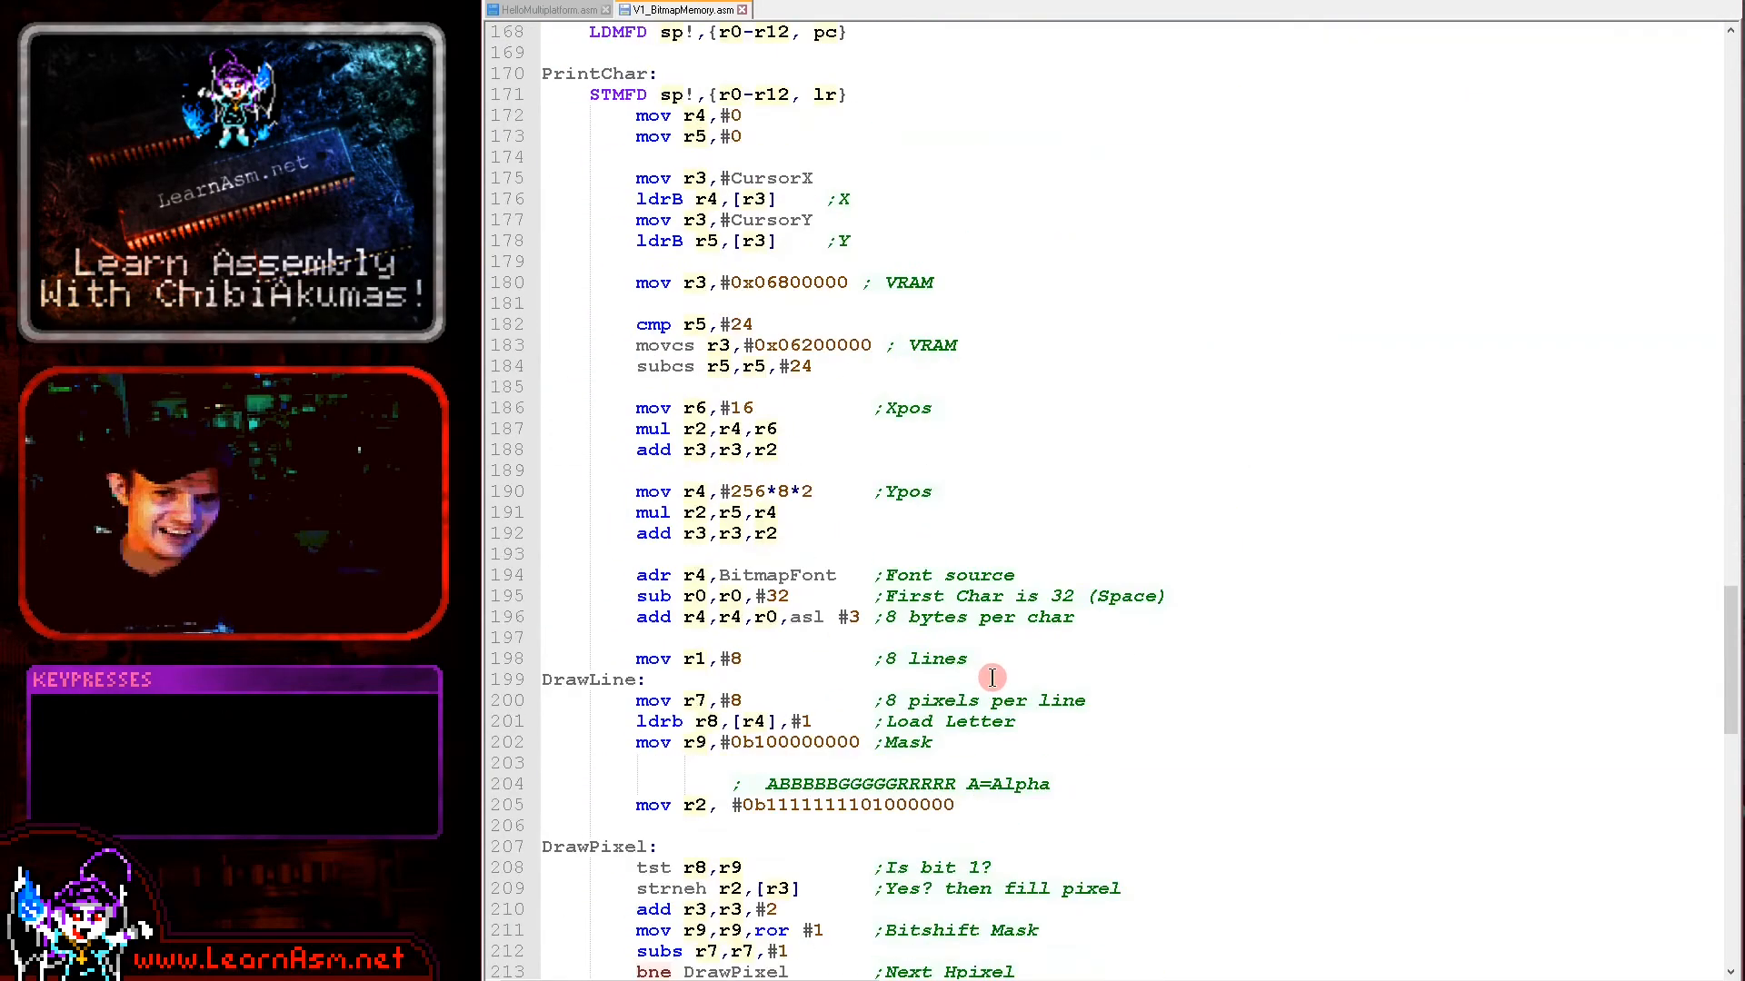
{"action": "scroll", "scroll_direction": "down", "scroll_amount": 3}
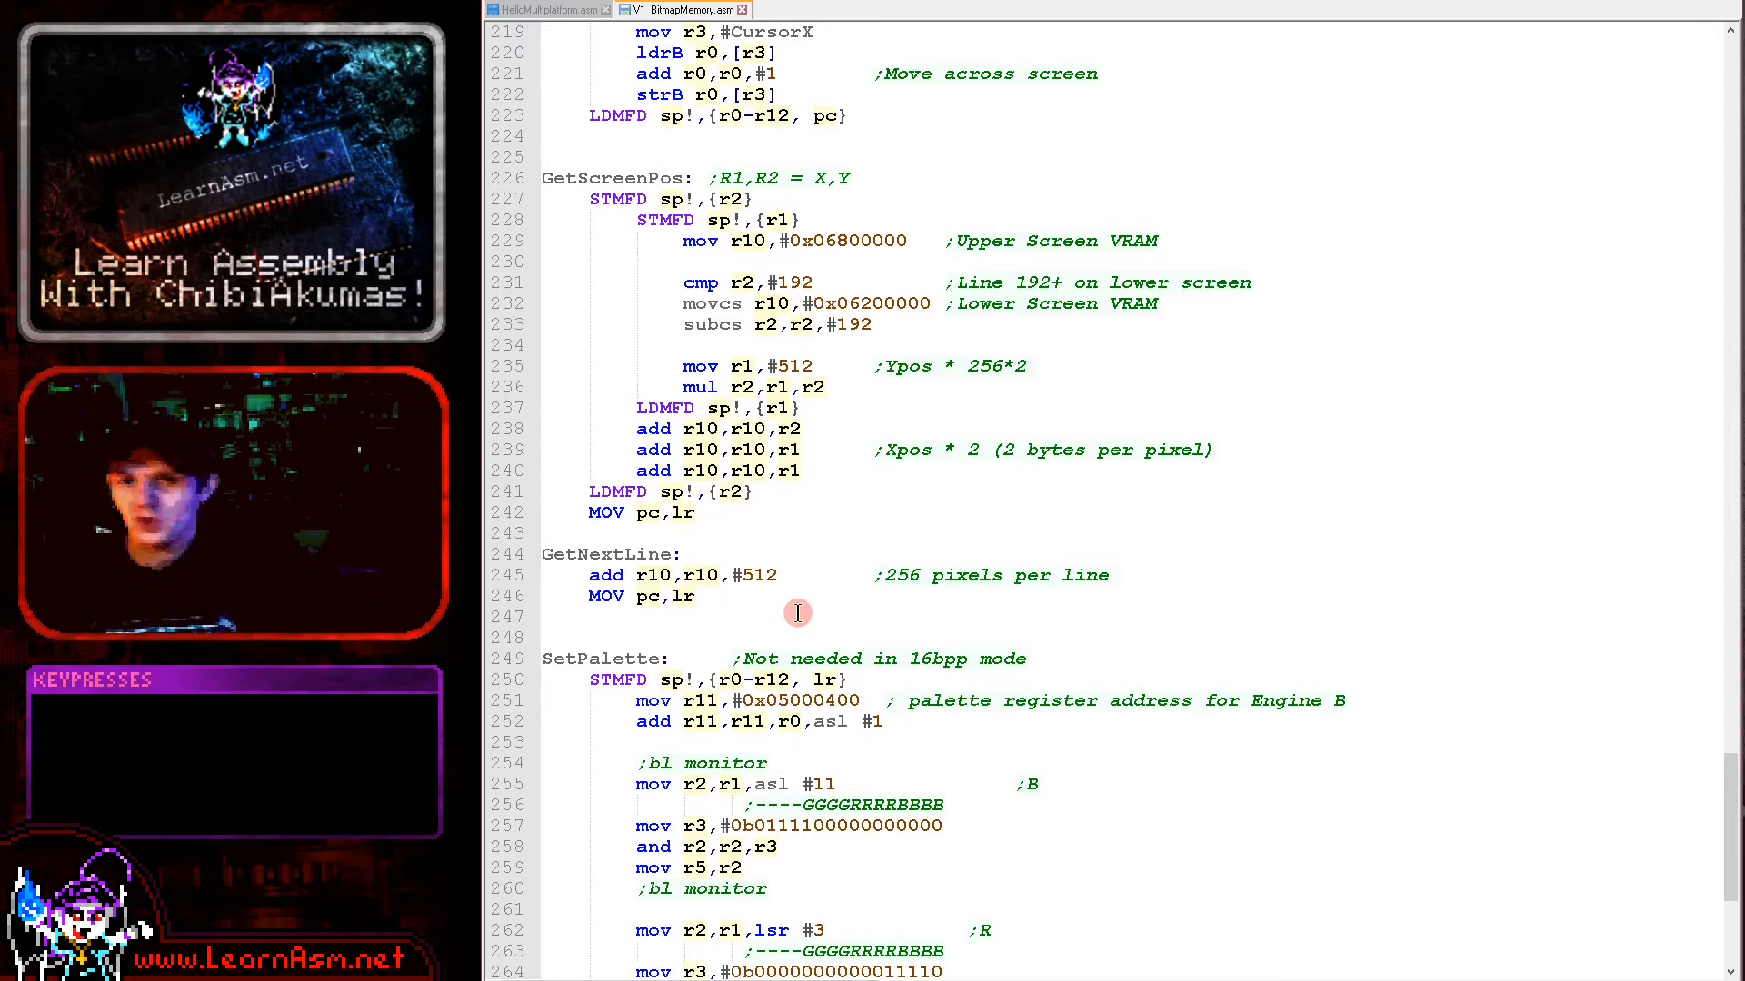
{"action": "mouse_move", "coordinate": [578, 207]}
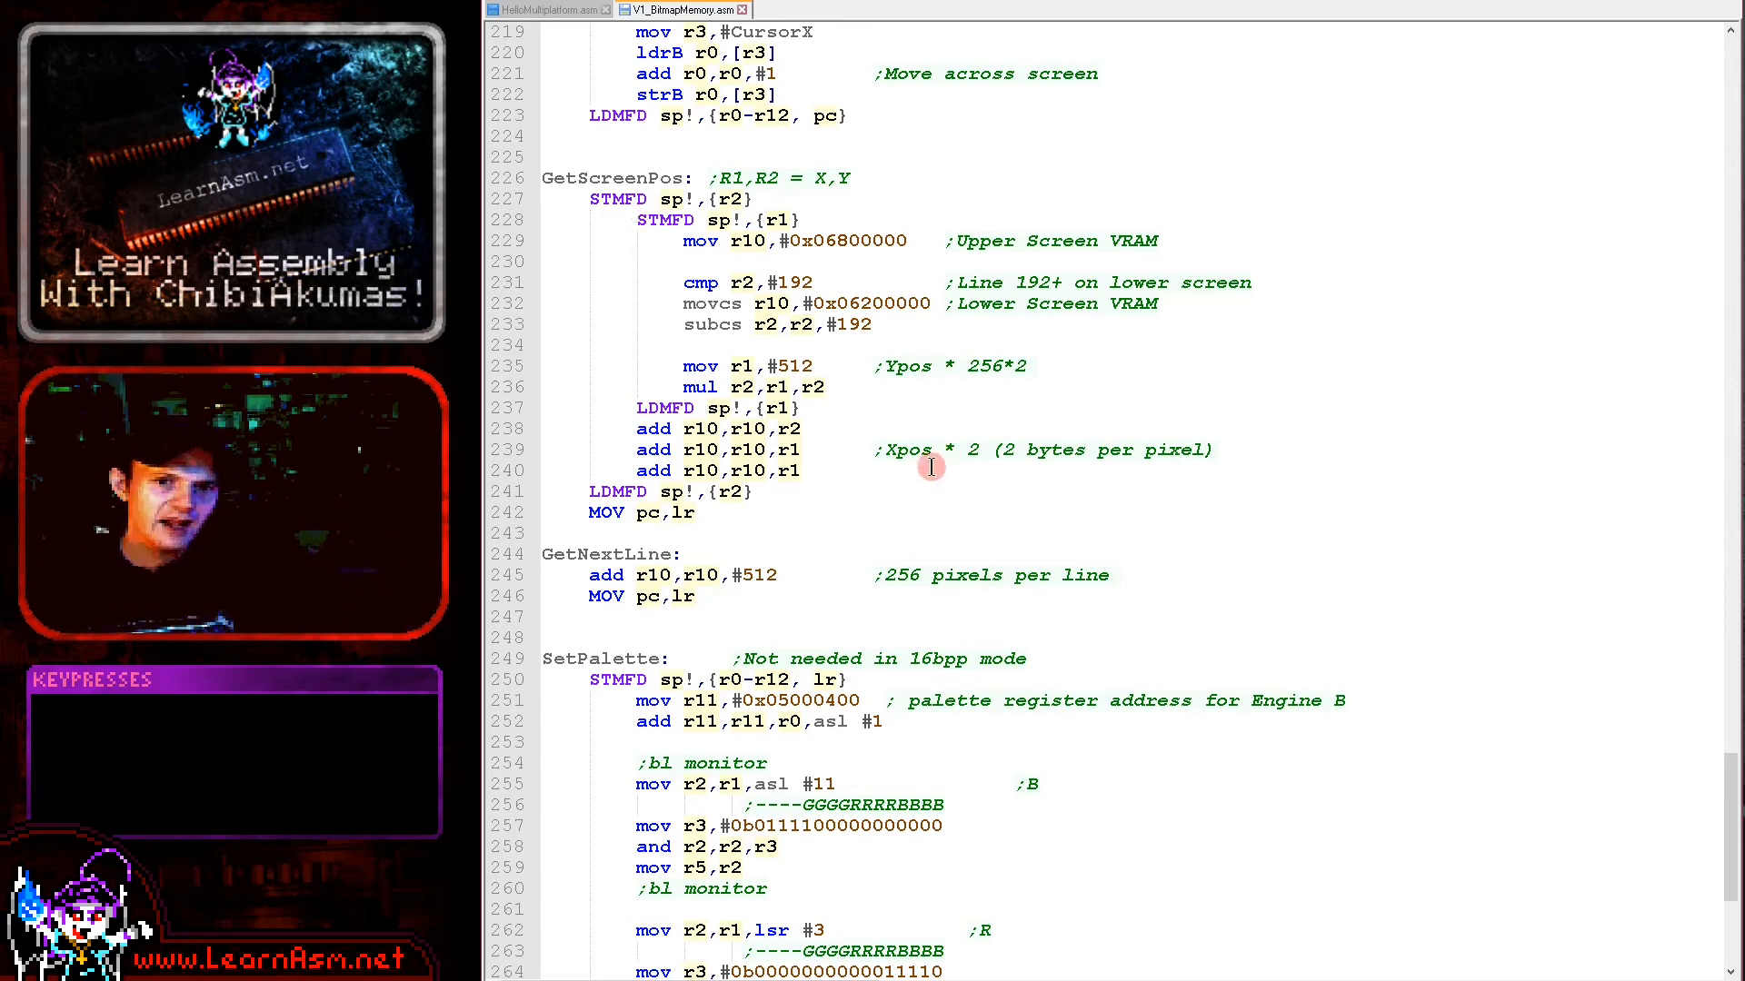
{"action": "mouse_move", "coordinate": [976, 454]}
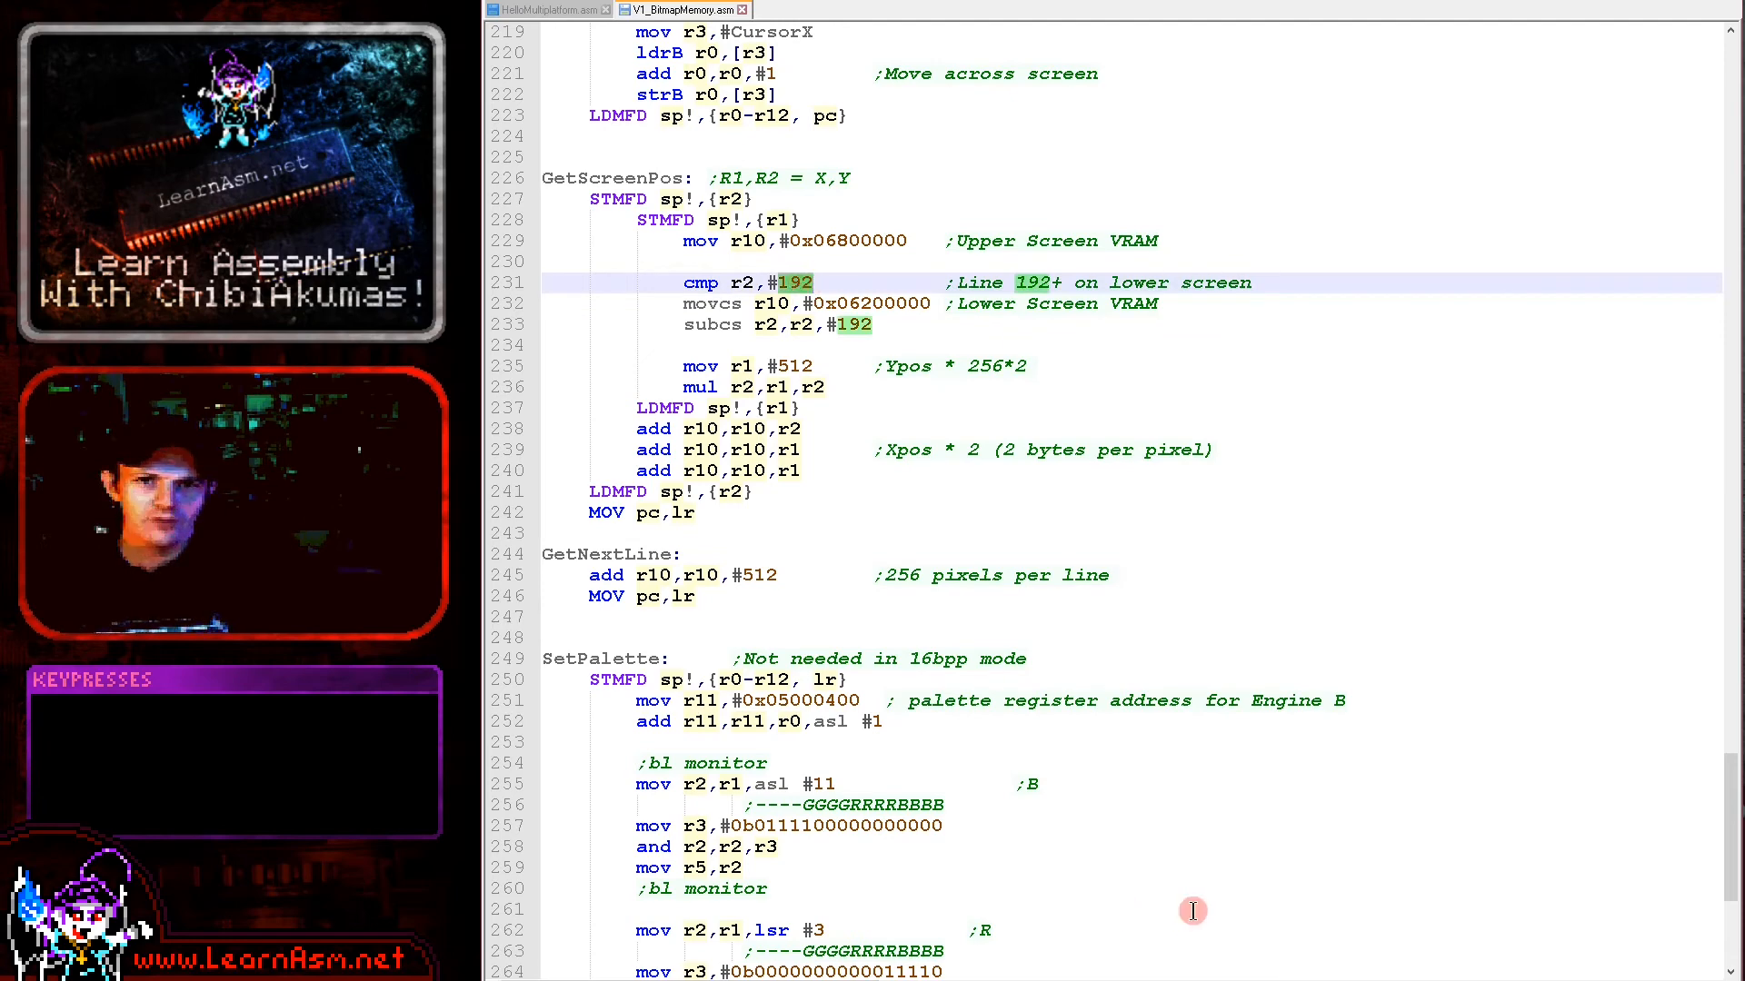
{"action": "mouse_move", "coordinate": [951, 554]}
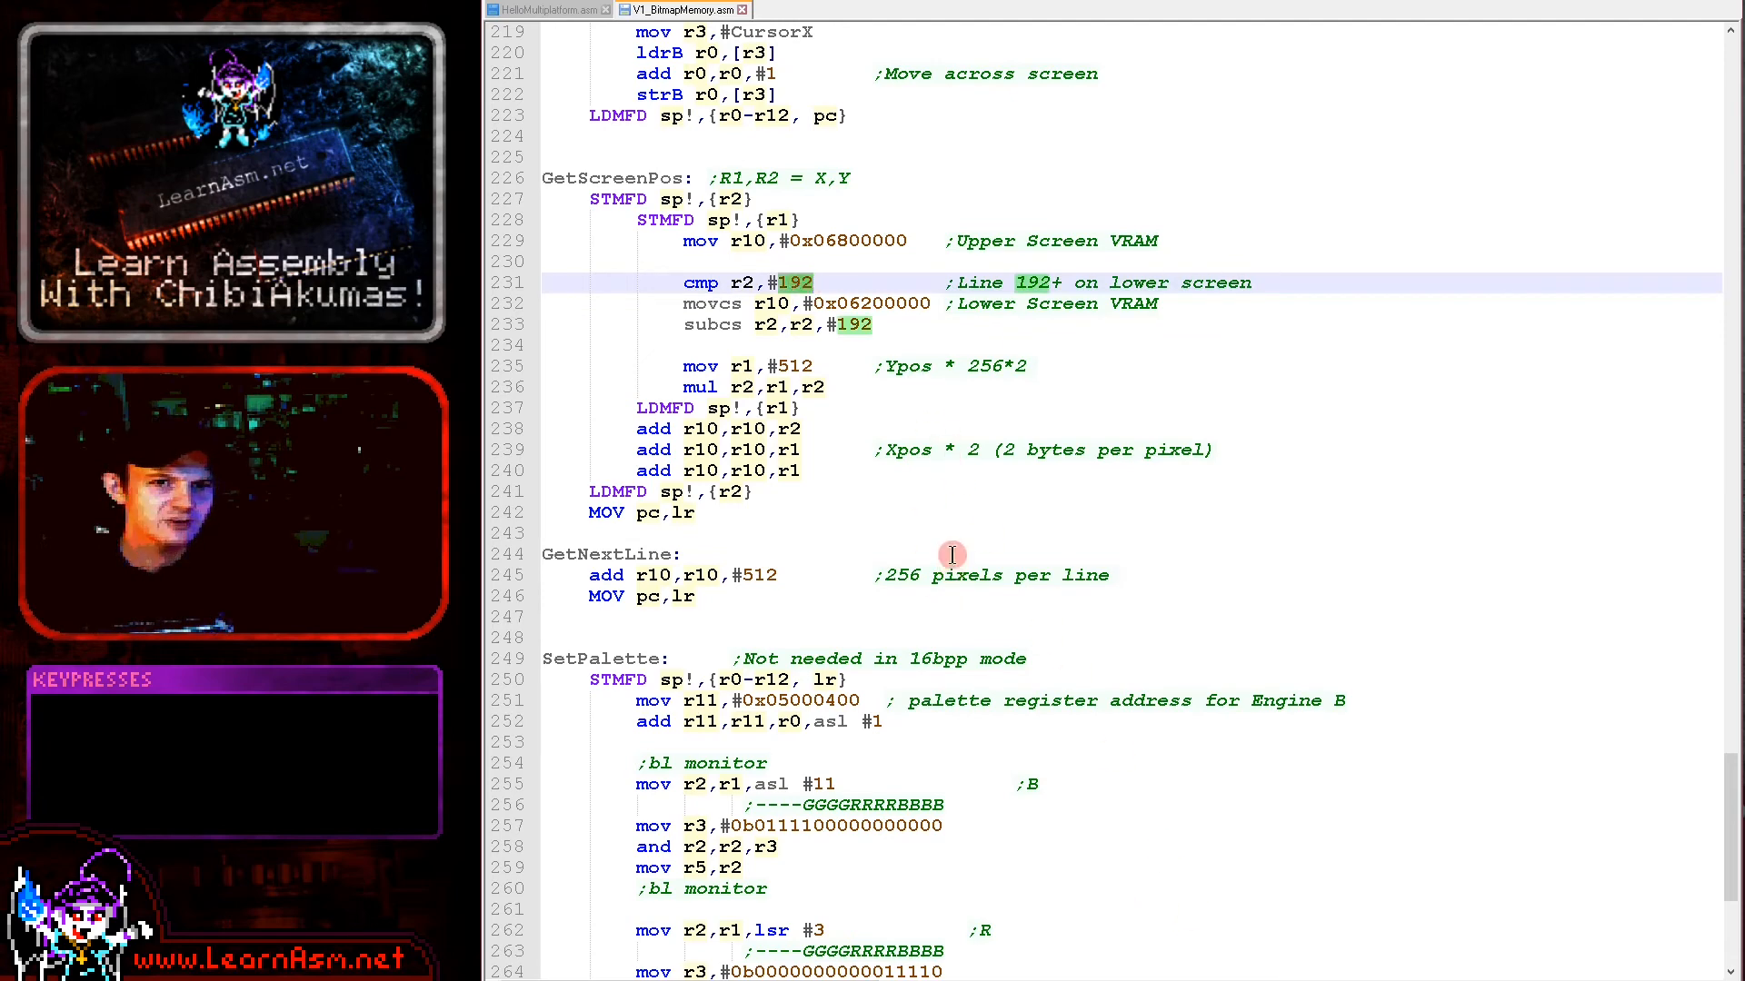
{"action": "mouse_move", "coordinate": [878, 286]}
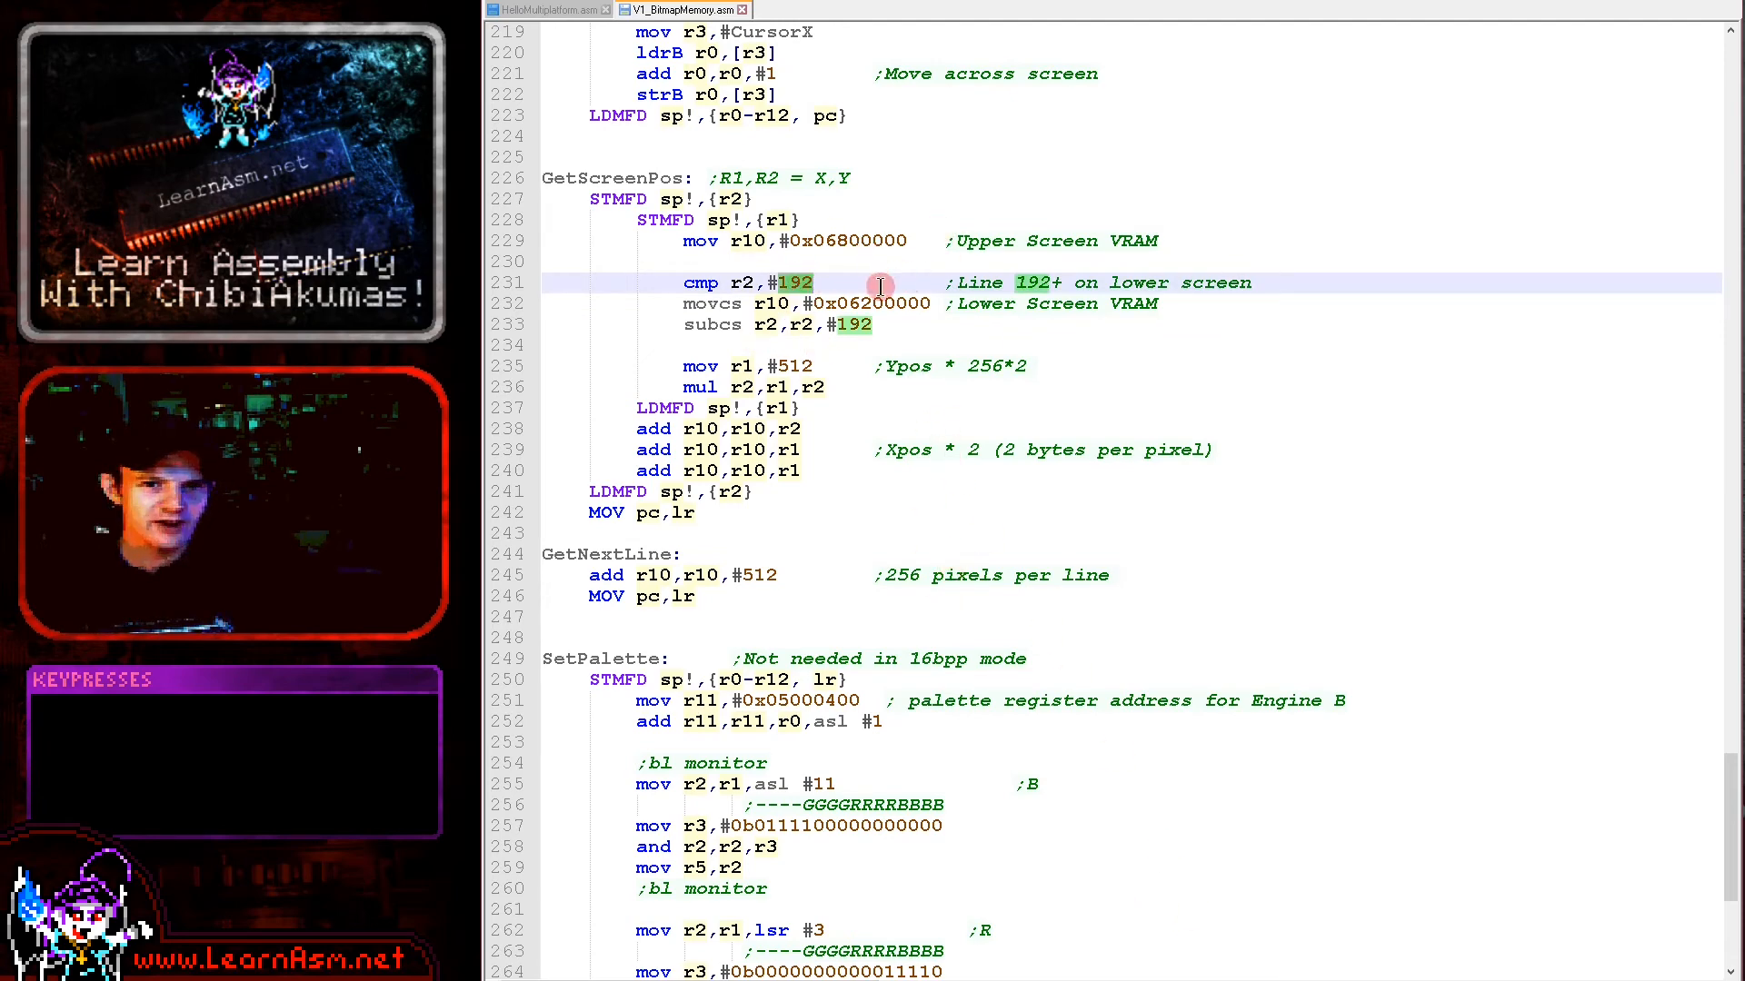
{"action": "mouse_move", "coordinate": [836, 282]}
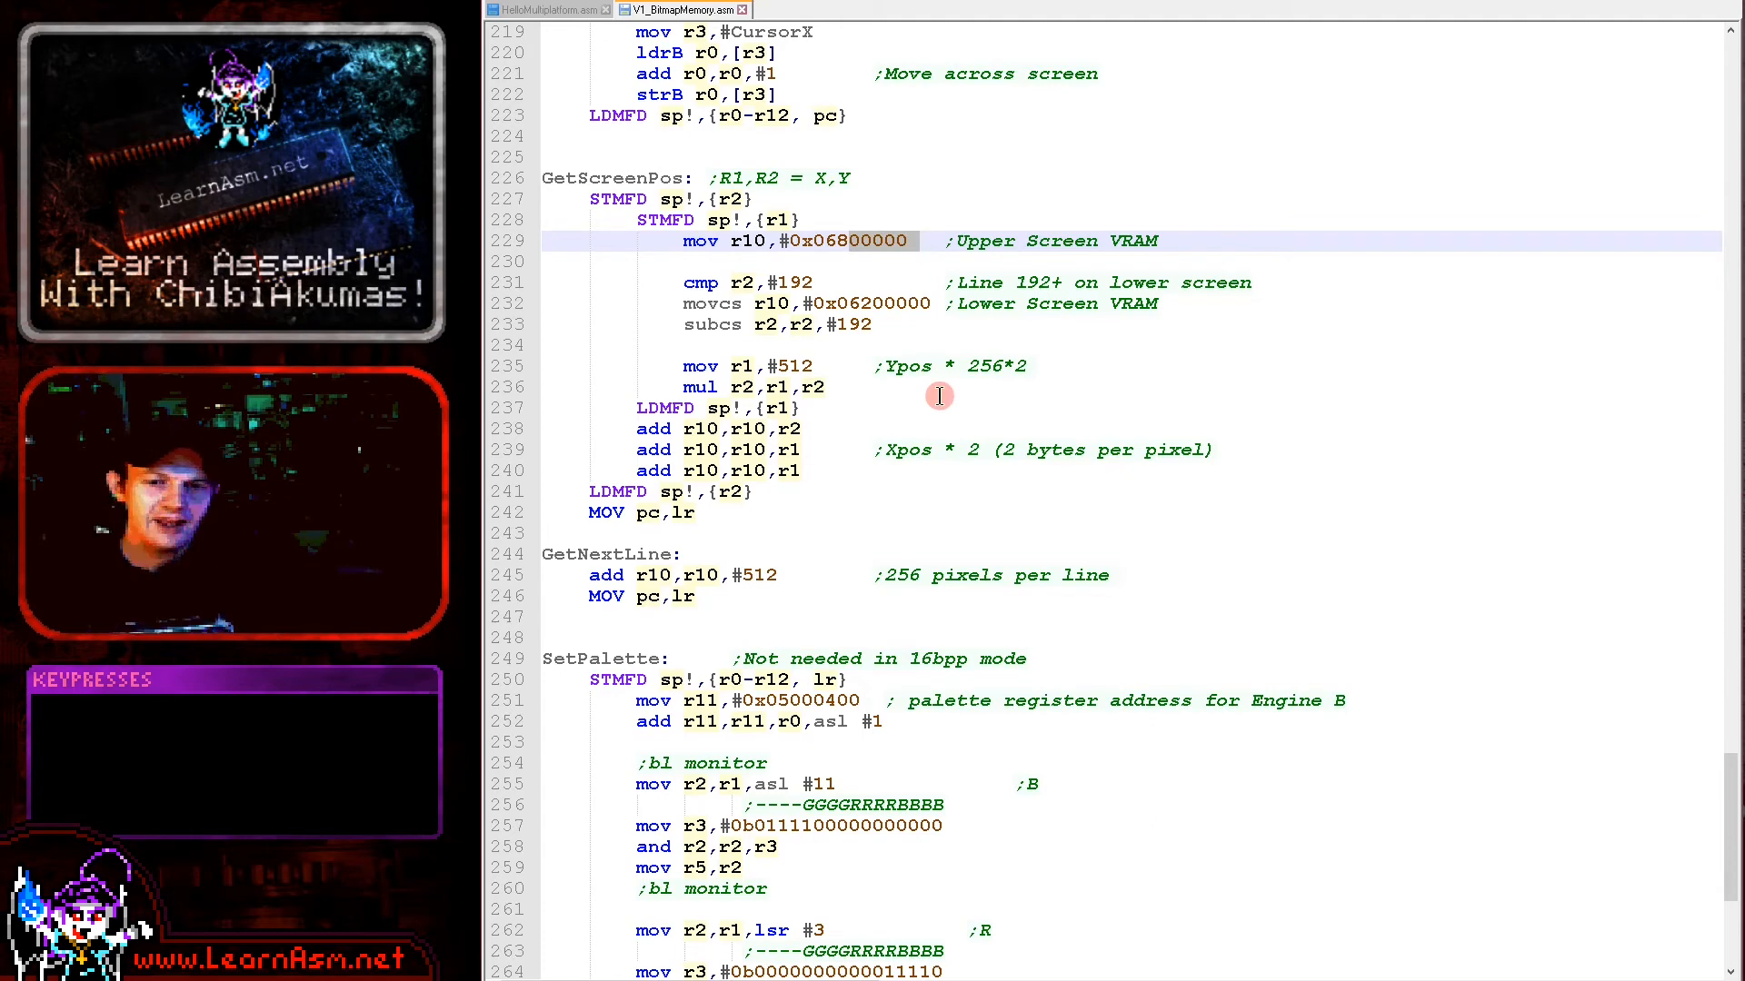
{"action": "mouse_move", "coordinate": [880, 300]}
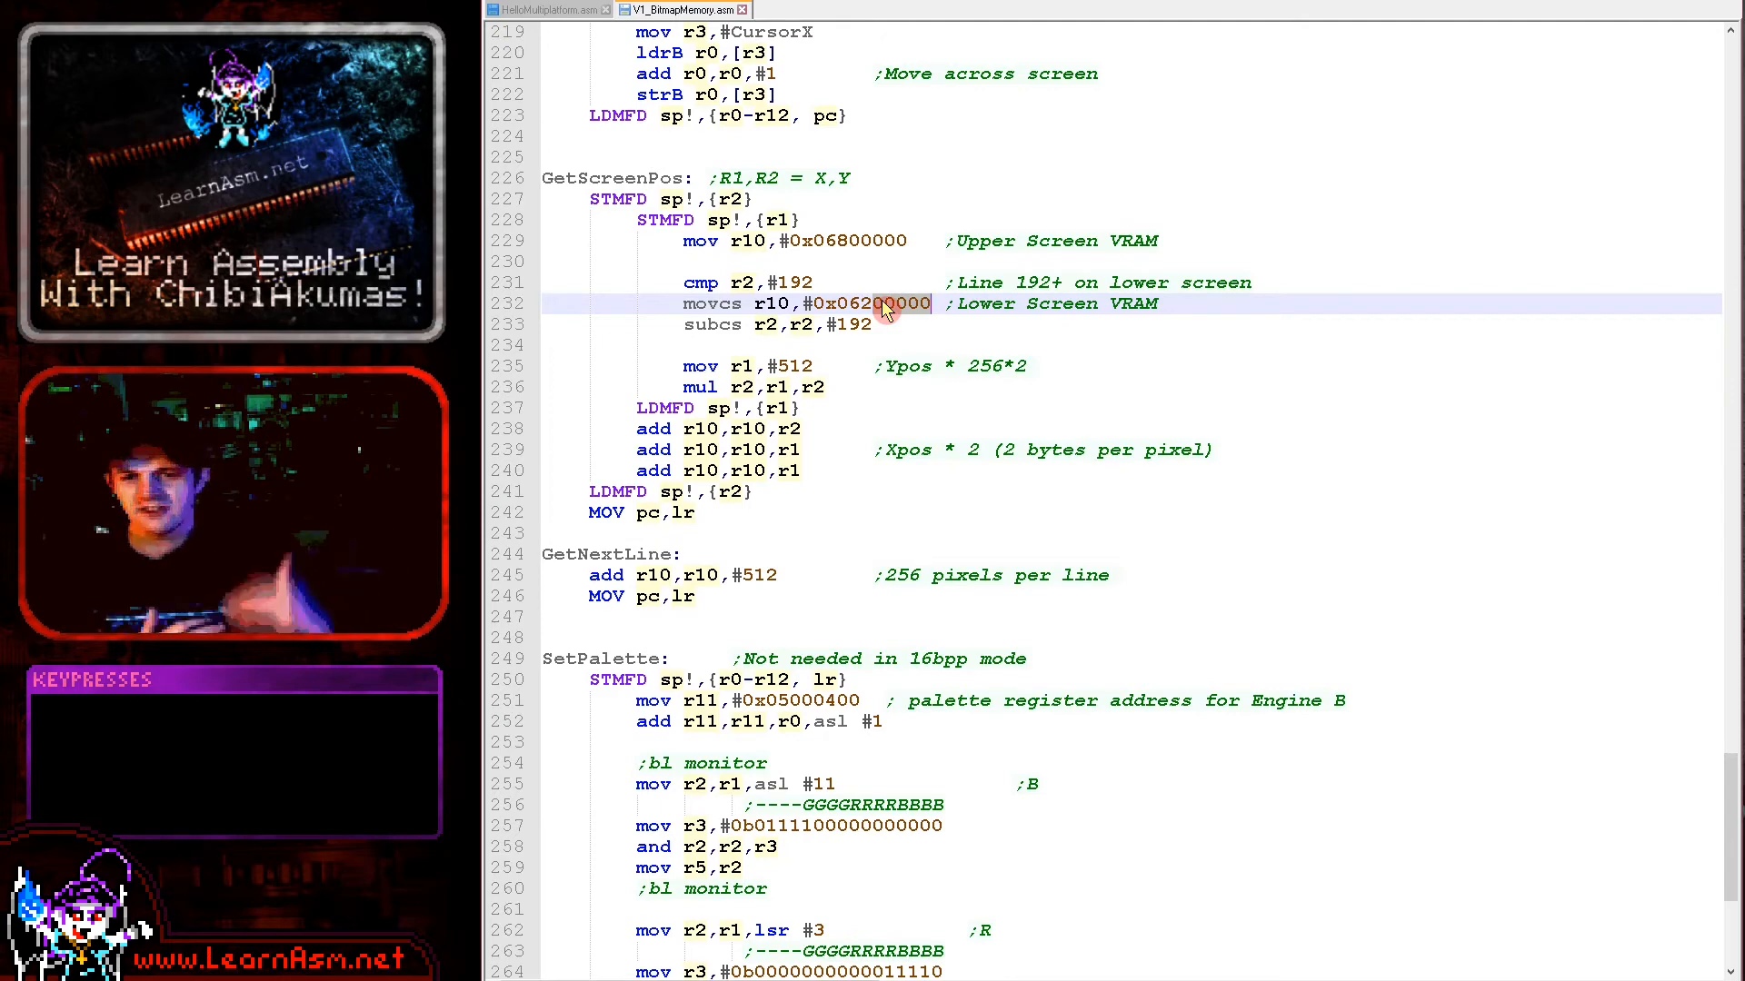
{"action": "mouse_move", "coordinate": [776, 336]}
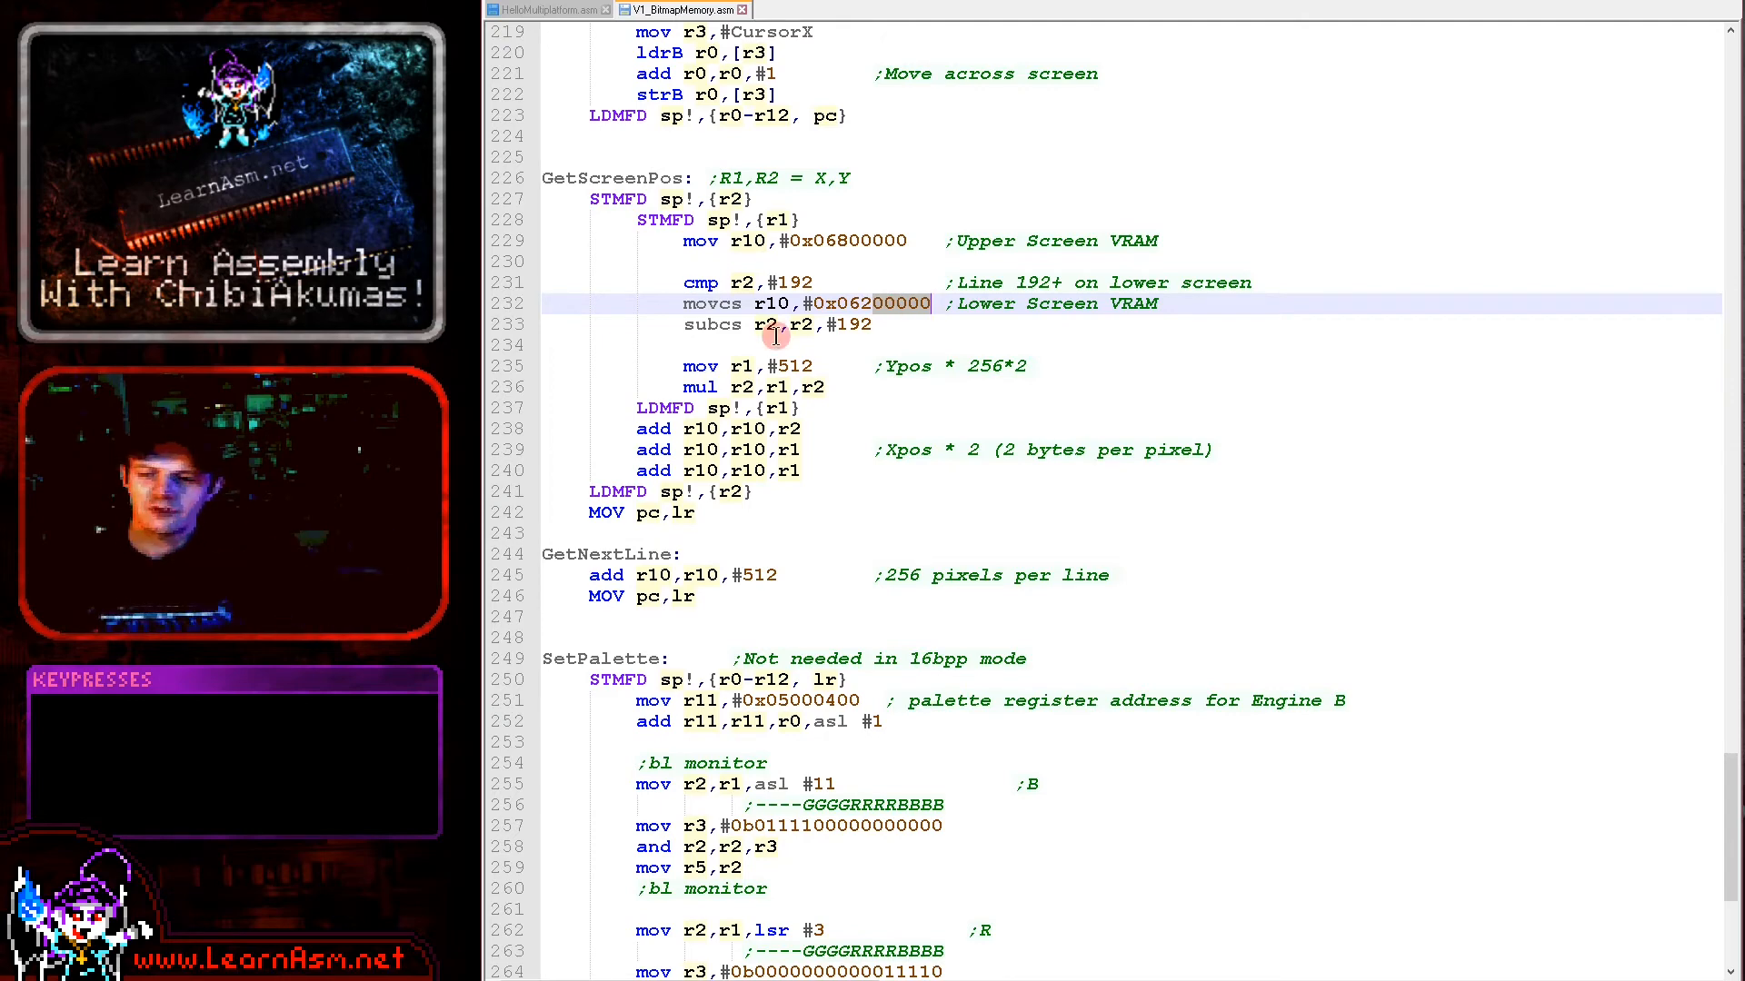
{"action": "mouse_move", "coordinate": [734, 335]}
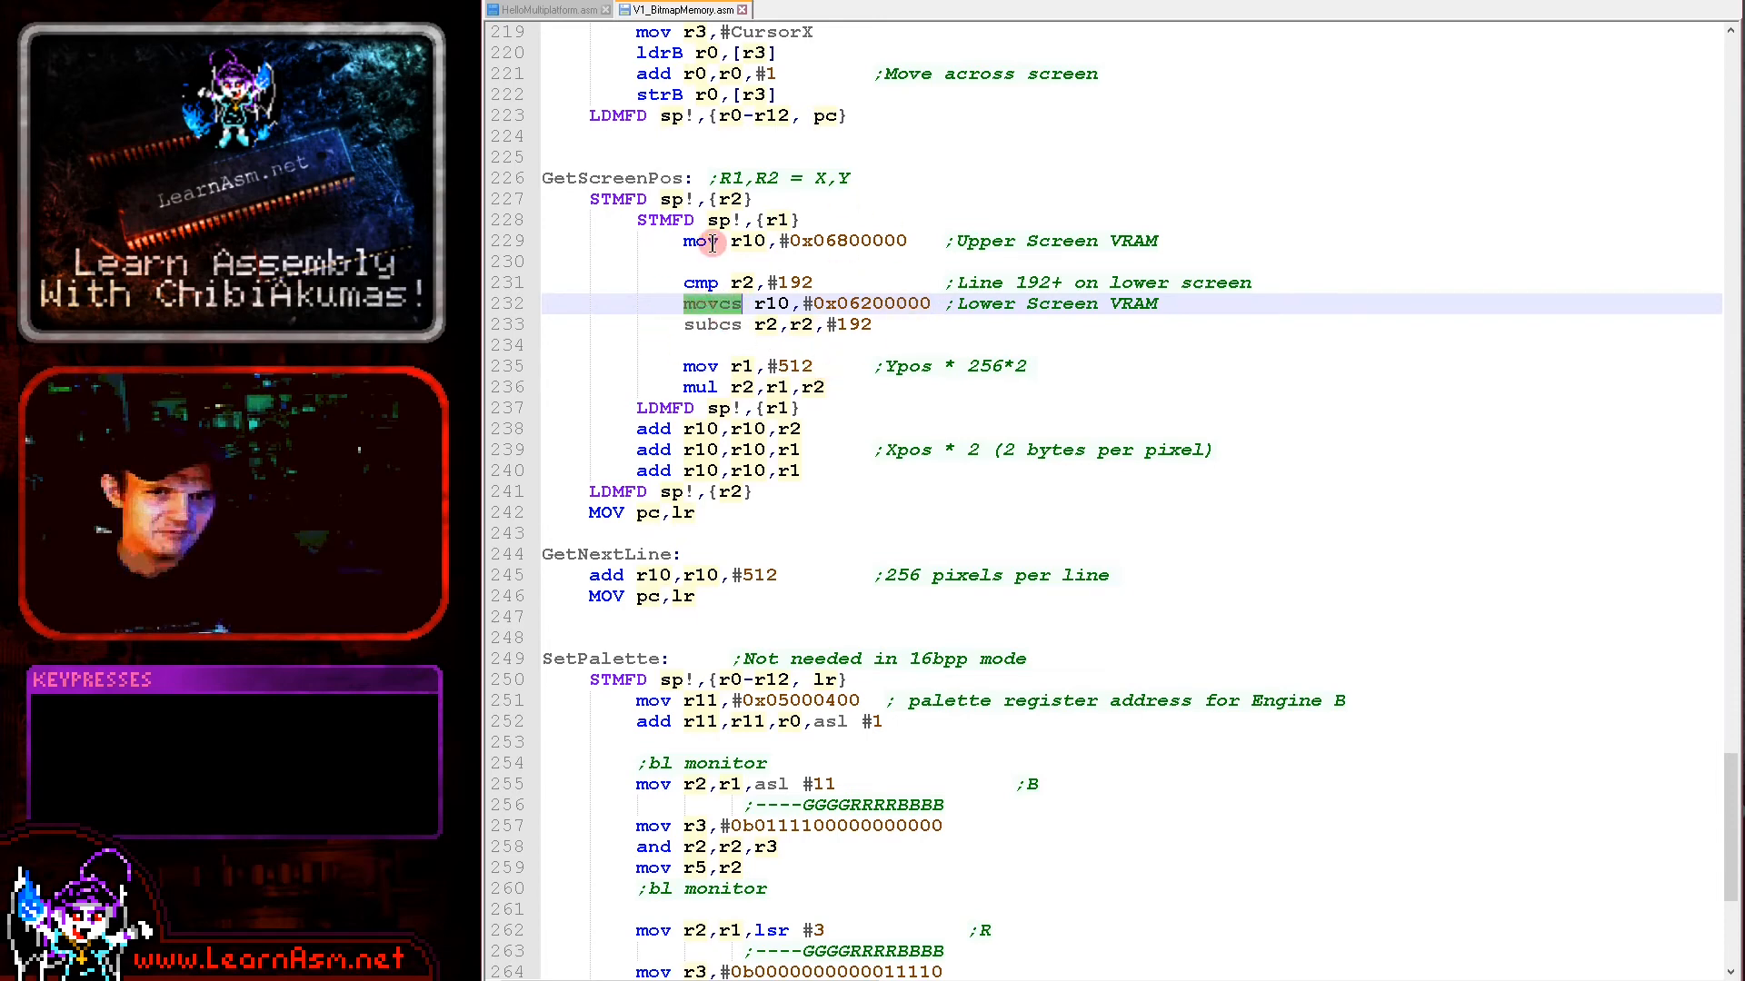
{"action": "mouse_move", "coordinate": [865, 324]}
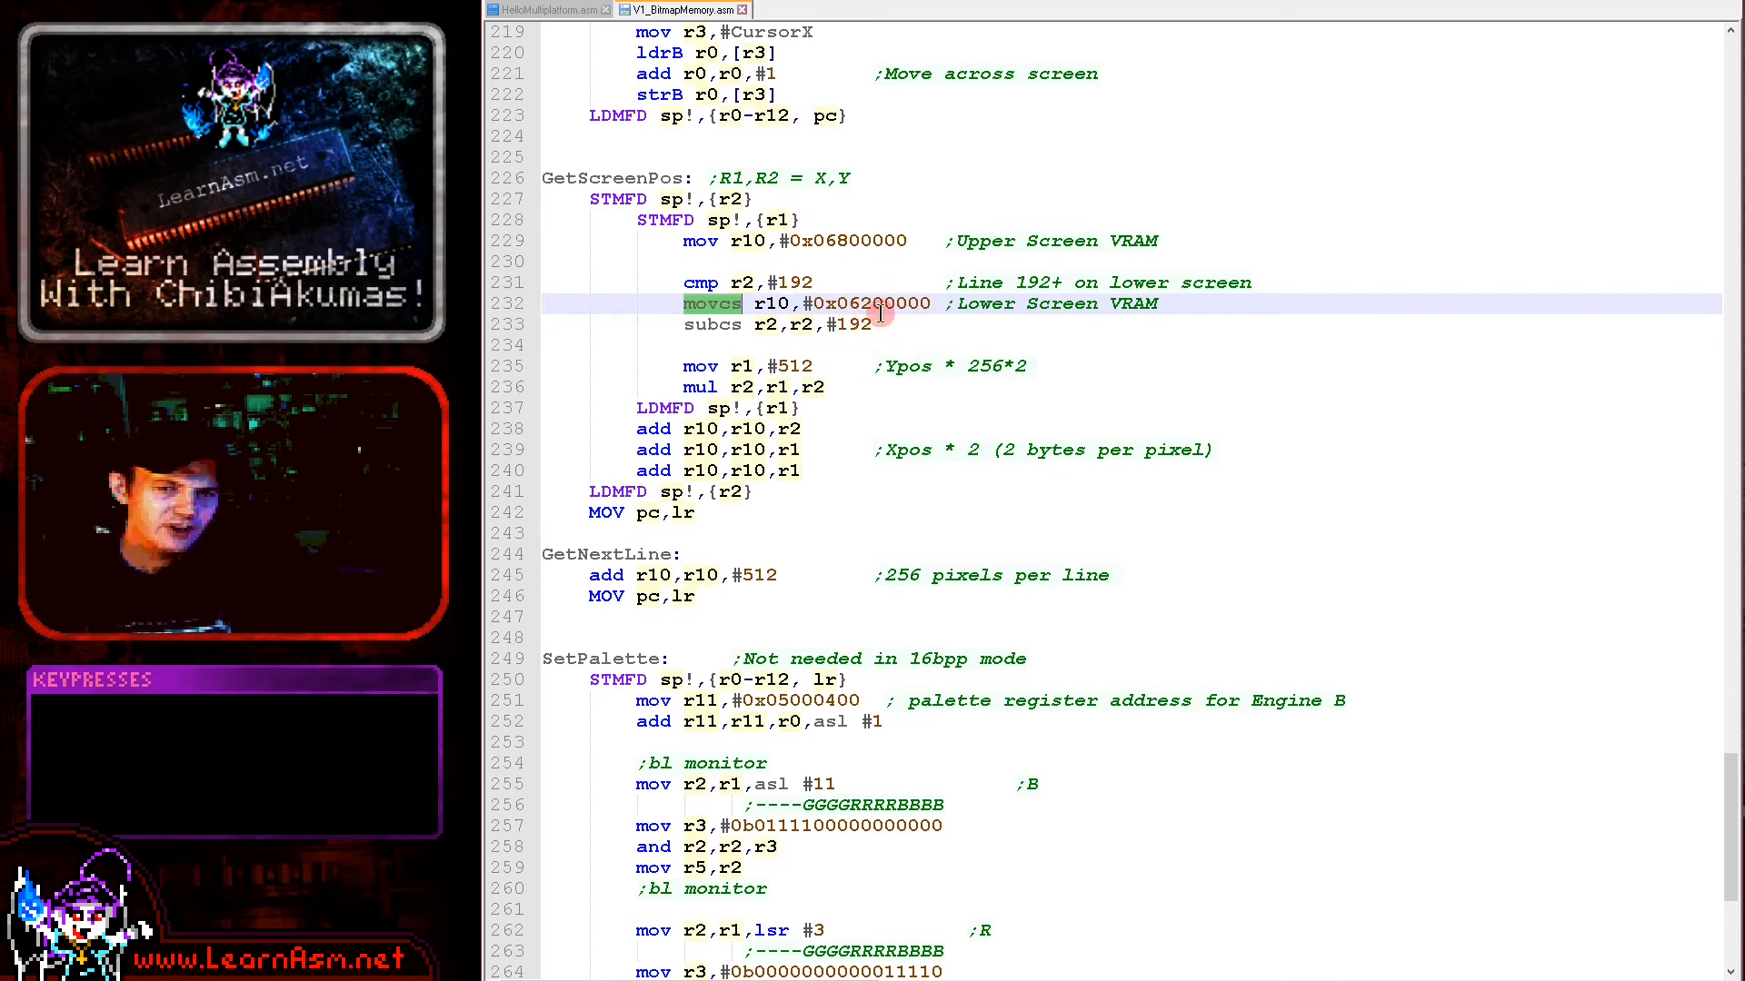
{"action": "mouse_move", "coordinate": [823, 384]}
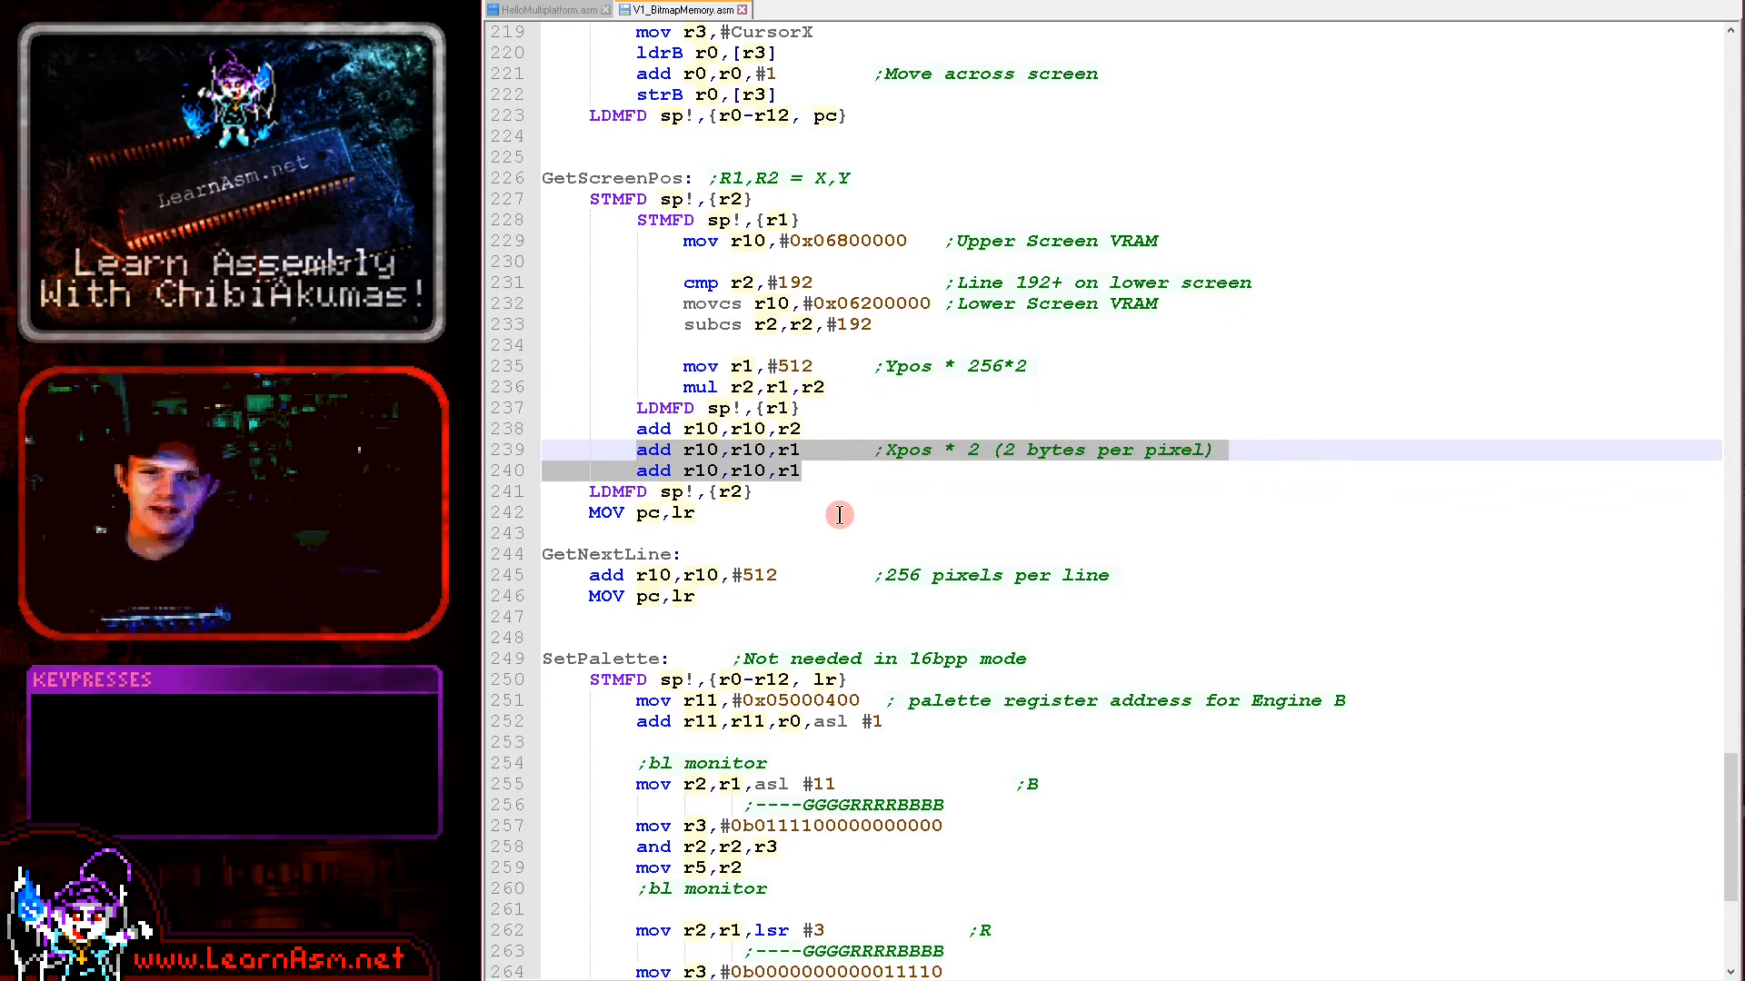
{"action": "mouse_move", "coordinate": [959, 577]}
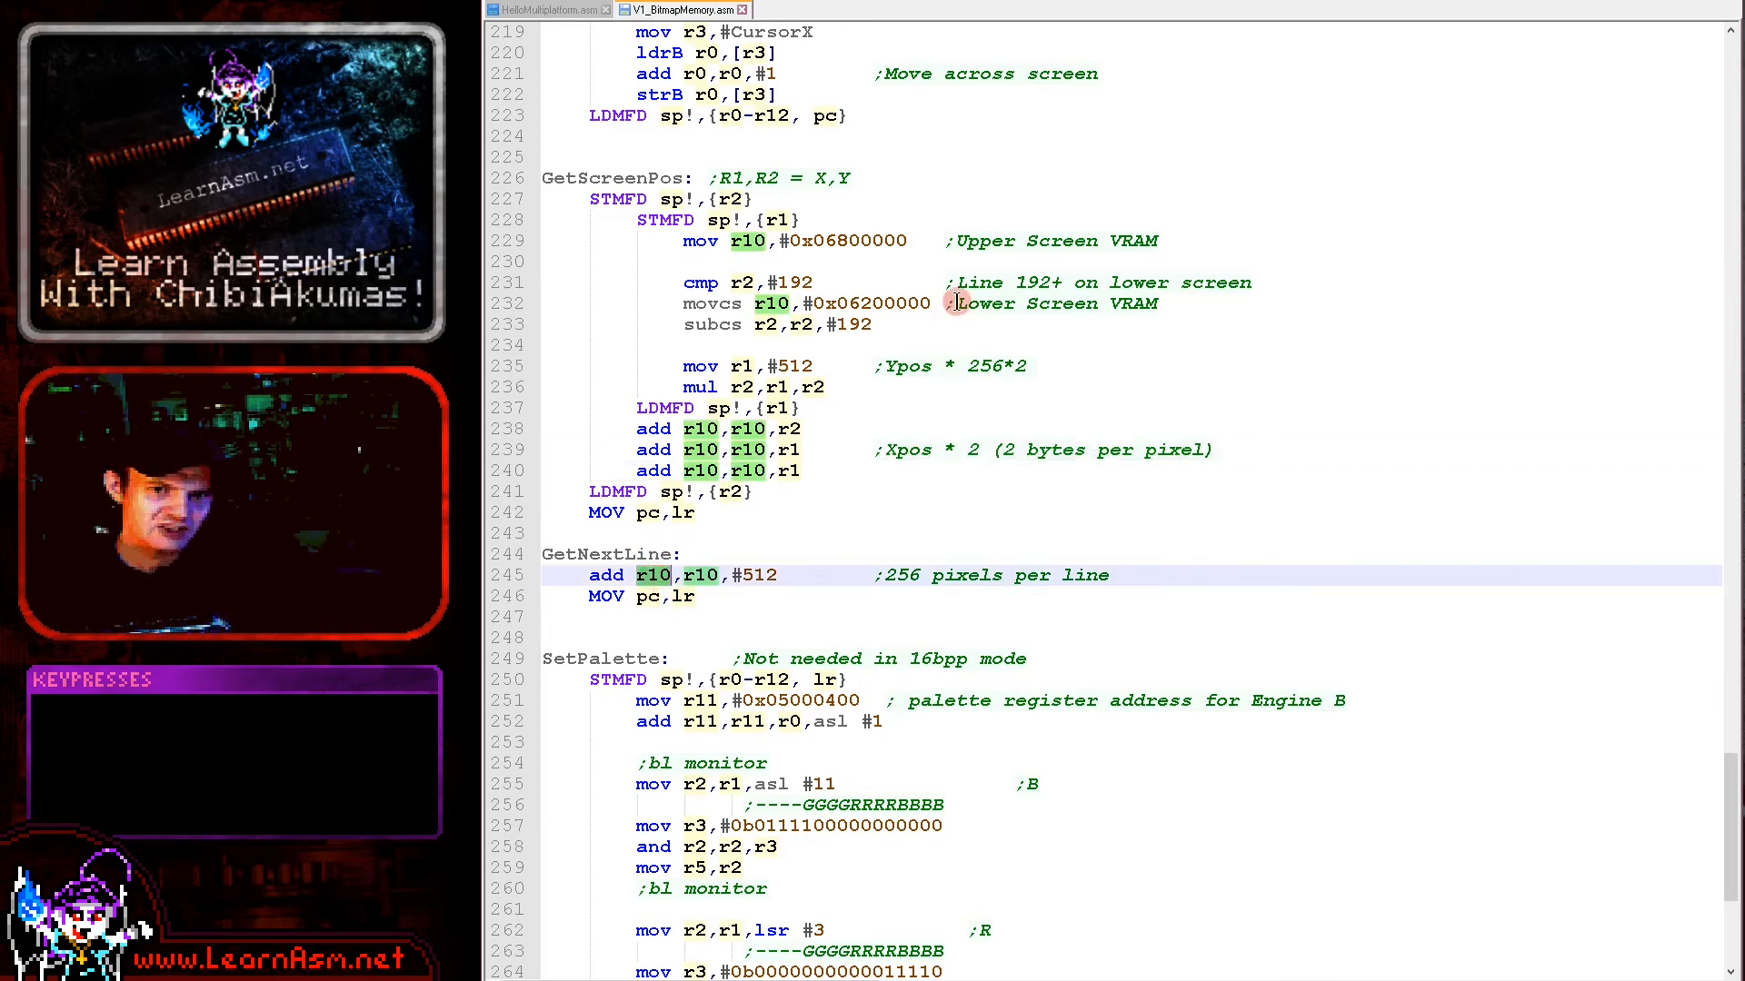
{"action": "mouse_move", "coordinate": [681, 242]}
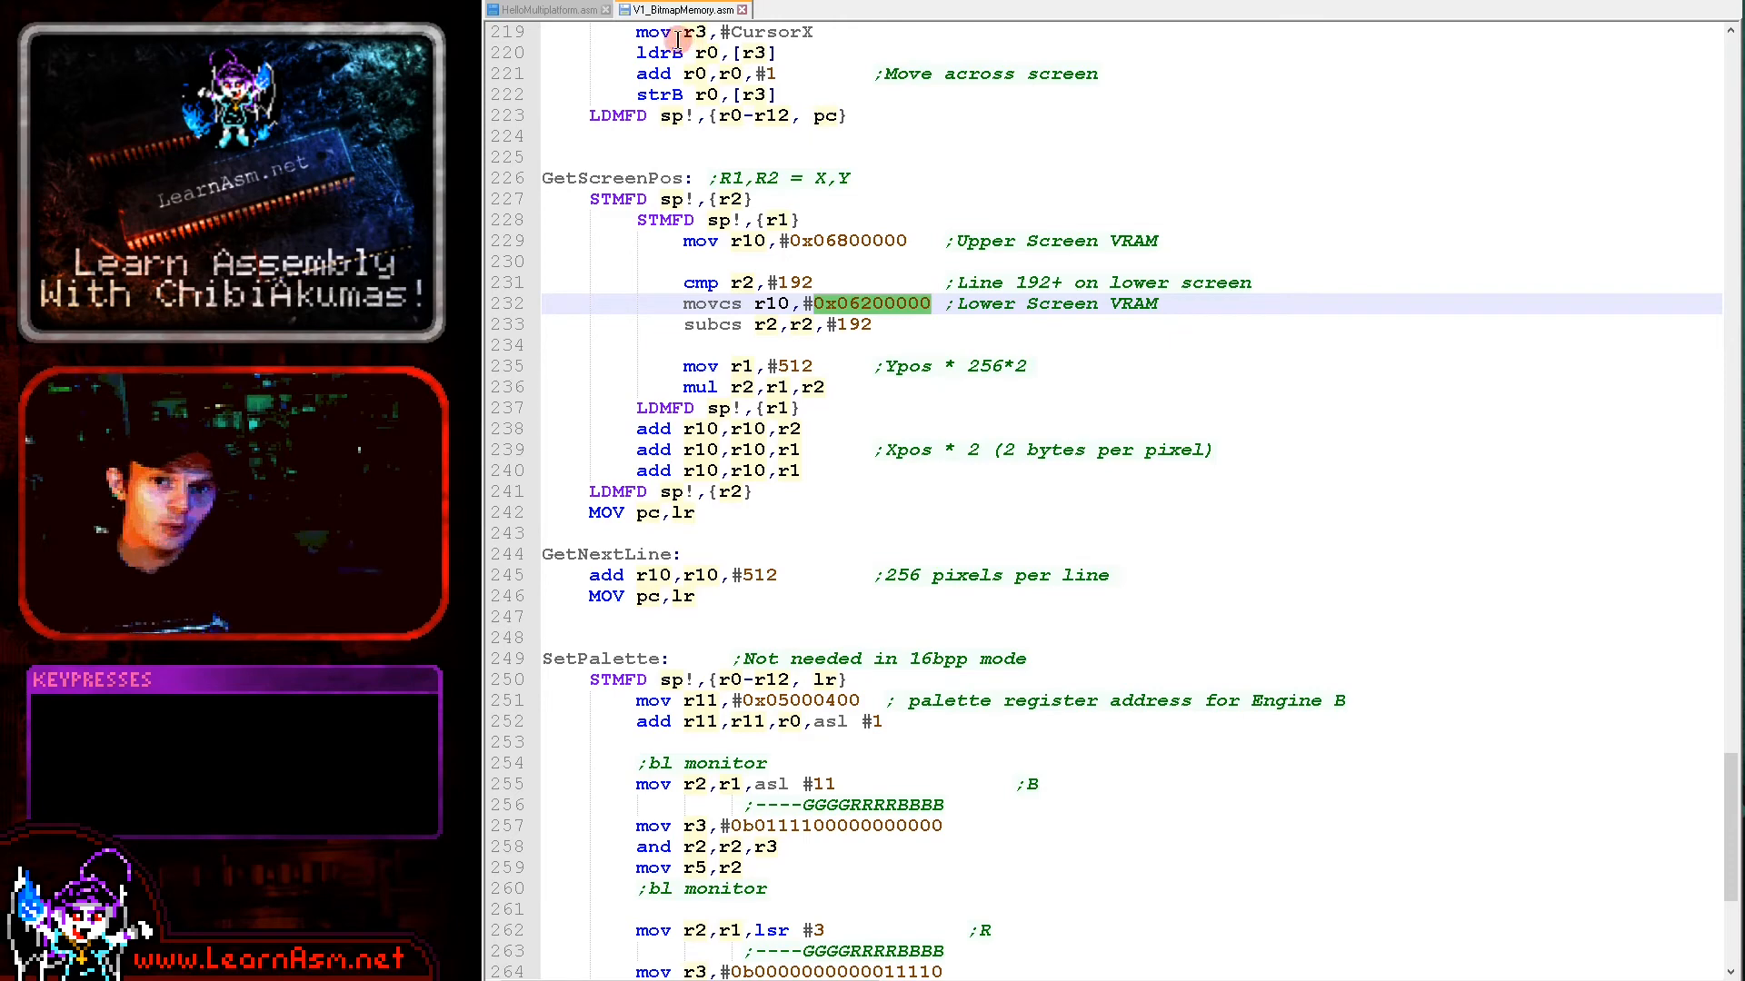
Return to HelloMultiplatform.asm and bring up the vasm NDS assemble command with F6.
{"action": "left_click", "coordinate": [545, 11]}
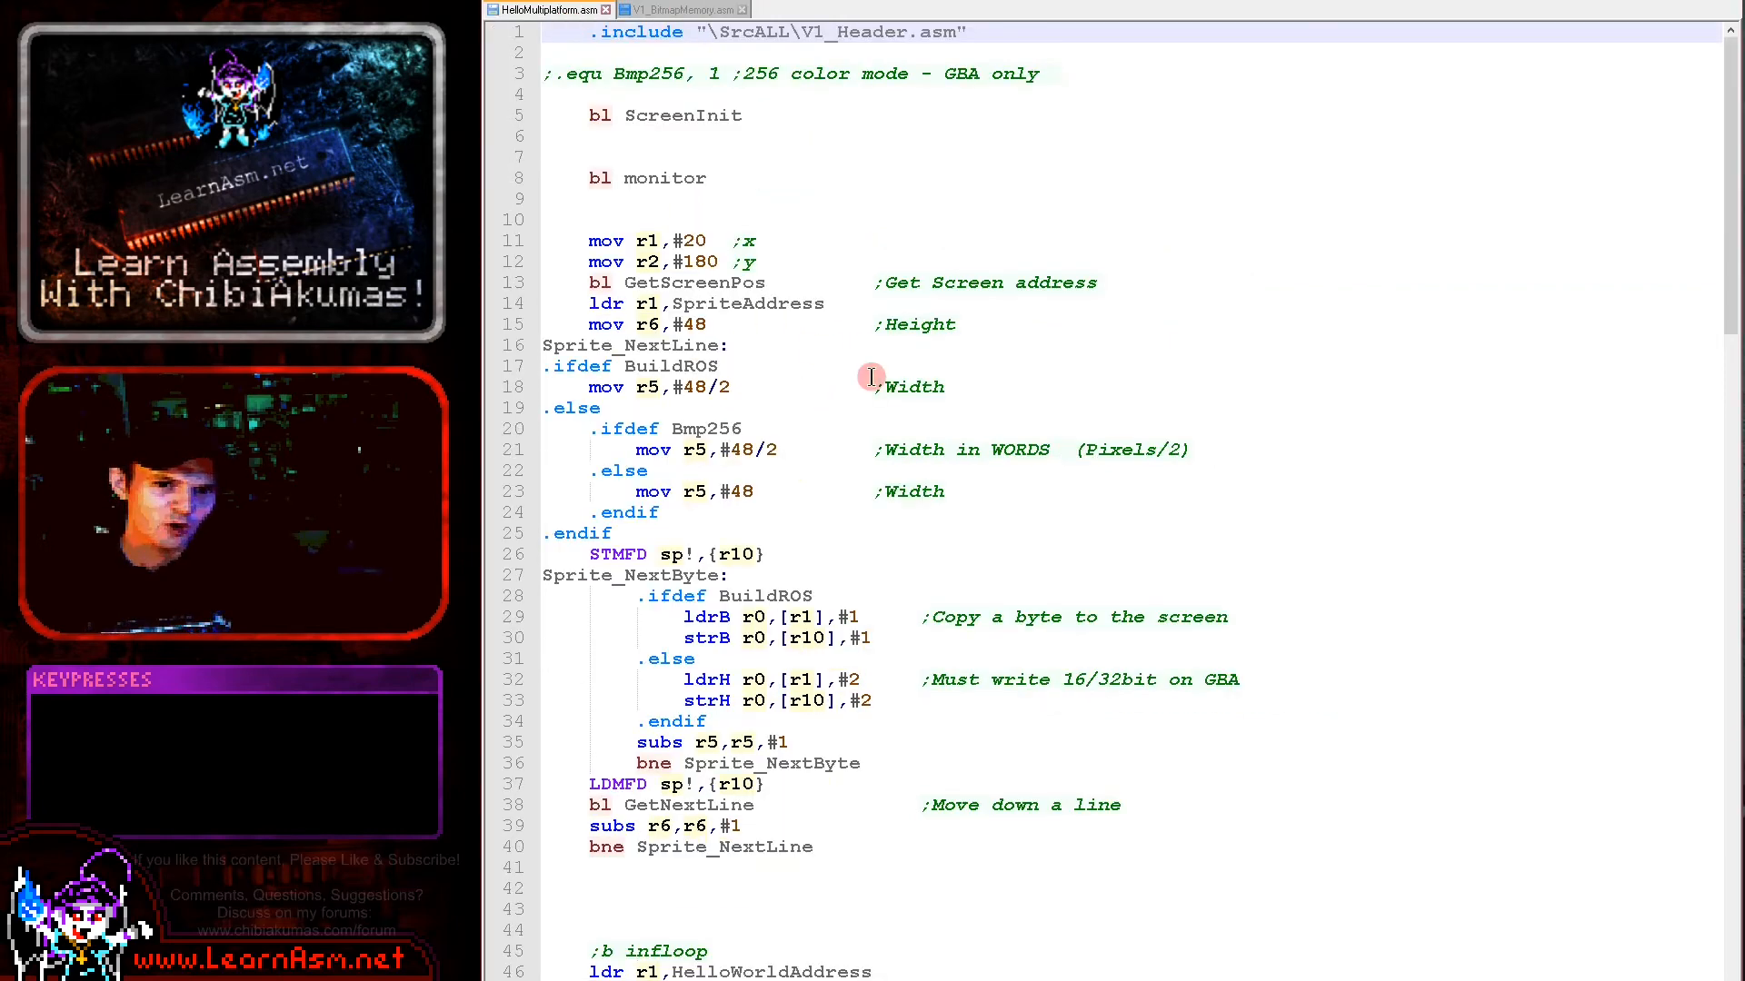
{"action": "key", "text": "f6"}
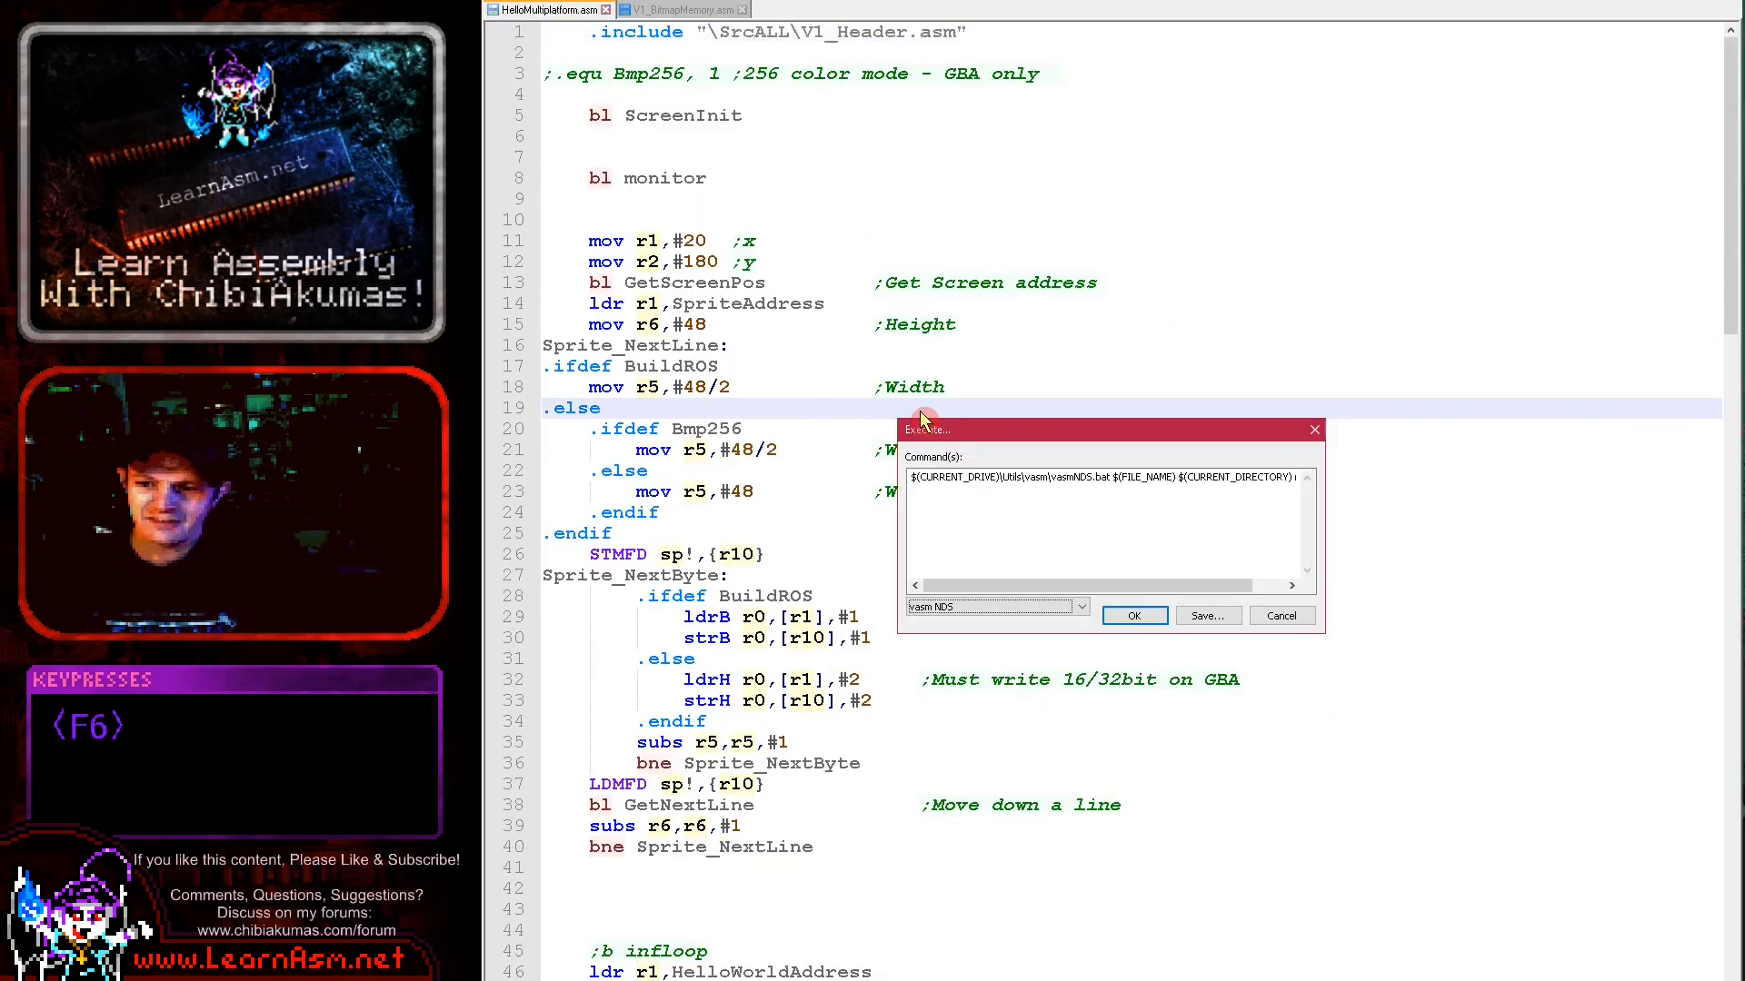